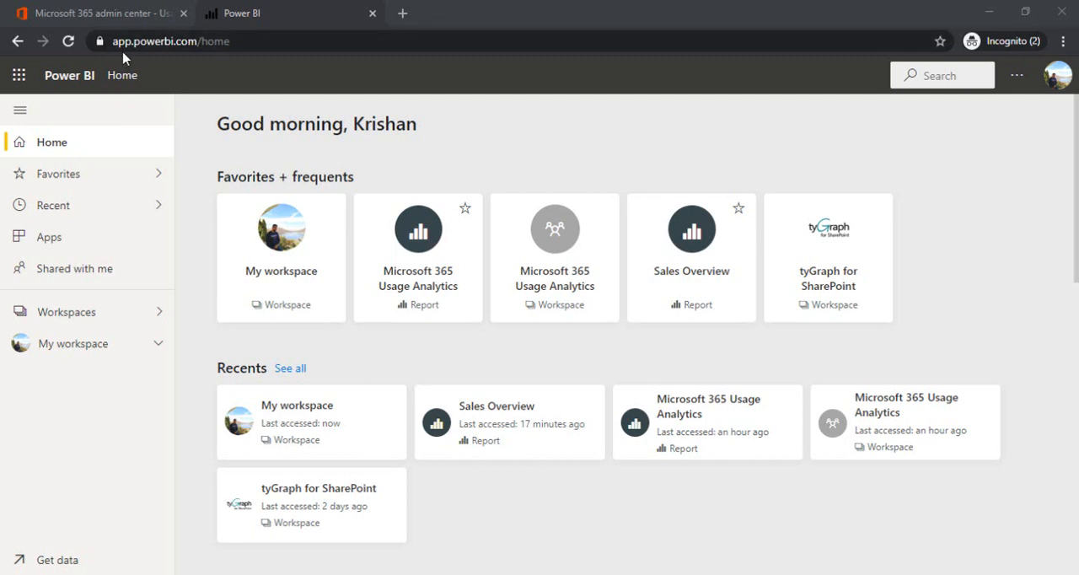
mouse_move(661, 84)
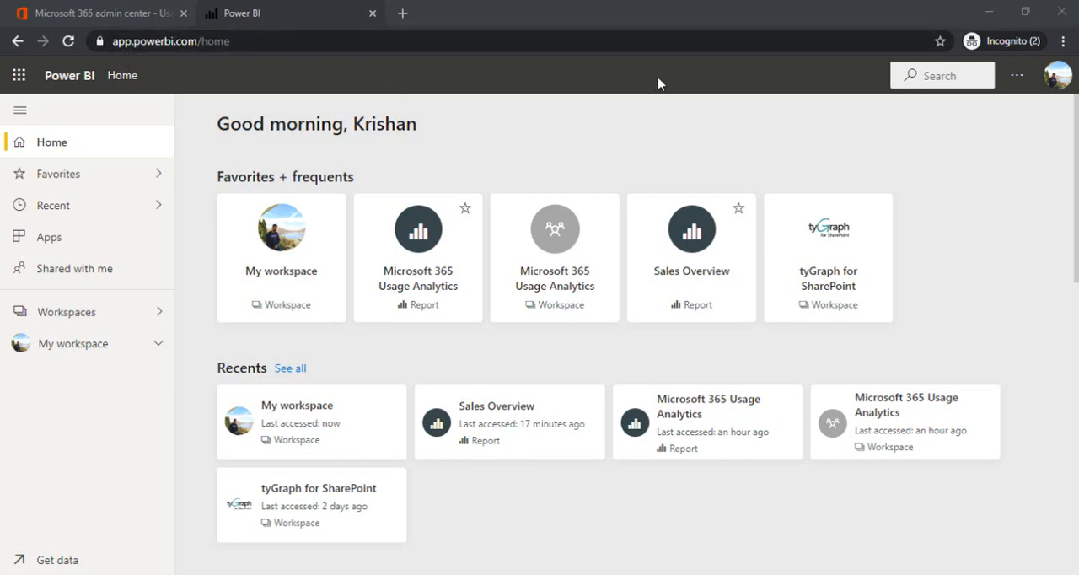
- Go to My workspace and start adding content to the empty workspace
left_click(1017, 75)
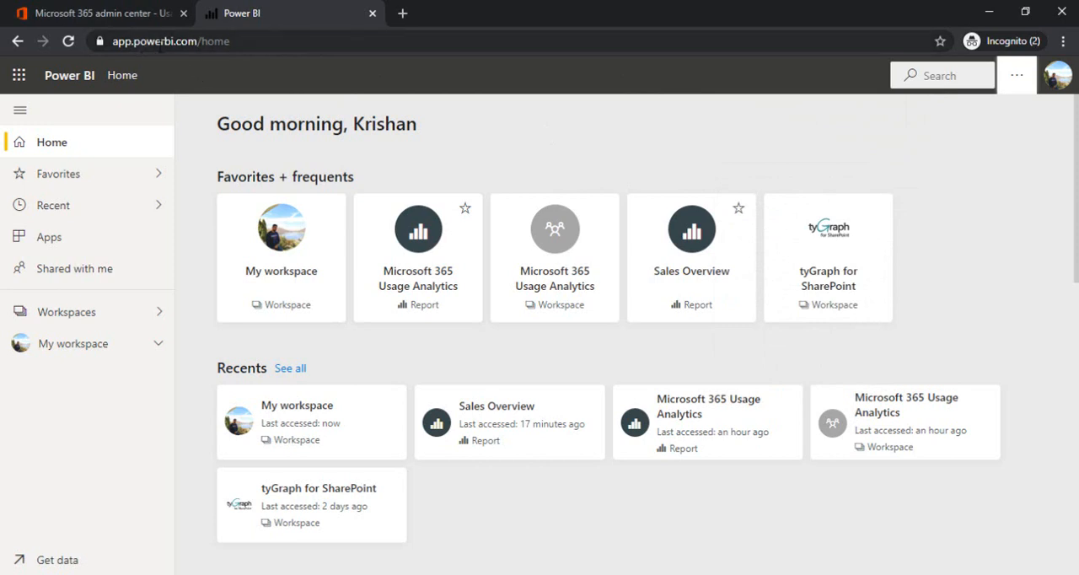
mouse_move(477, 127)
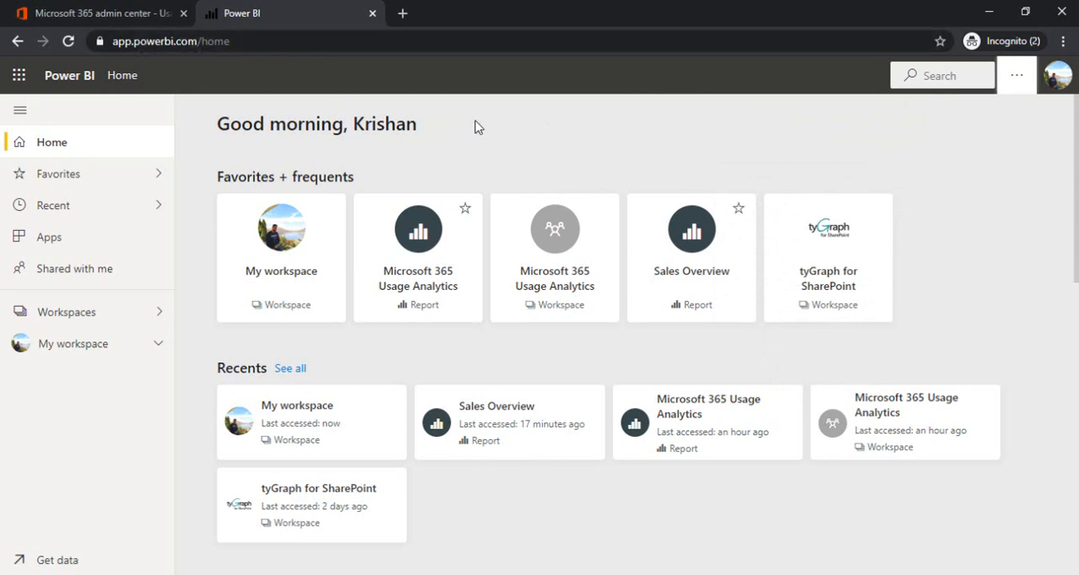
left_click(73, 344)
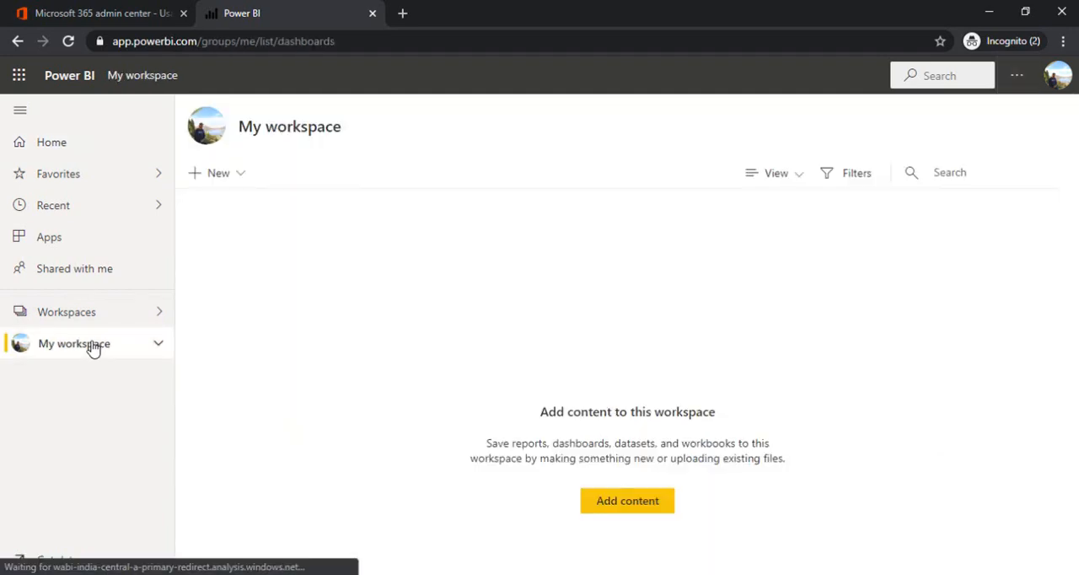
left_click(217, 173)
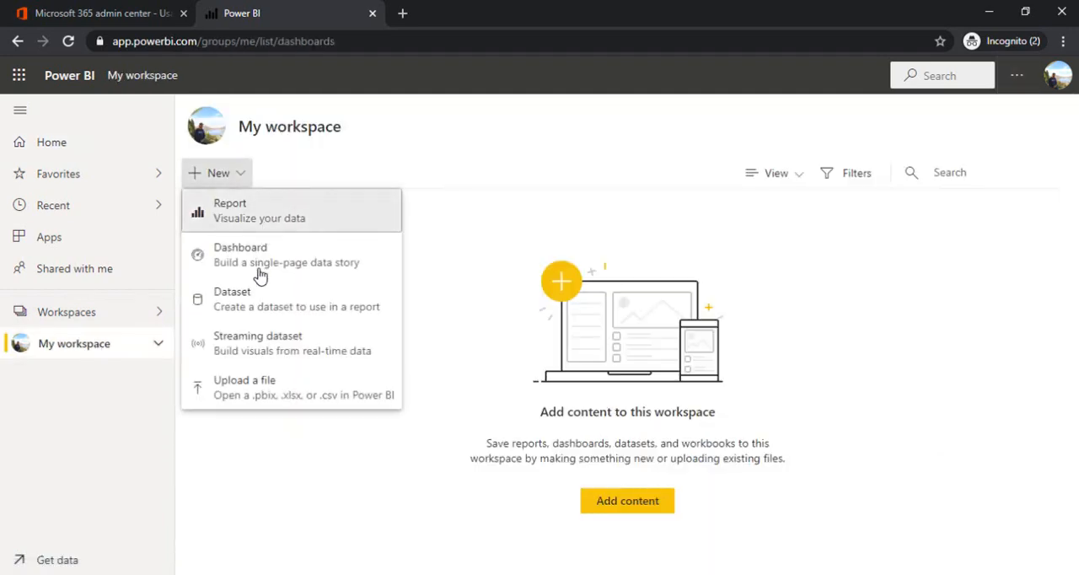
left_click(468, 255)
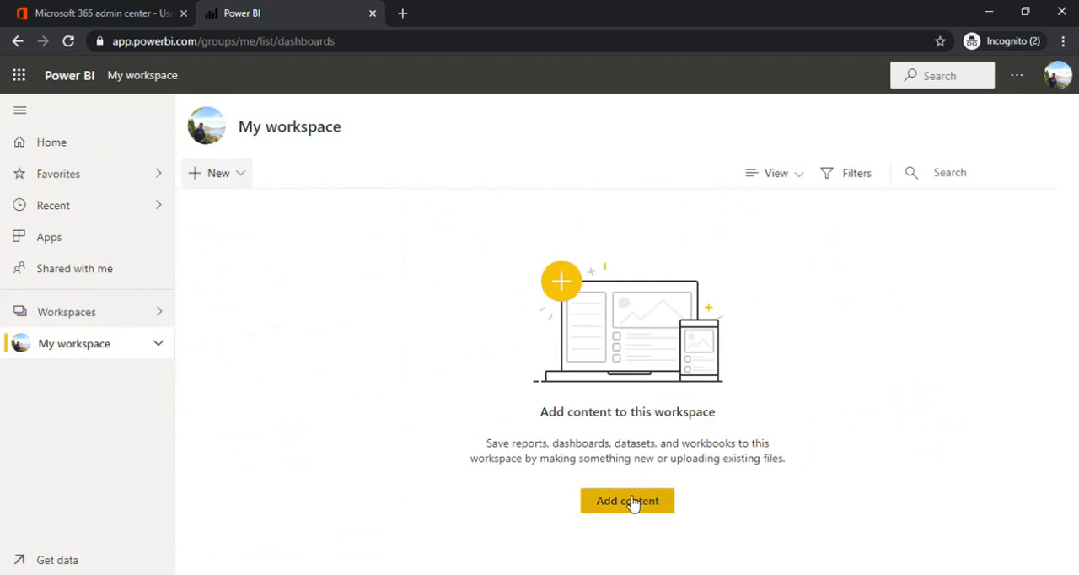
left_click(627, 500)
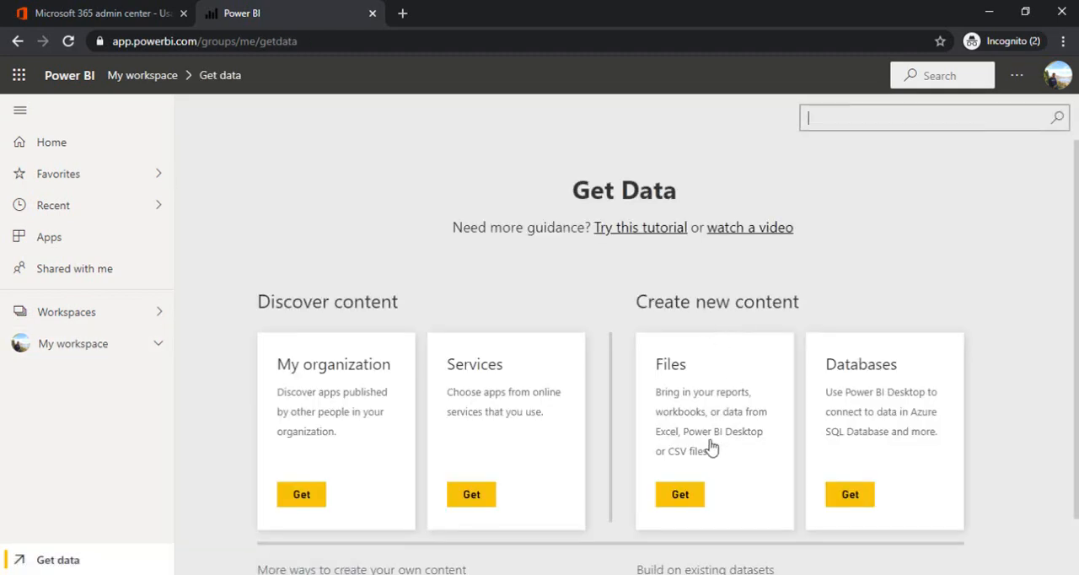
mouse_move(702, 370)
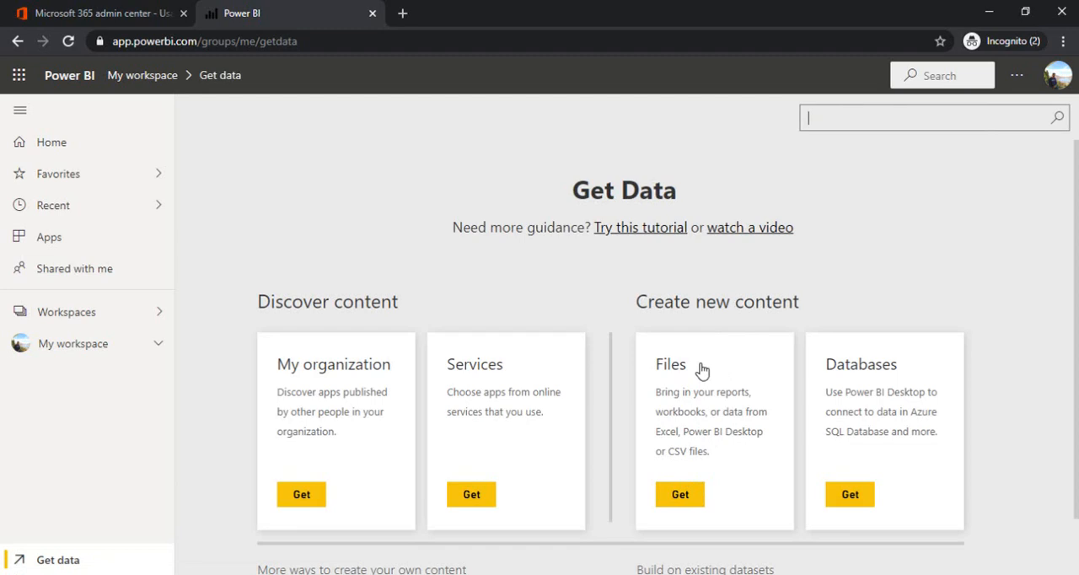
mouse_move(576, 495)
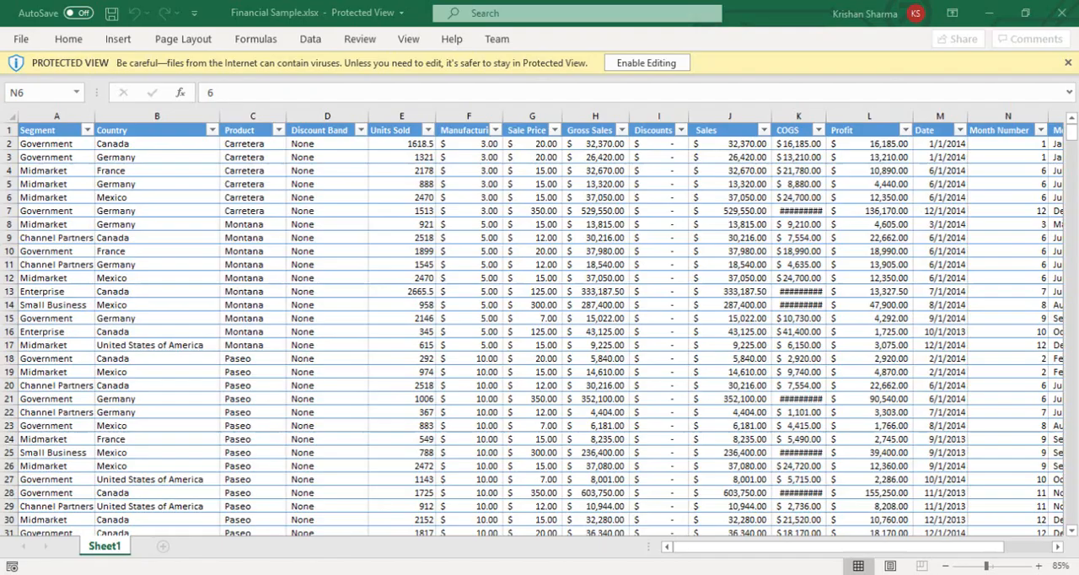
mouse_move(55, 165)
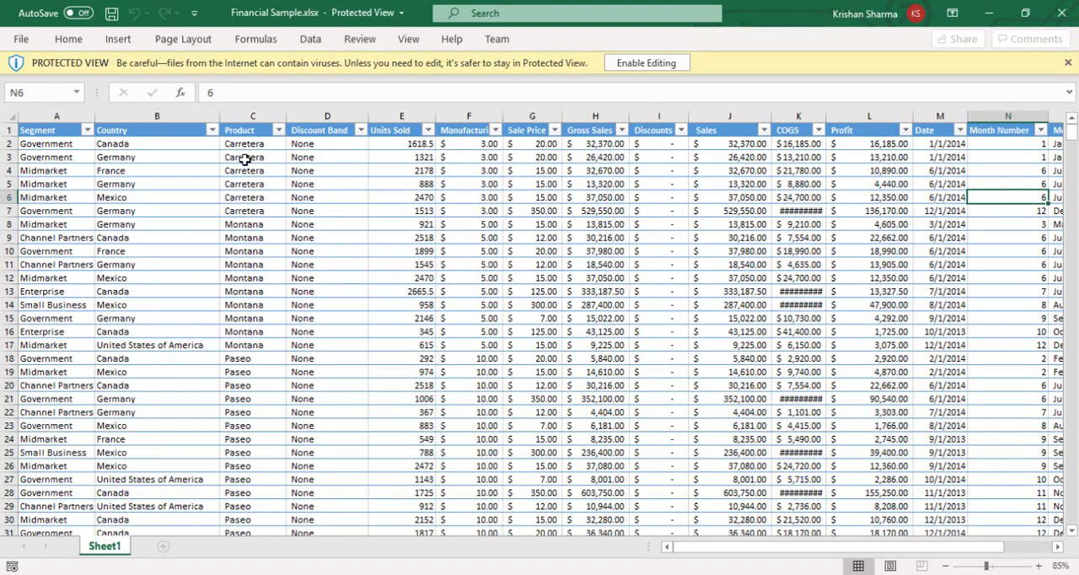
mouse_move(526, 135)
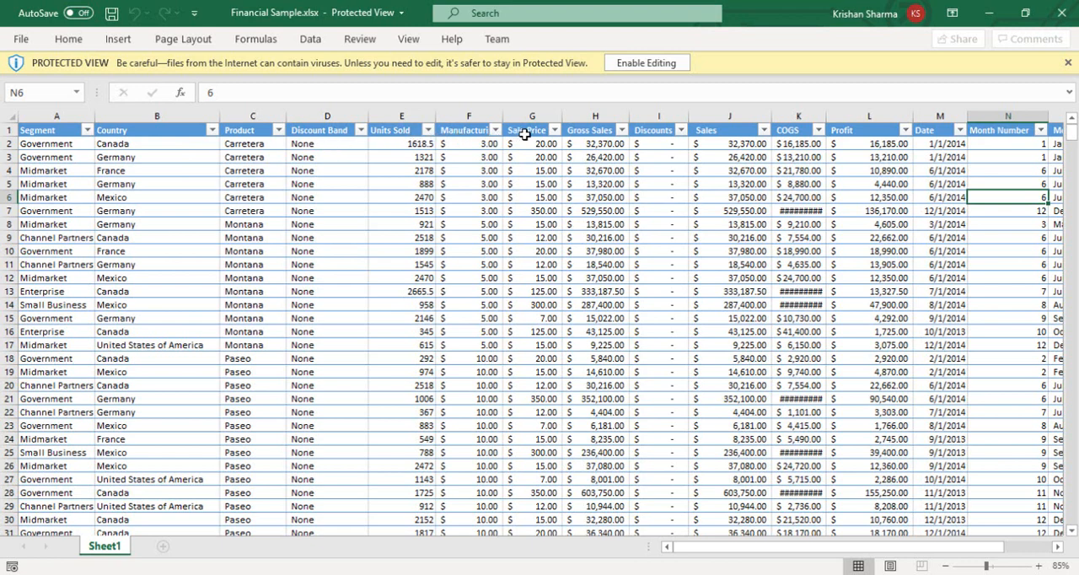
mouse_move(643, 183)
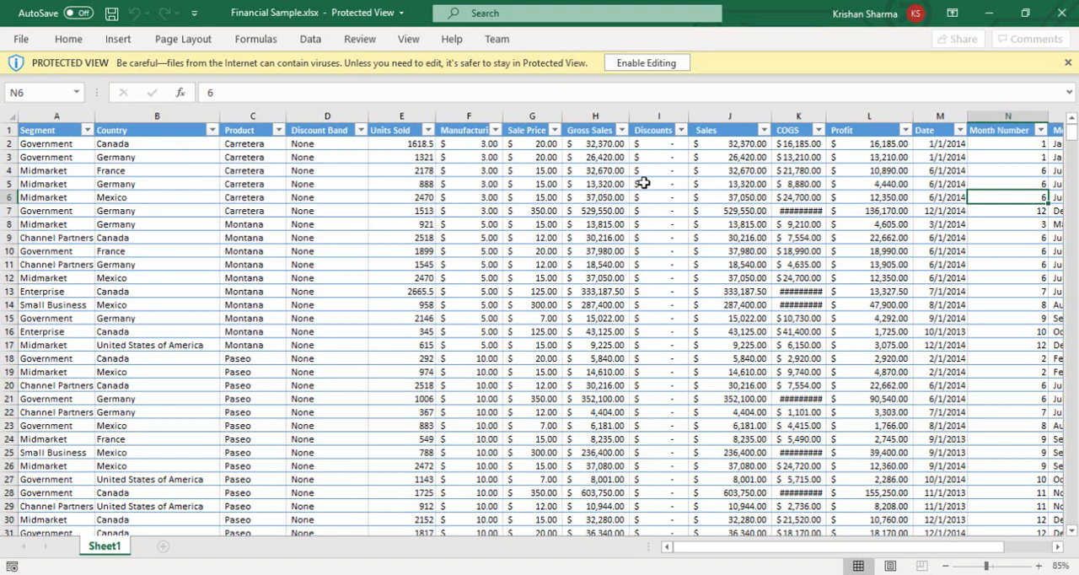
mouse_move(1061, 13)
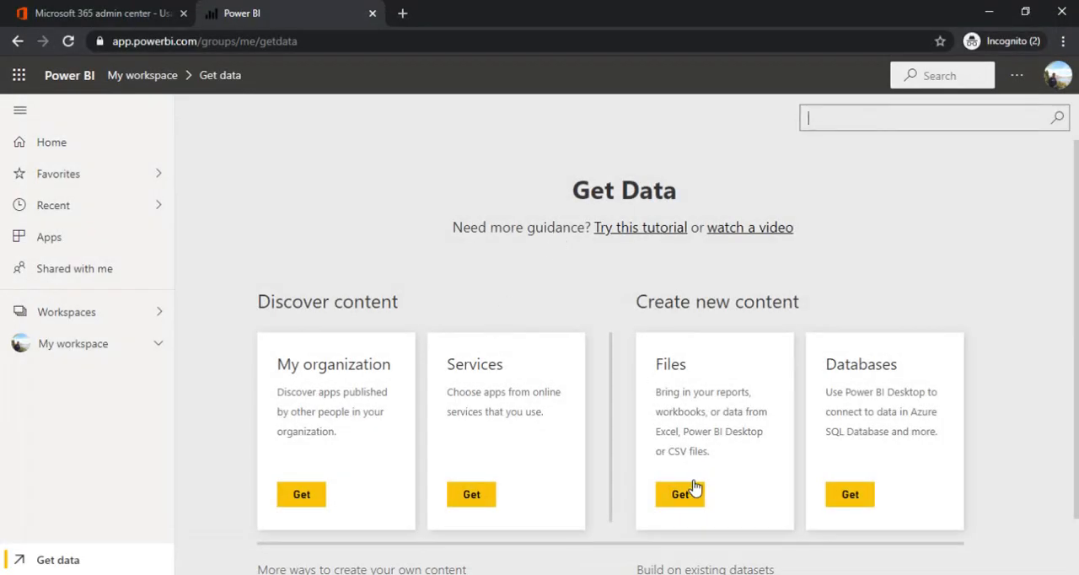
- Import the Financial Sample Excel workbook from a local file
left_click(680, 494)
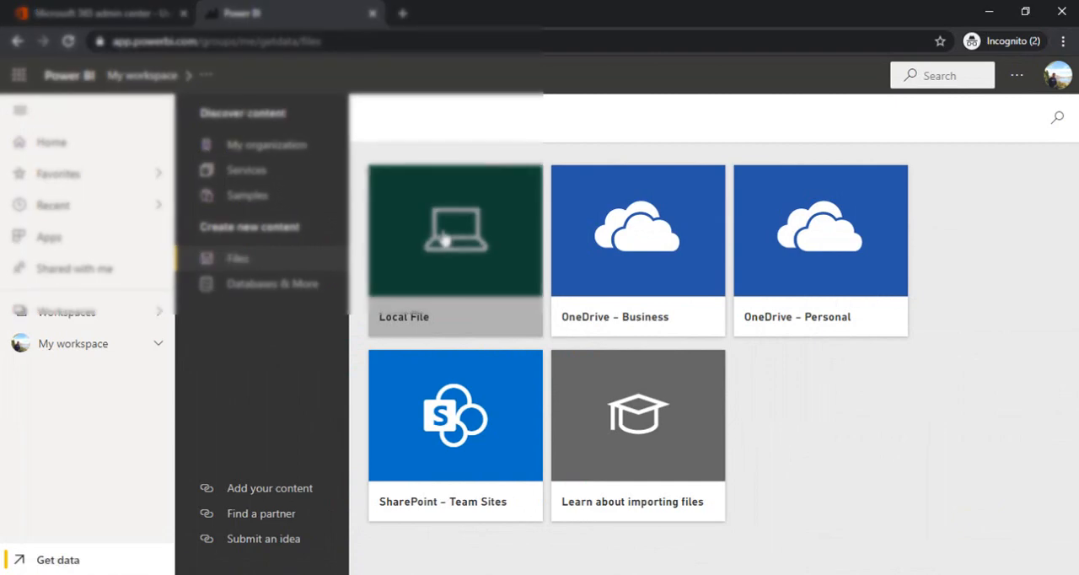
left_click(455, 231)
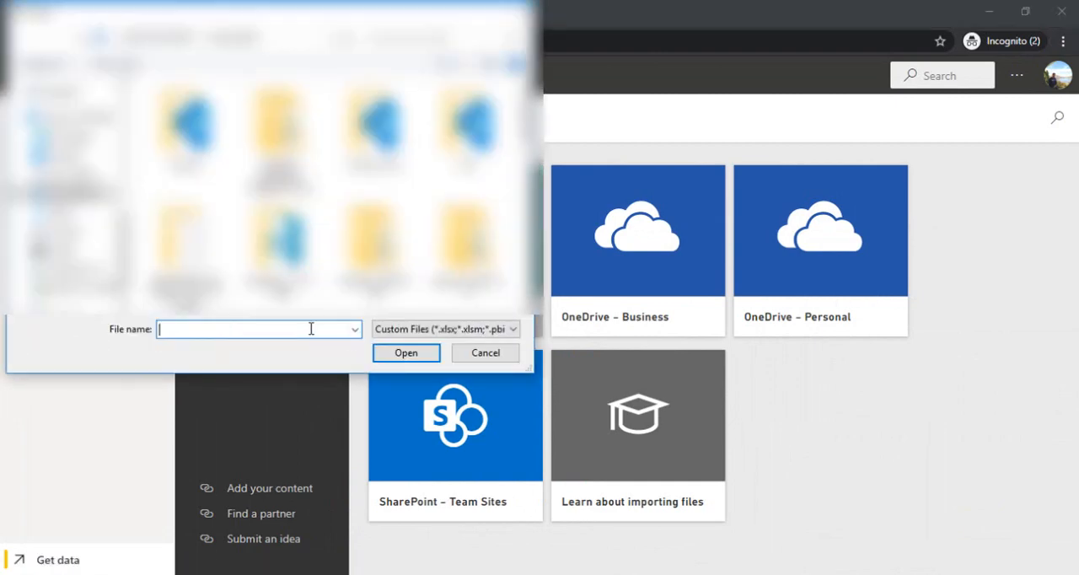
type("fin")
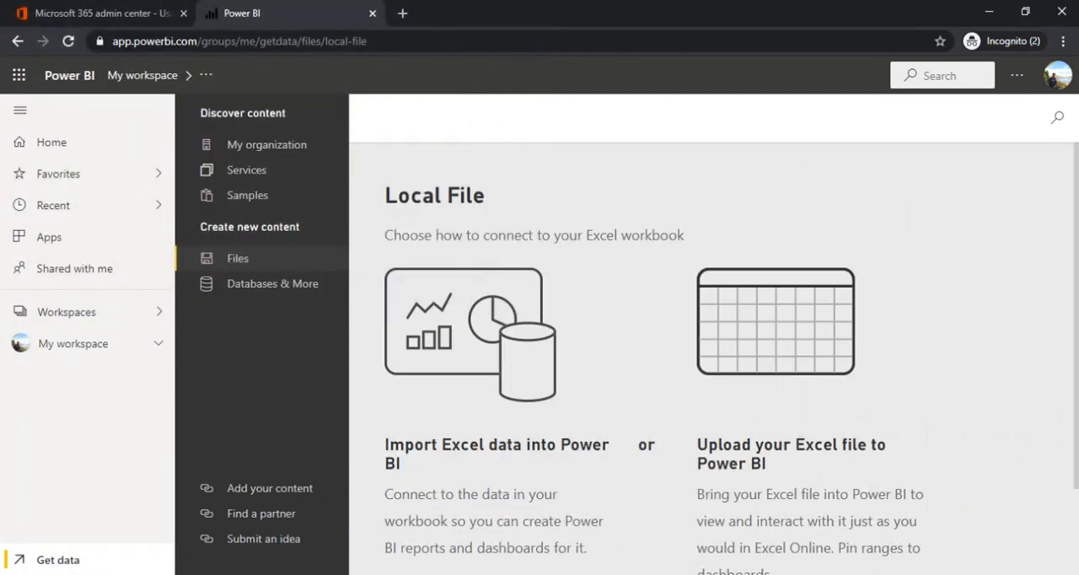
scroll("down", 3)
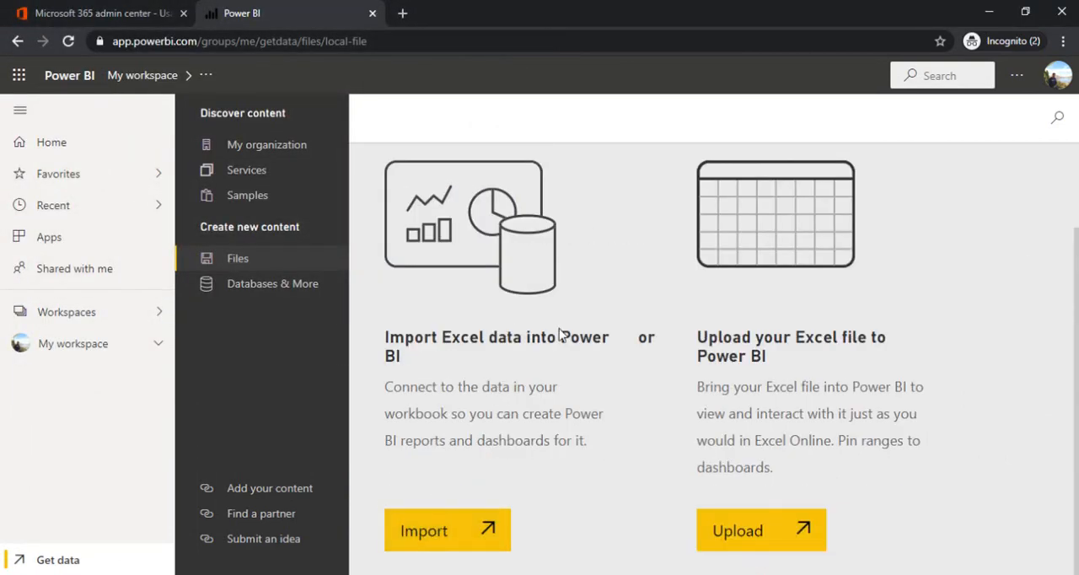
scroll("up", 3)
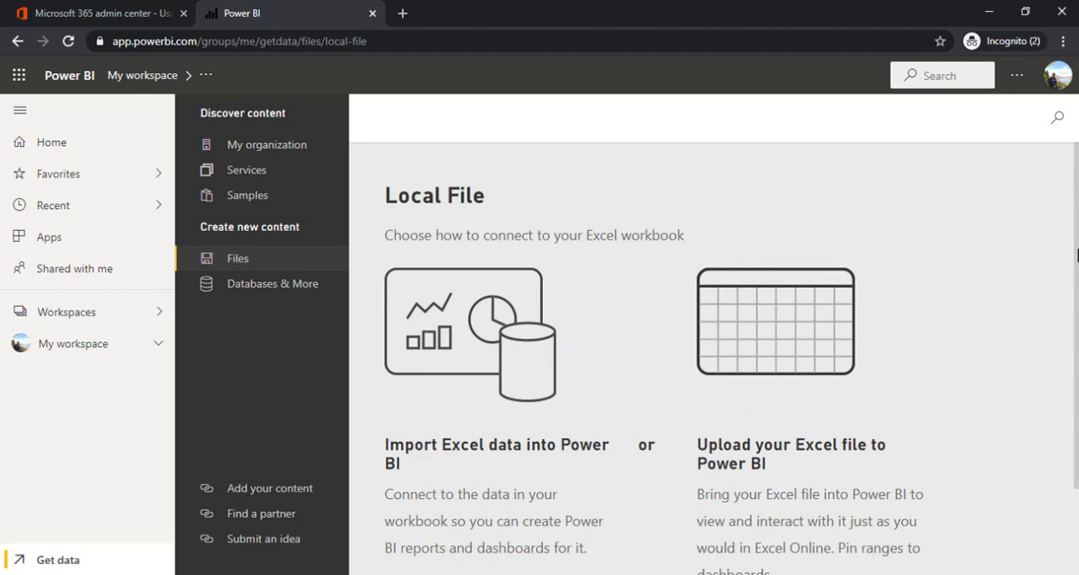
scroll("down", 3)
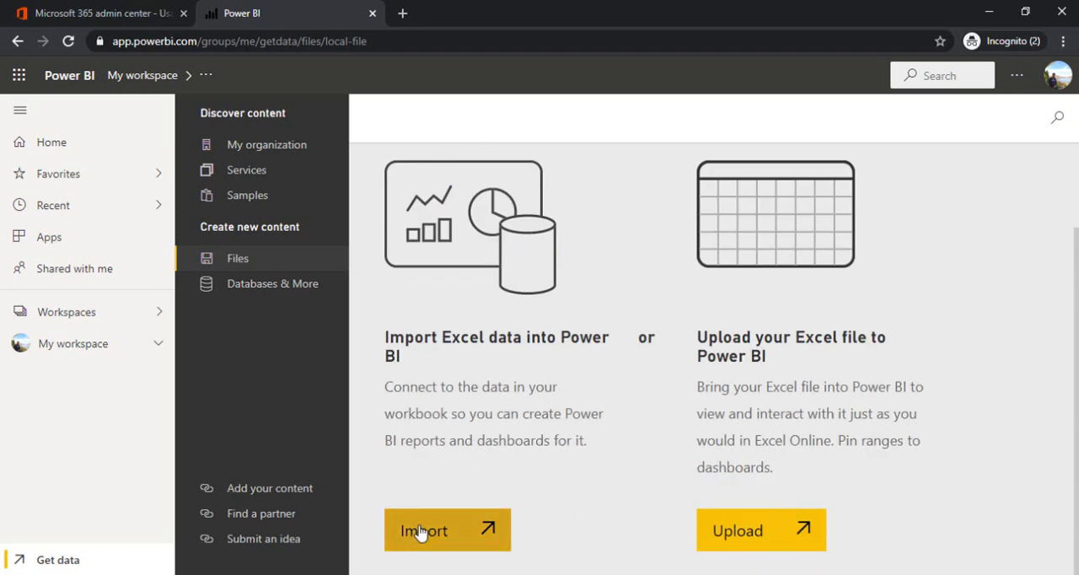
left_click(447, 530)
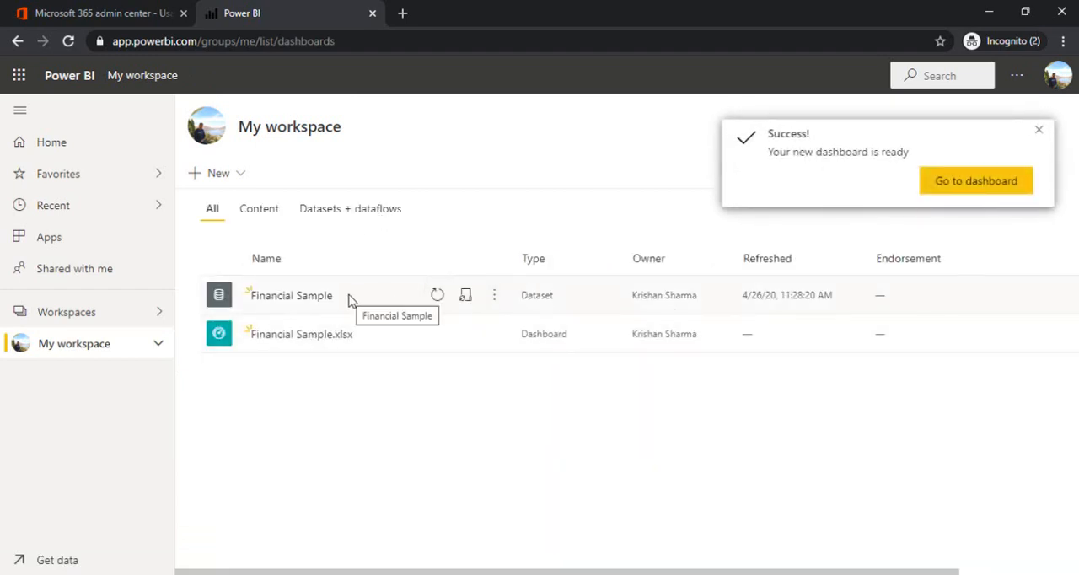
mouse_move(495, 334)
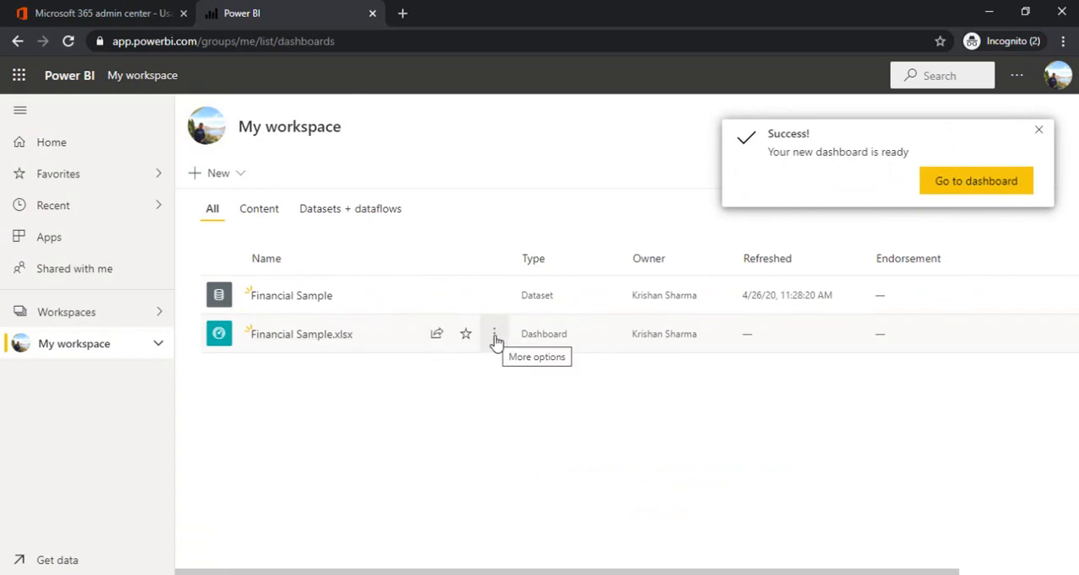
- Delete the auto-created Financial Sample.xlsx dashboard
left_click(496, 334)
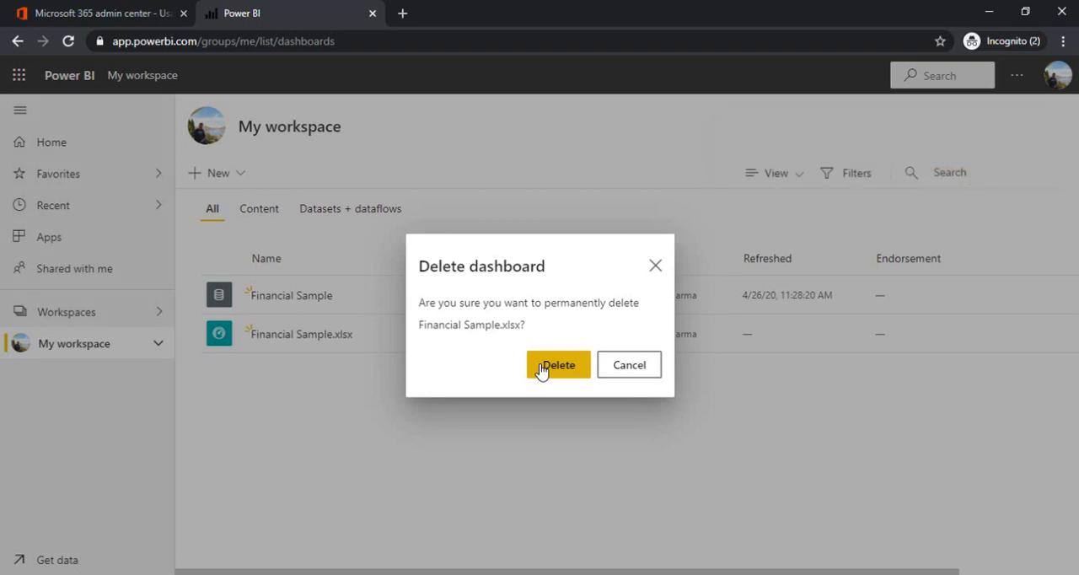
left_click(558, 365)
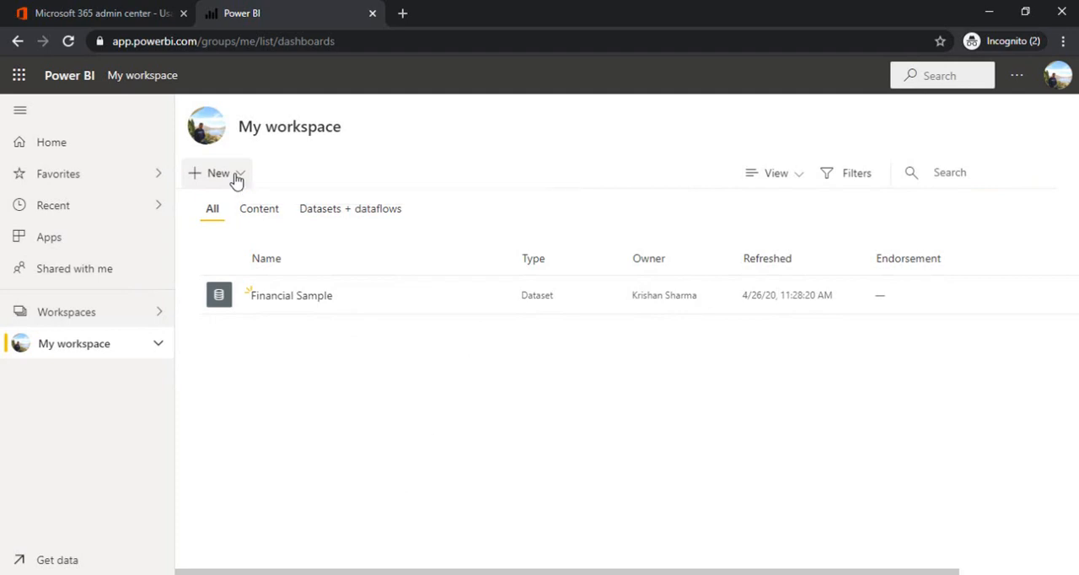
mouse_move(452, 137)
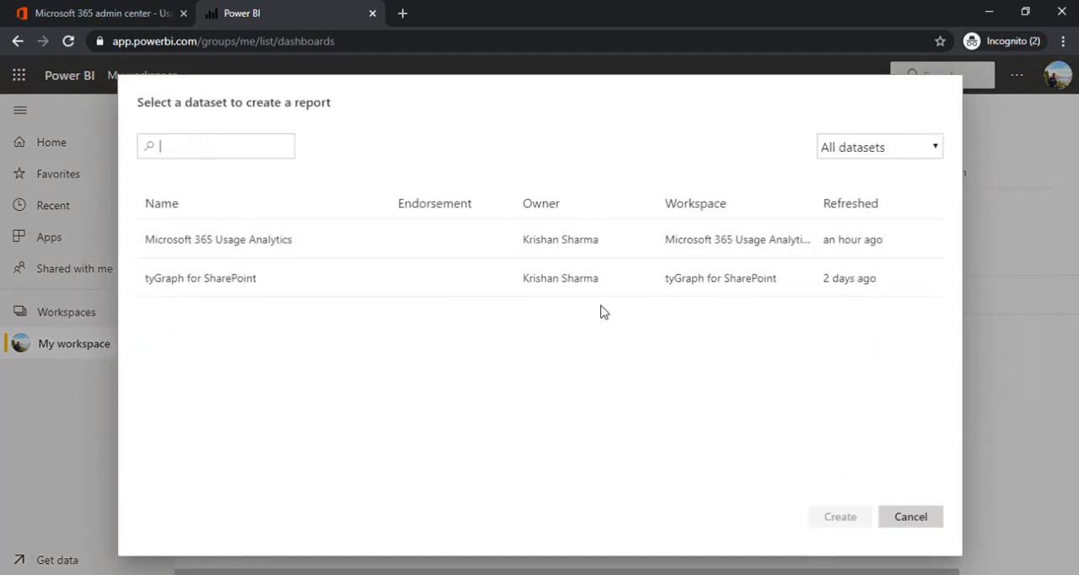
mouse_move(911, 516)
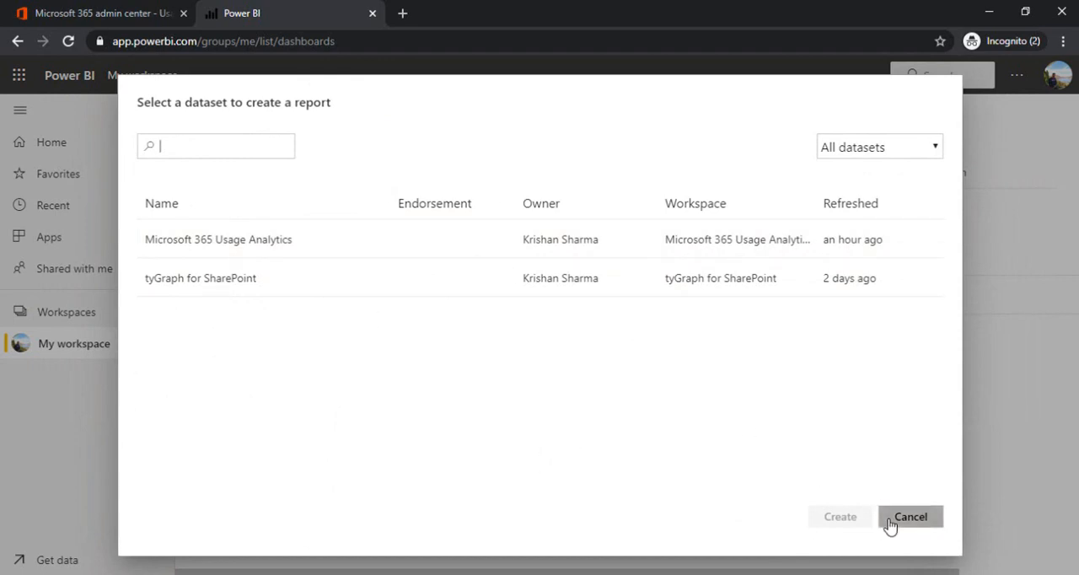
- Create a new blank report from the Financial Sample dataset
left_click(909, 516)
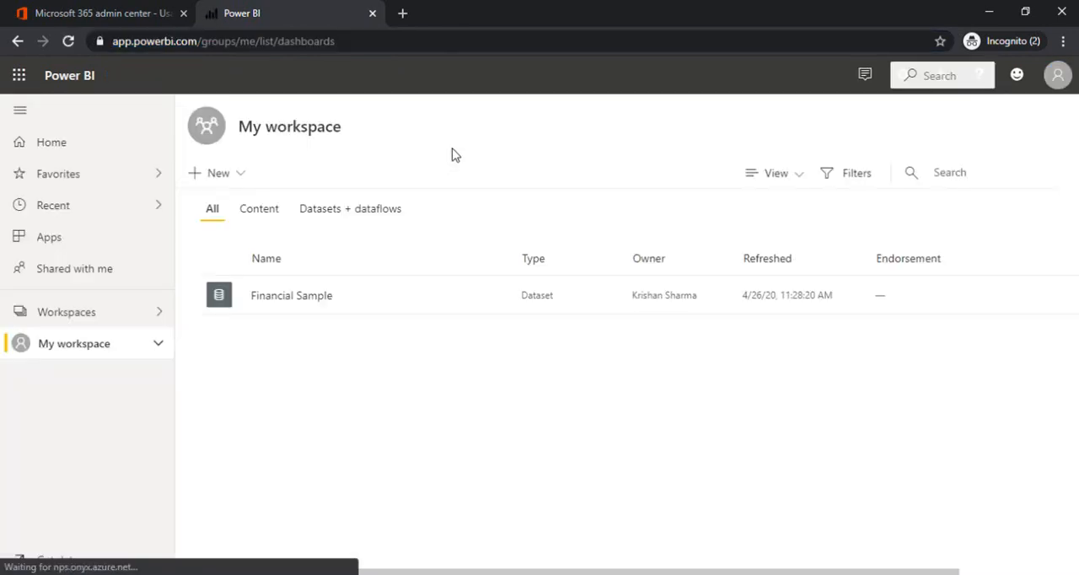
left_click(217, 173)
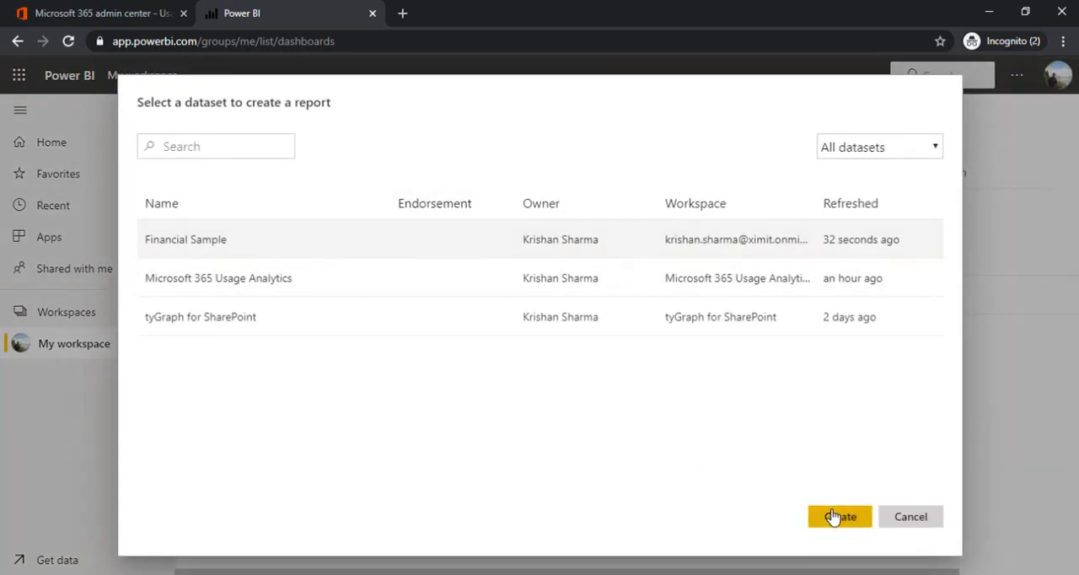
left_click(839, 516)
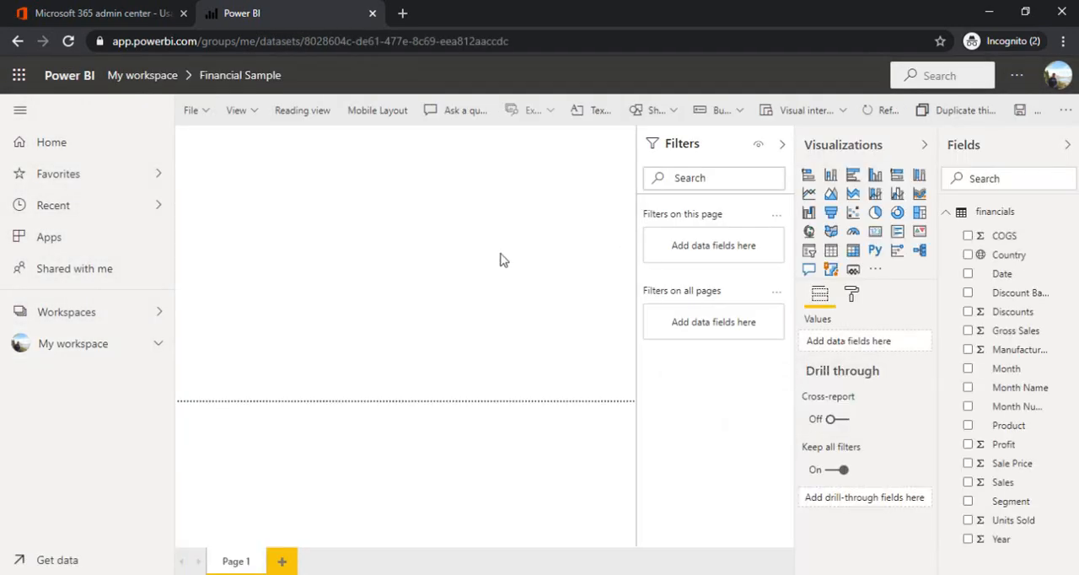
mouse_move(49, 142)
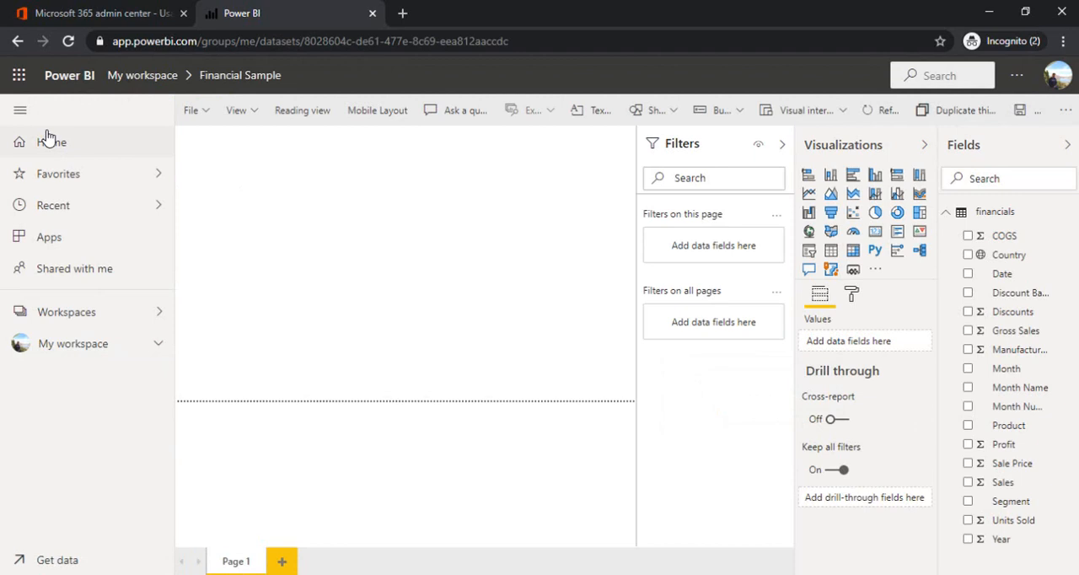
mouse_move(20, 109)
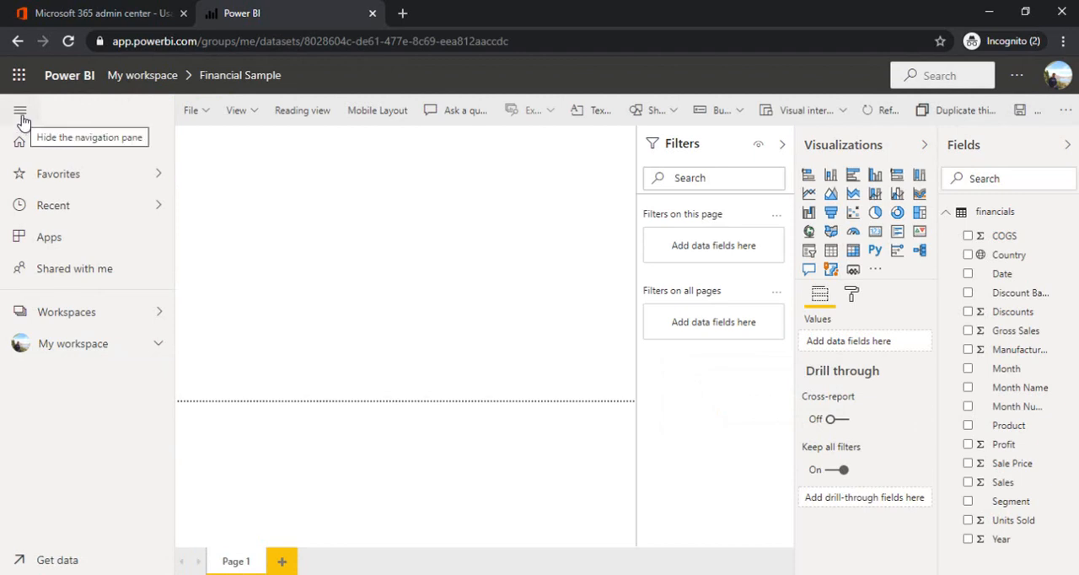
- Collapse the navigation and Filters panes to widen the report canvas
left_click(20, 110)
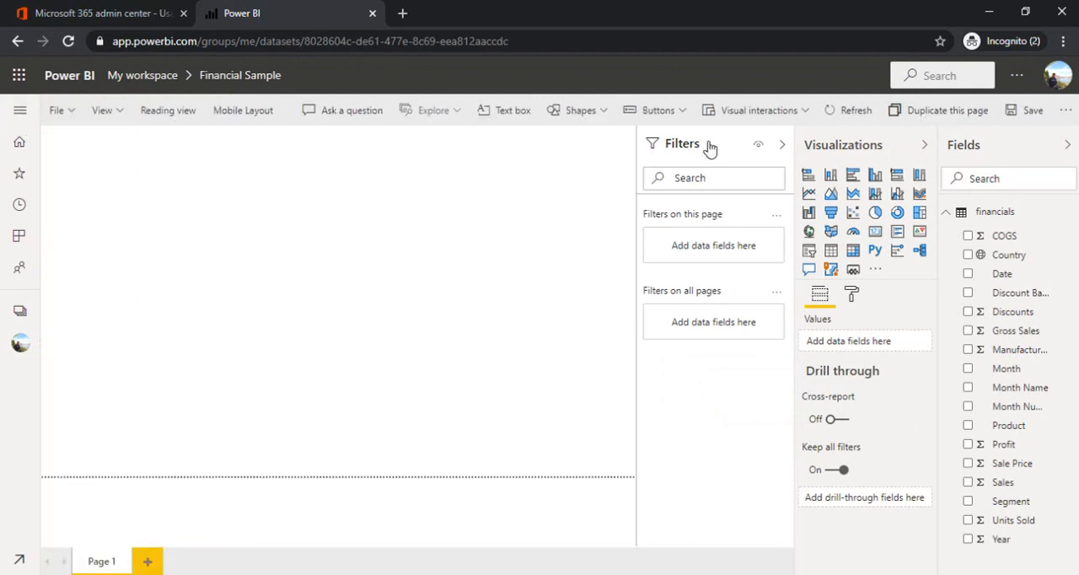
left_click(782, 144)
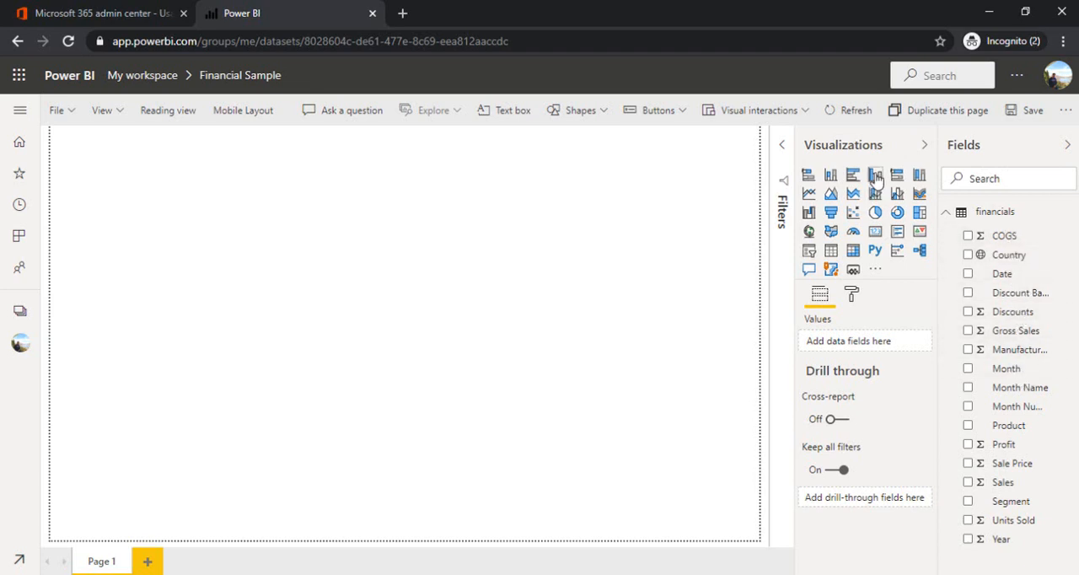
mouse_move(830, 177)
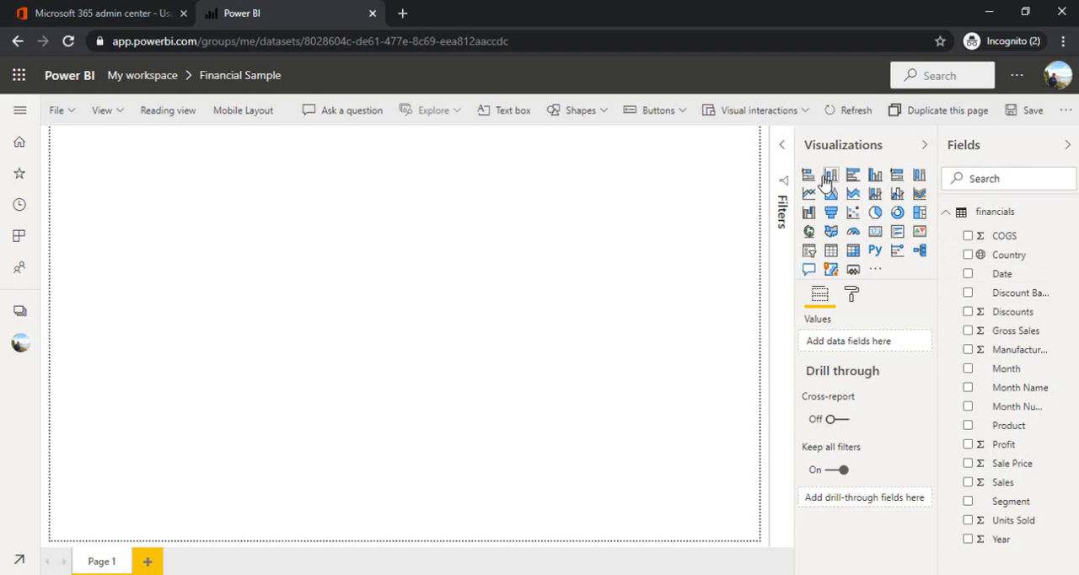
mouse_move(809, 175)
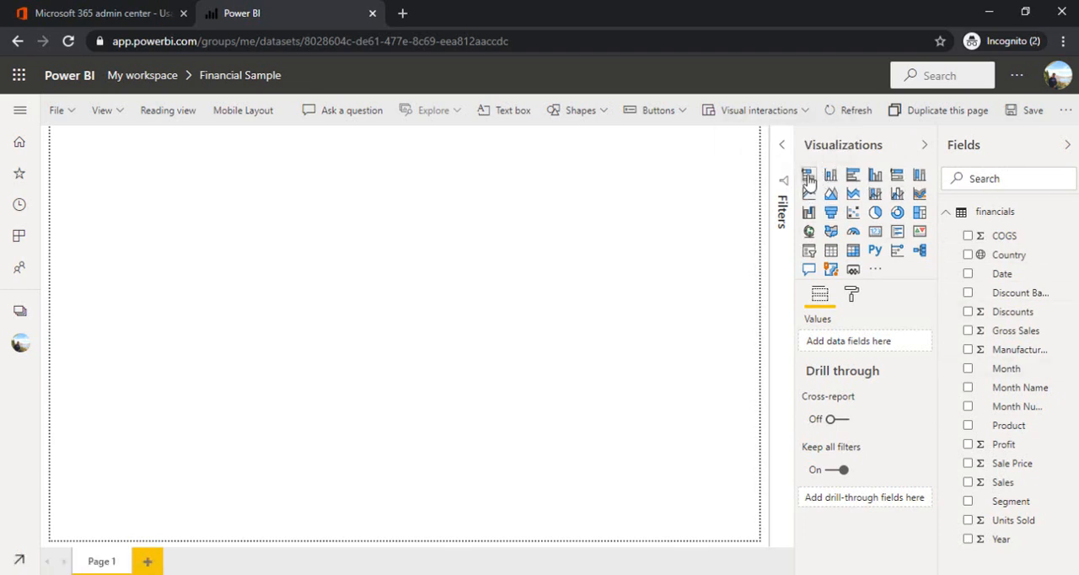
mouse_move(848, 184)
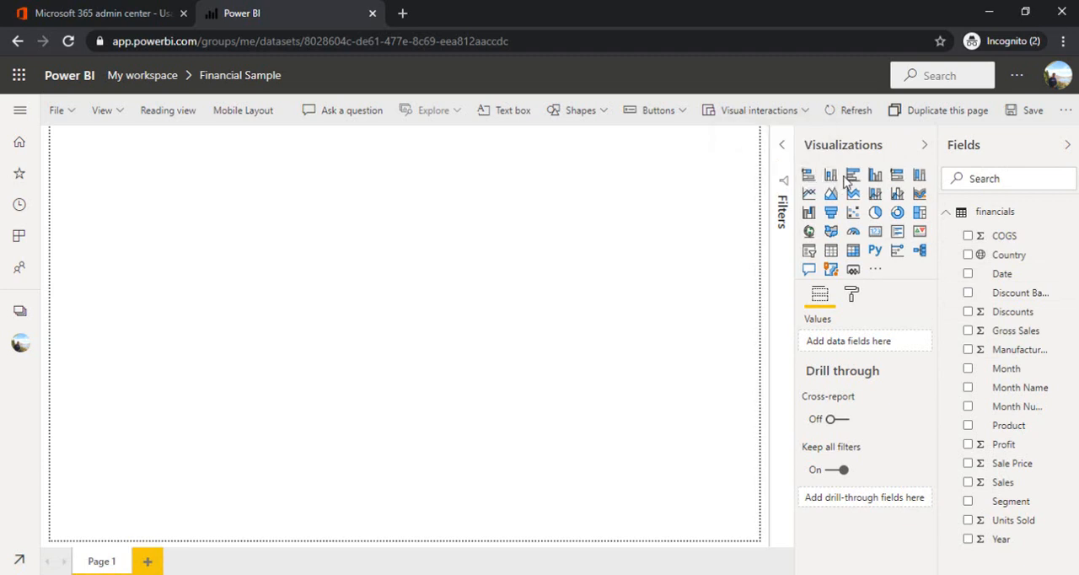
mouse_move(832, 178)
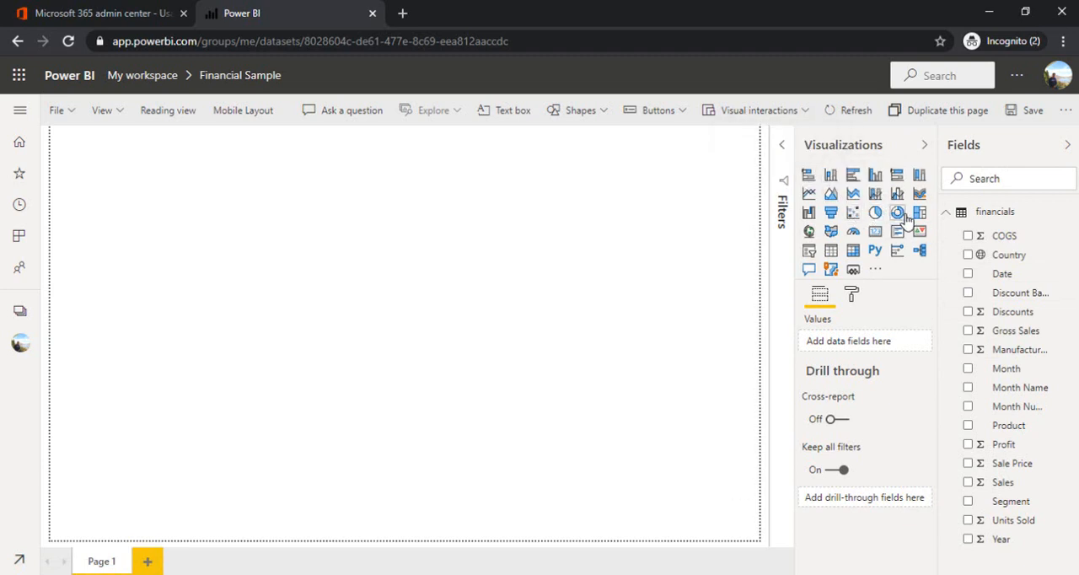
mouse_move(875, 232)
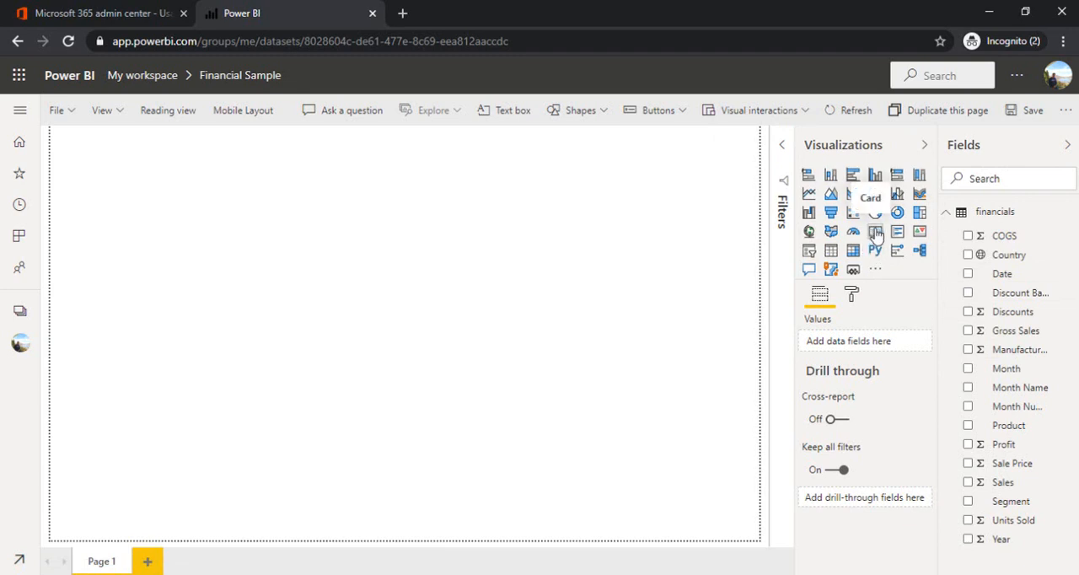
mouse_move(1009, 255)
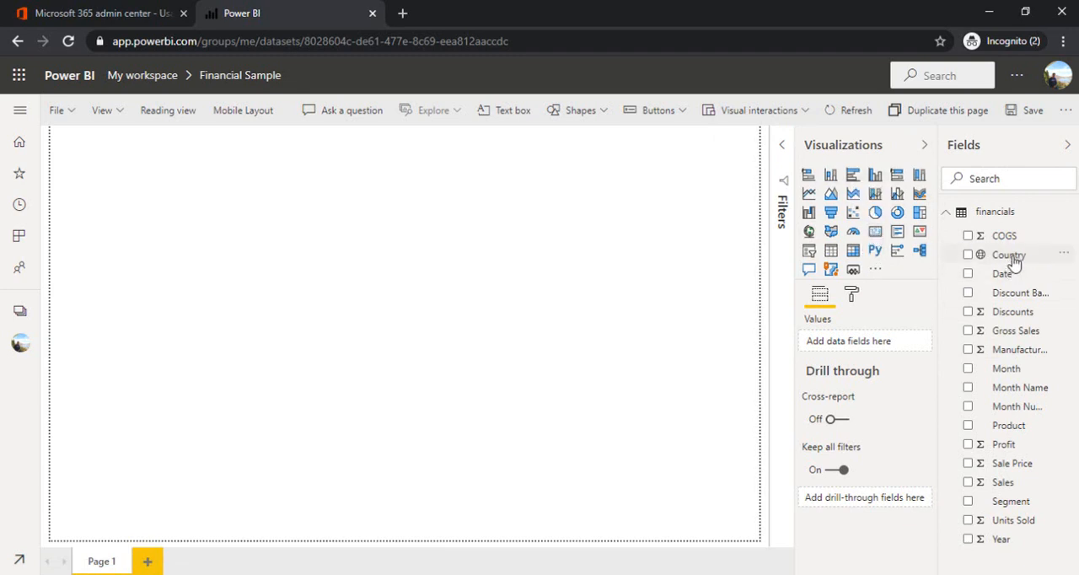
- Add a Country map with bubbles sized by Sales
left_click_drag(1009, 254, 177, 217)
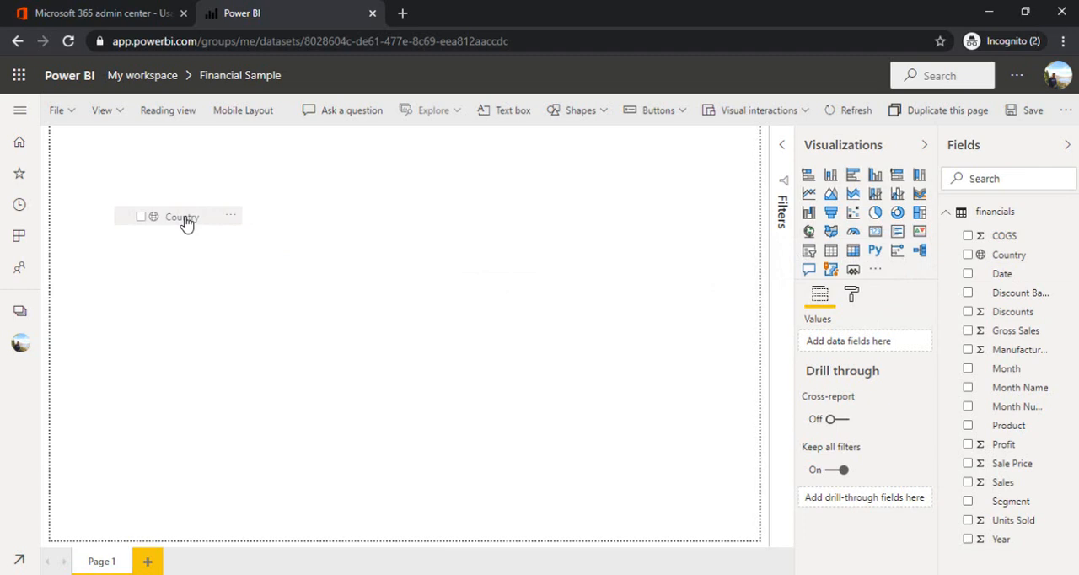
left_click(967, 255)
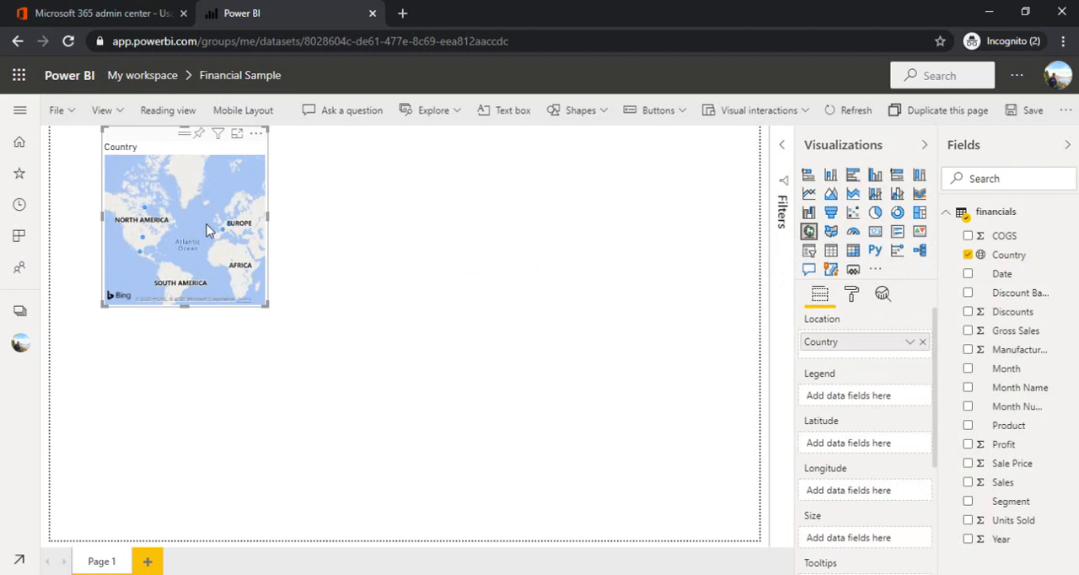
mouse_move(140, 167)
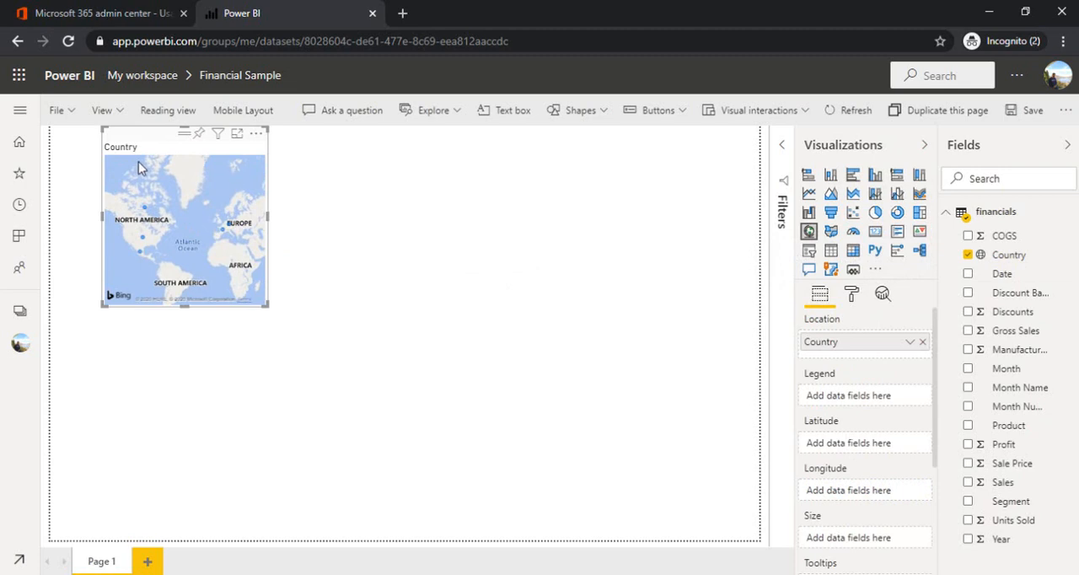
mouse_move(872, 248)
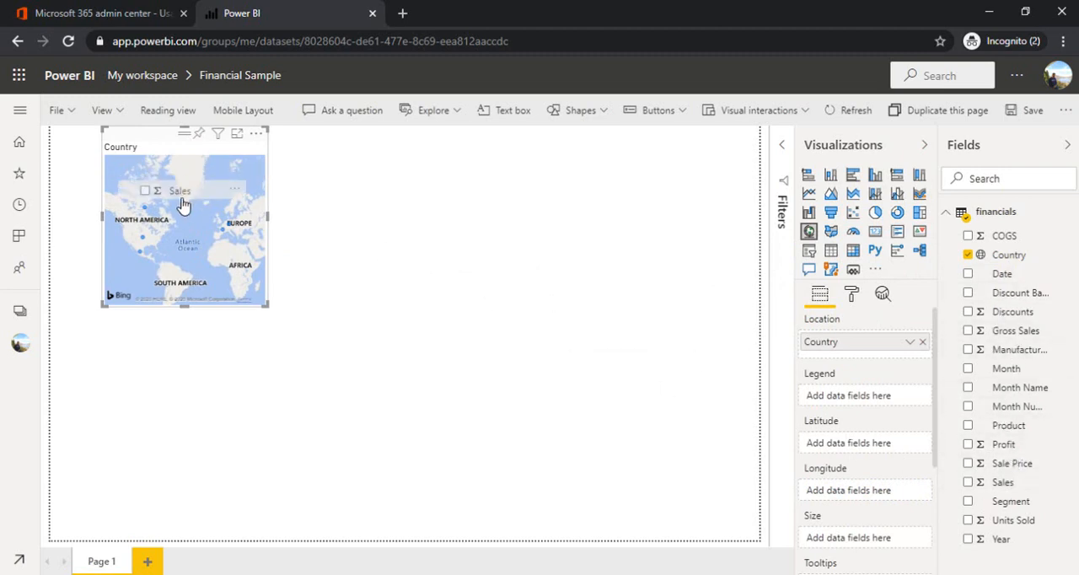
left_click(968, 482)
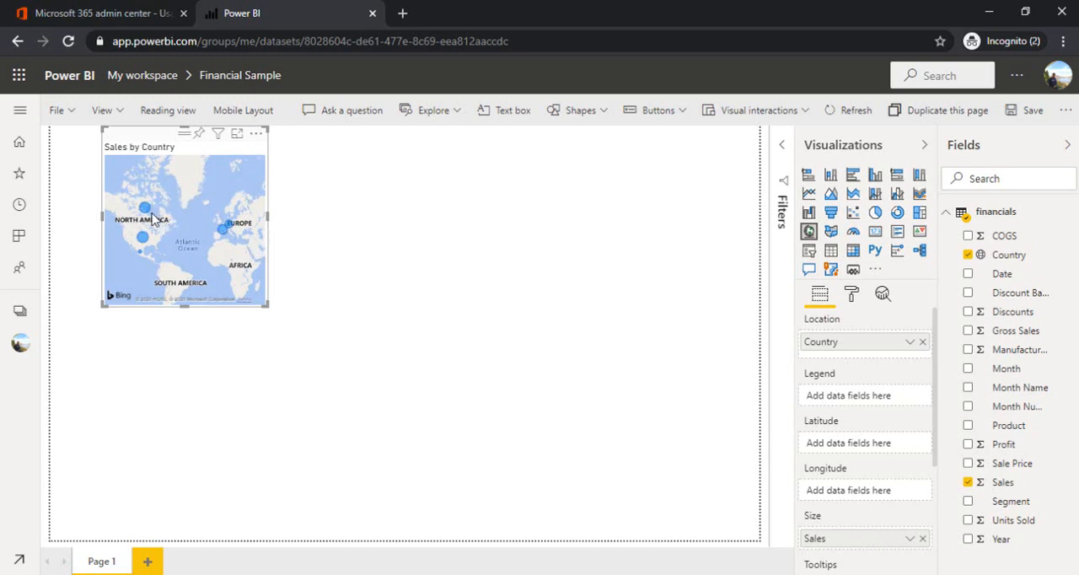
mouse_move(143, 209)
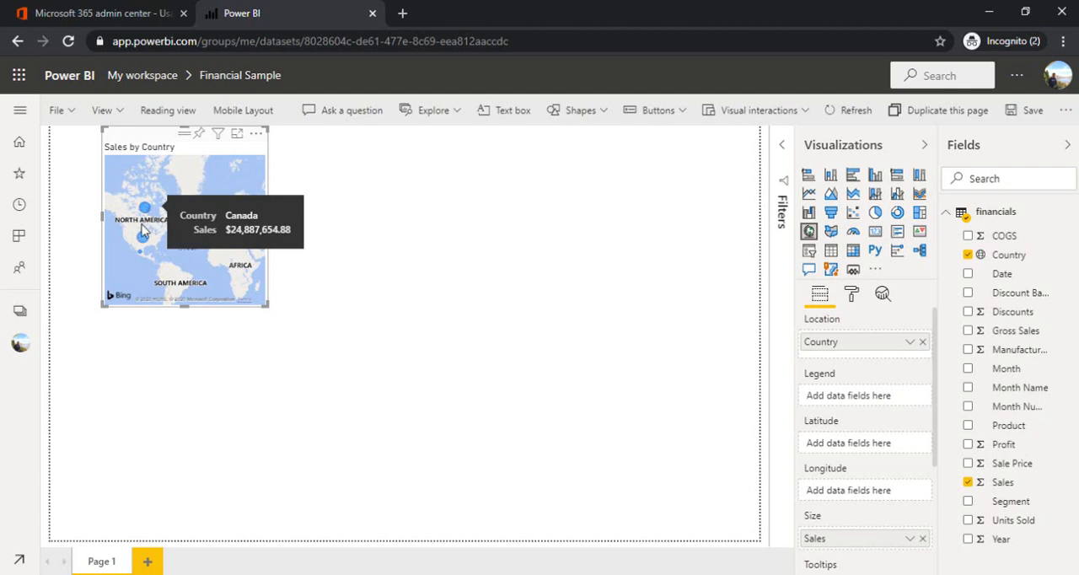
mouse_move(422, 166)
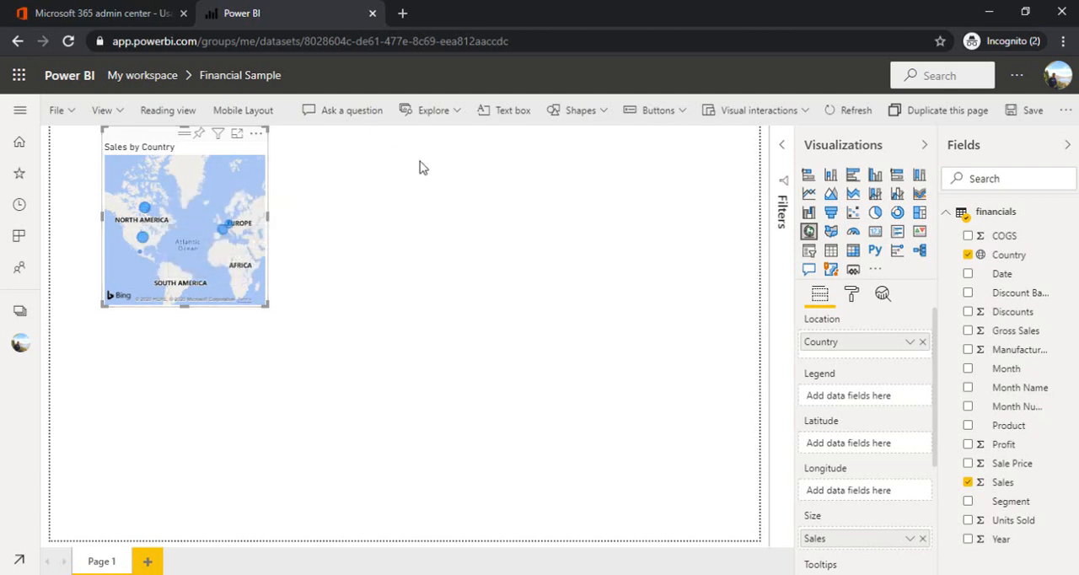
- Add a $16.89M Profit card beside the map and shrink its height
left_click(897, 251)
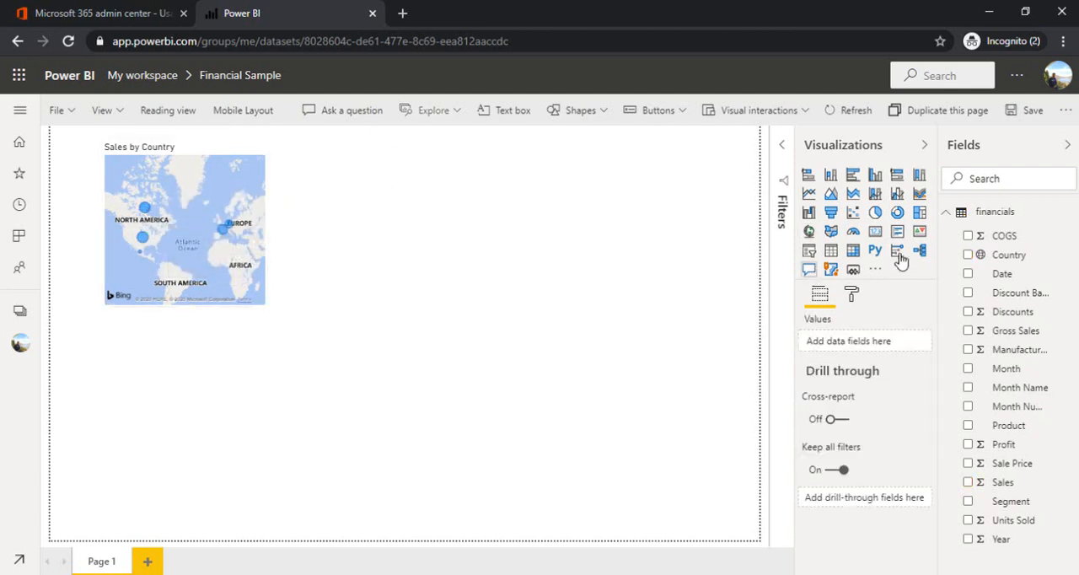
mouse_move(1012, 428)
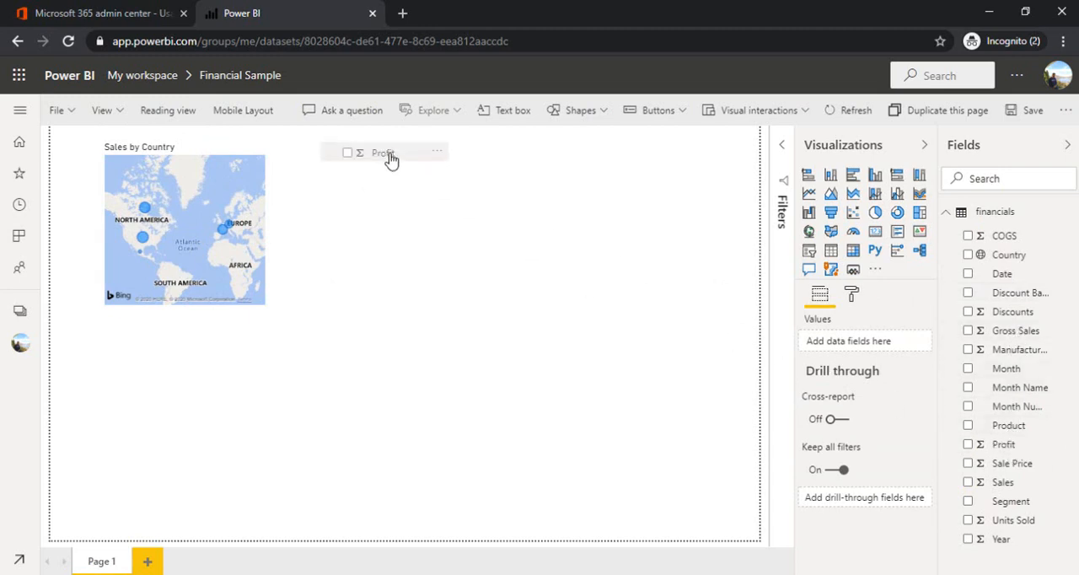
left_click(968, 444)
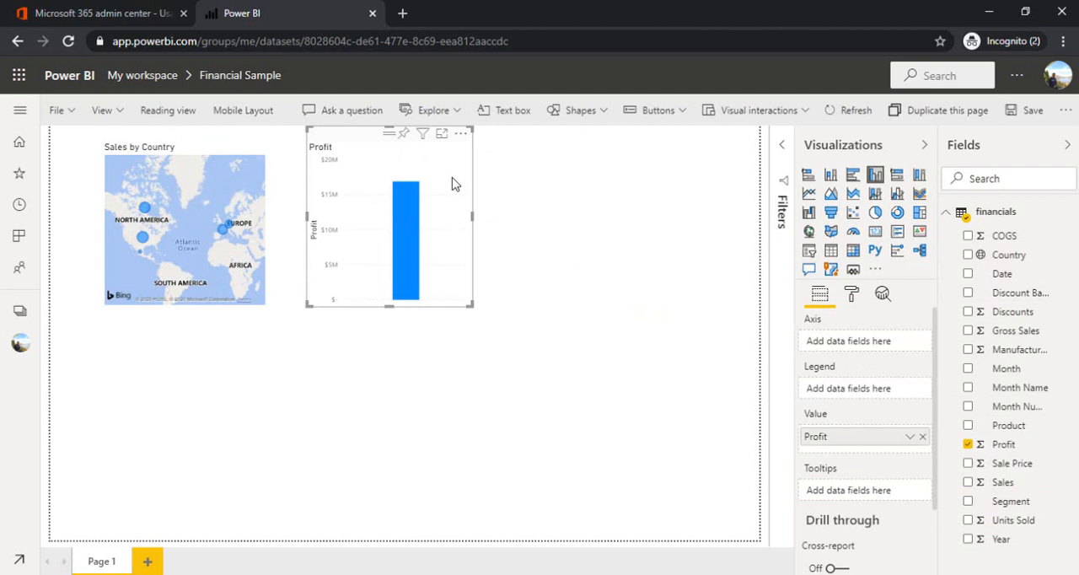
mouse_move(399, 181)
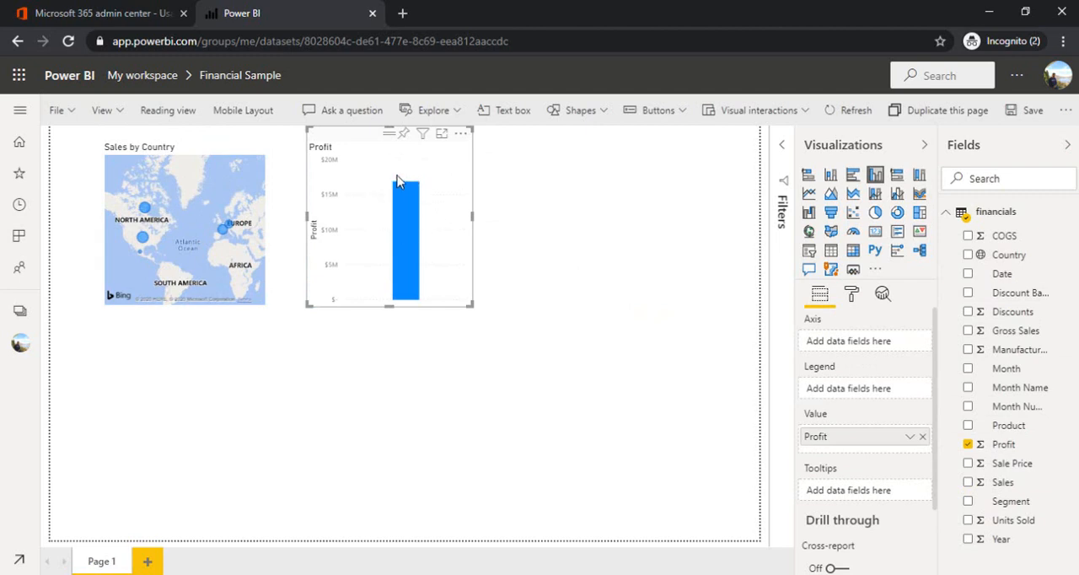
mouse_move(468, 199)
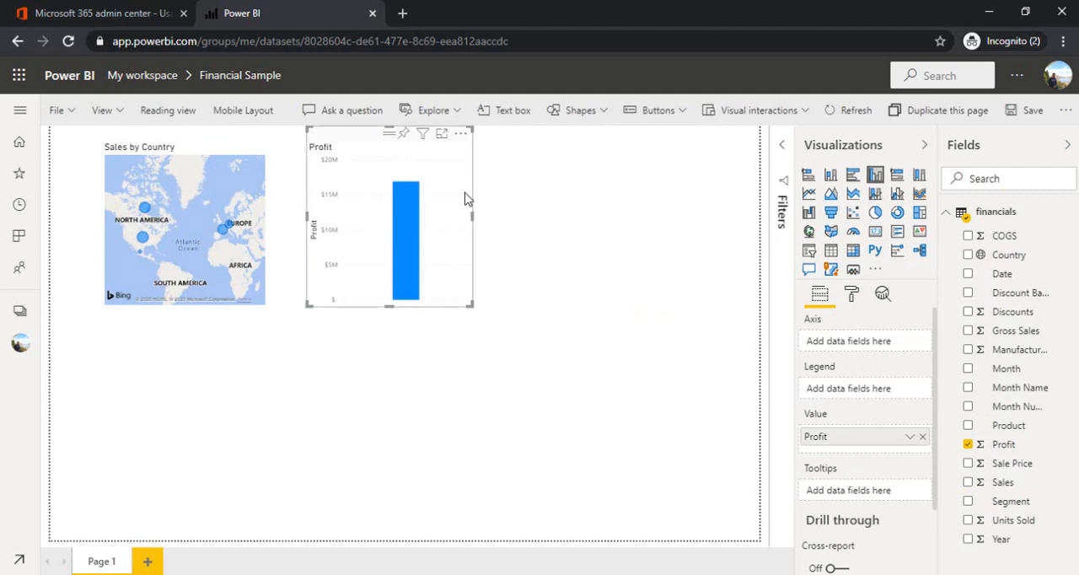
mouse_move(456, 208)
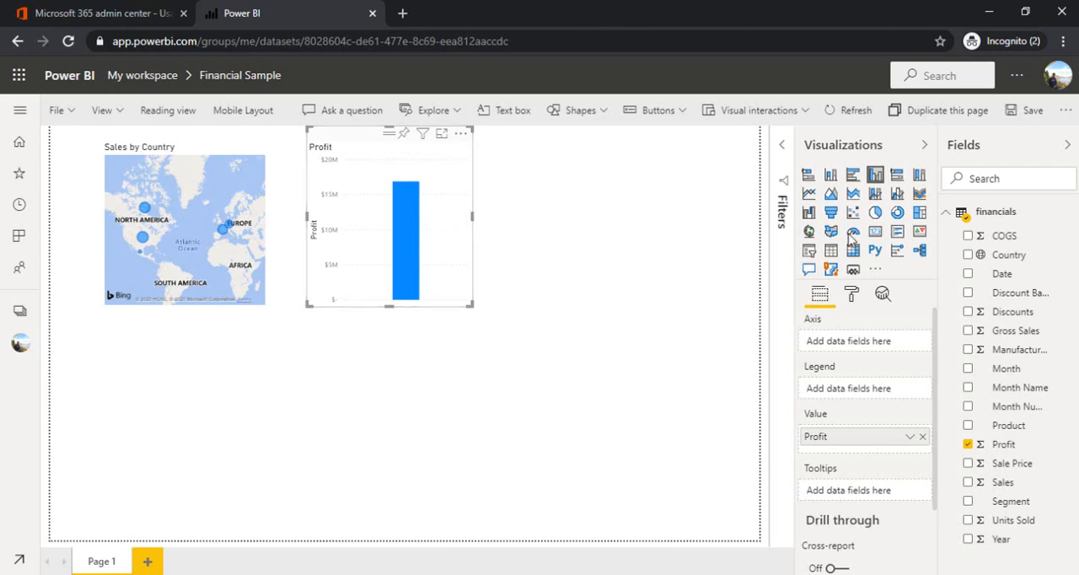
mouse_move(875, 232)
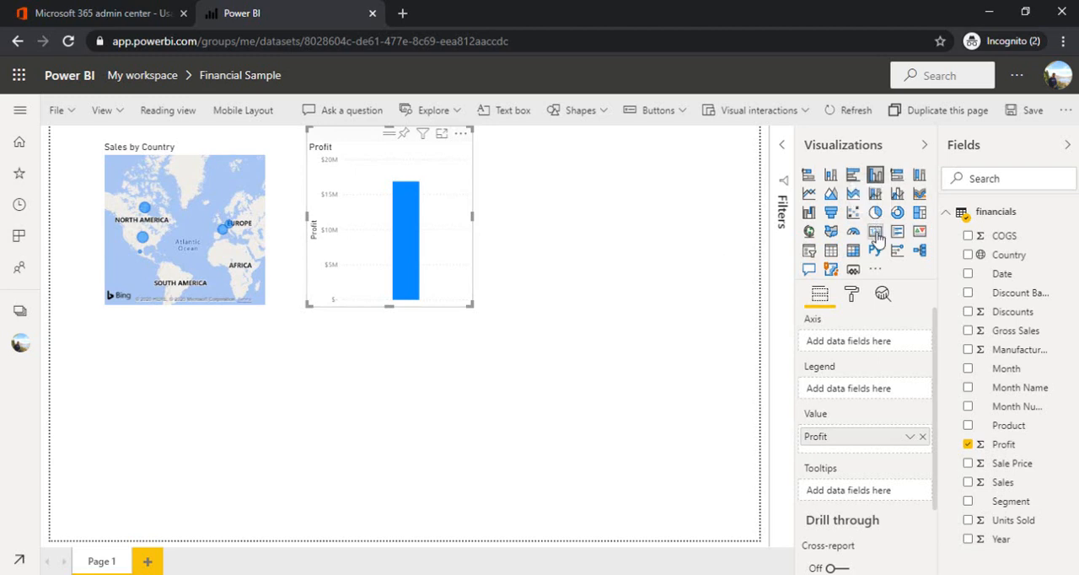
left_click(874, 232)
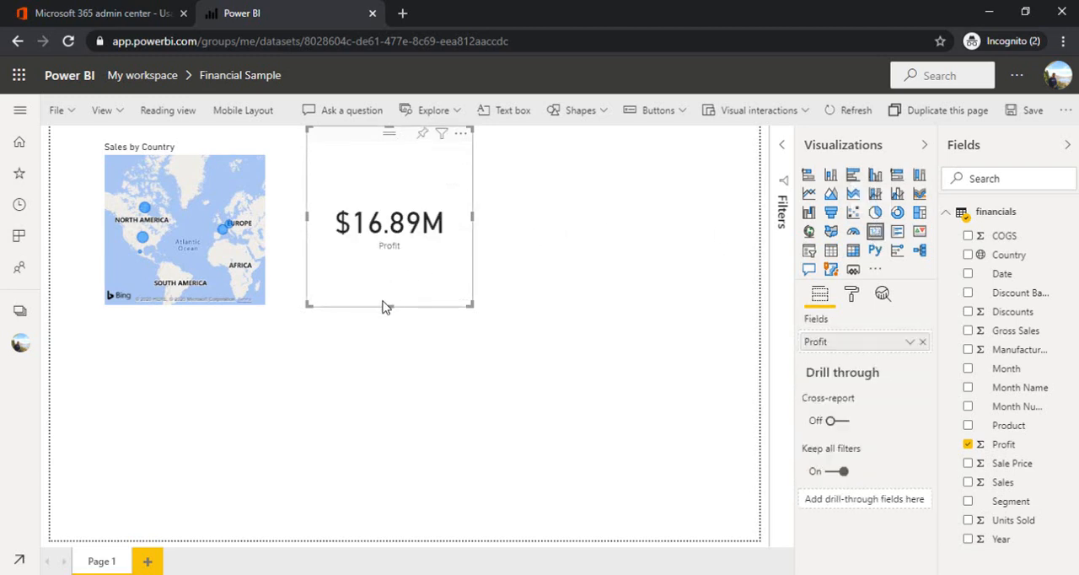
left_click_drag(388, 305, 389, 198)
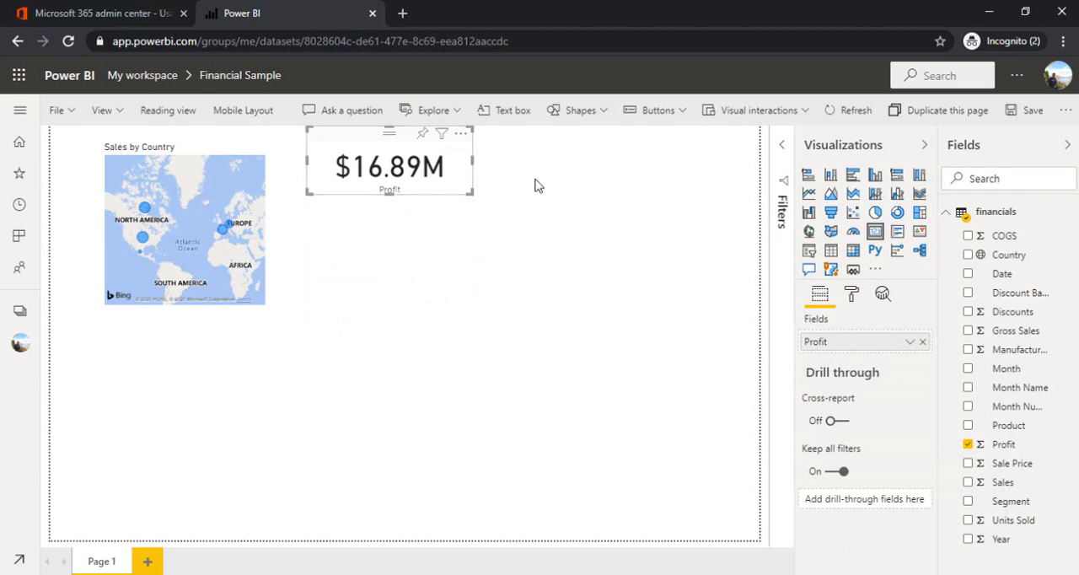
mouse_move(596, 177)
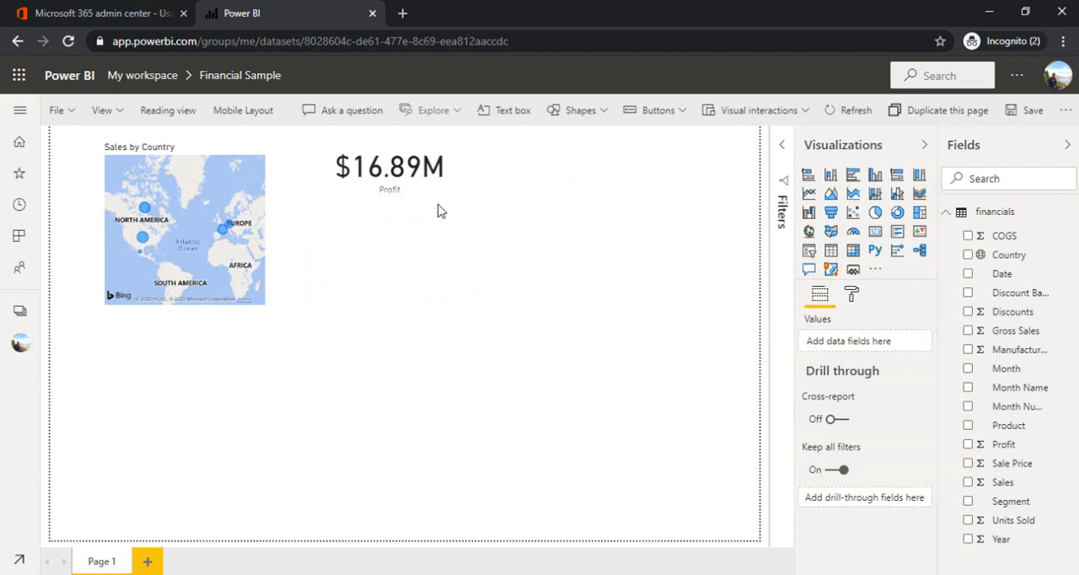
- Add a Sales by Month visual totalling $118,726,350.26 to the page
left_click(389, 166)
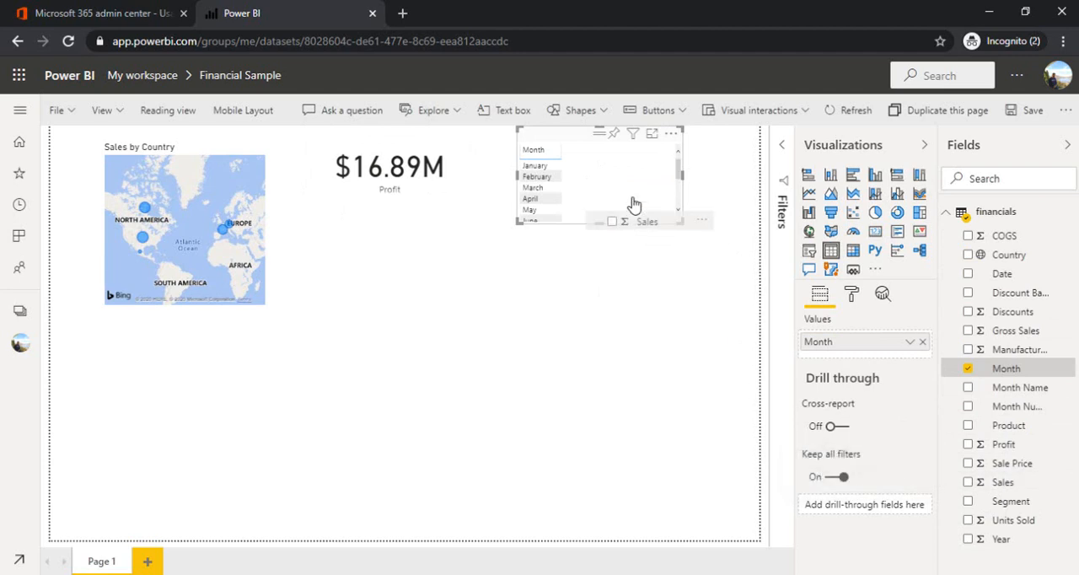
left_click(968, 481)
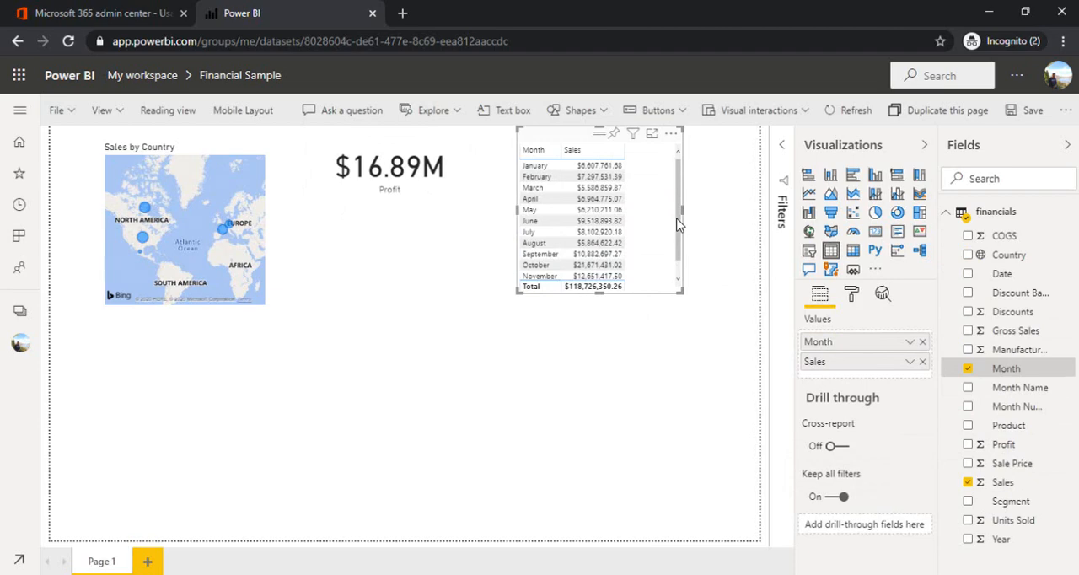
mouse_move(809, 175)
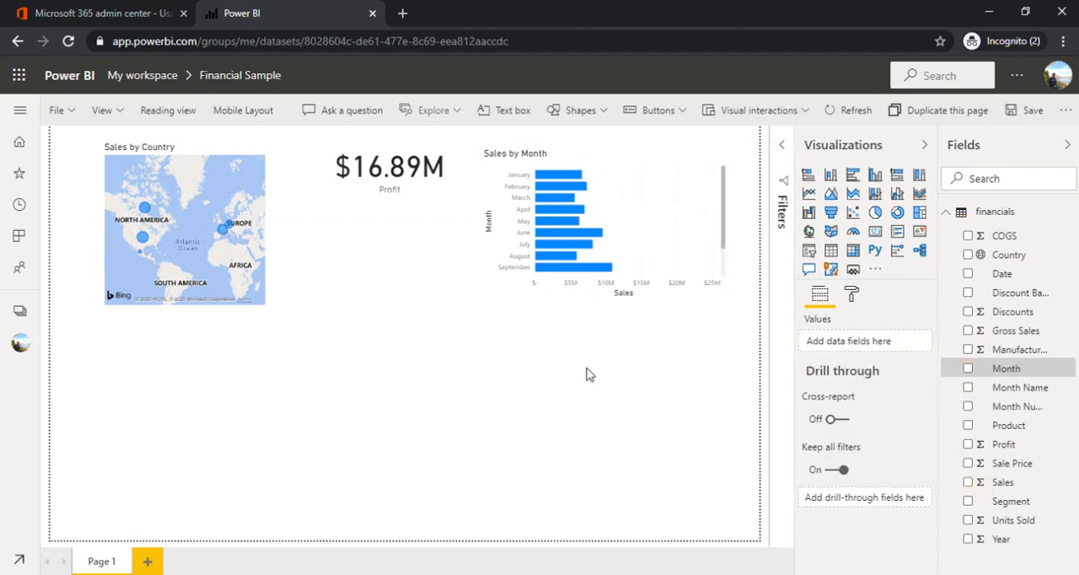
mouse_move(776, 396)
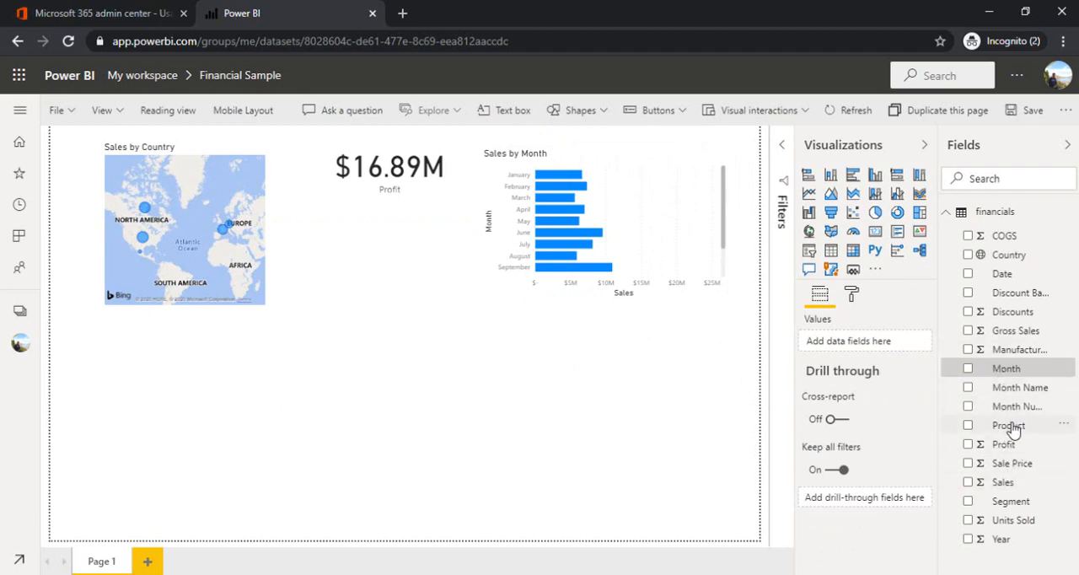
- Build a Sales by Product pie chart from the Product and Sales fields
left_click(967, 425)
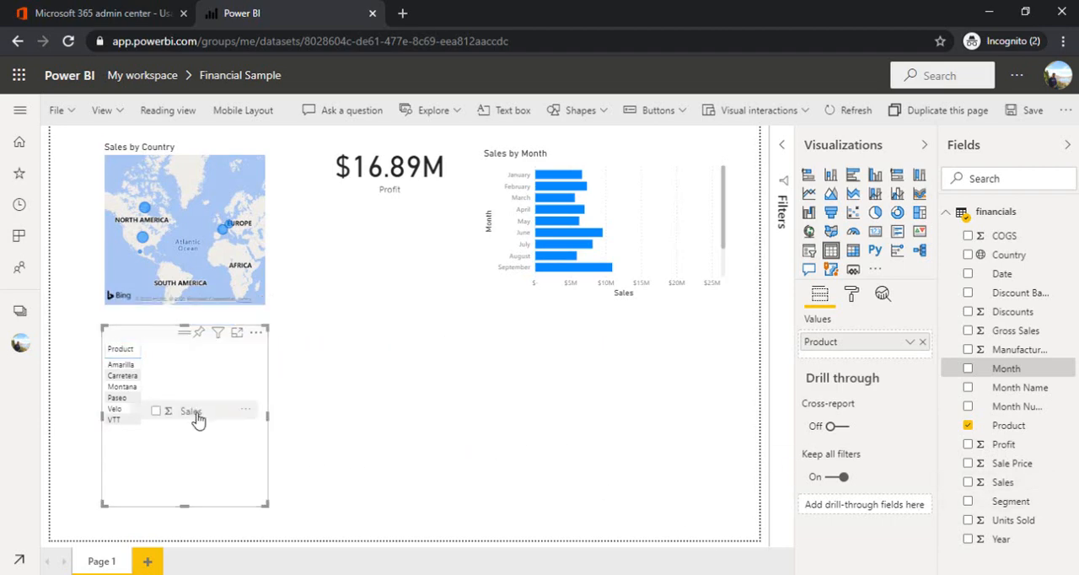
left_click(968, 481)
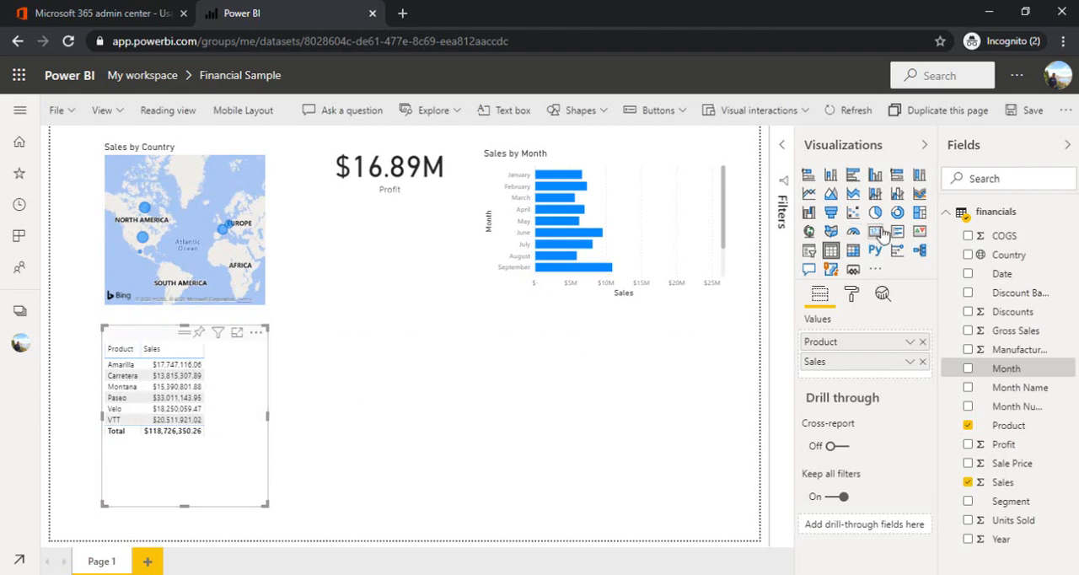
left_click(875, 212)
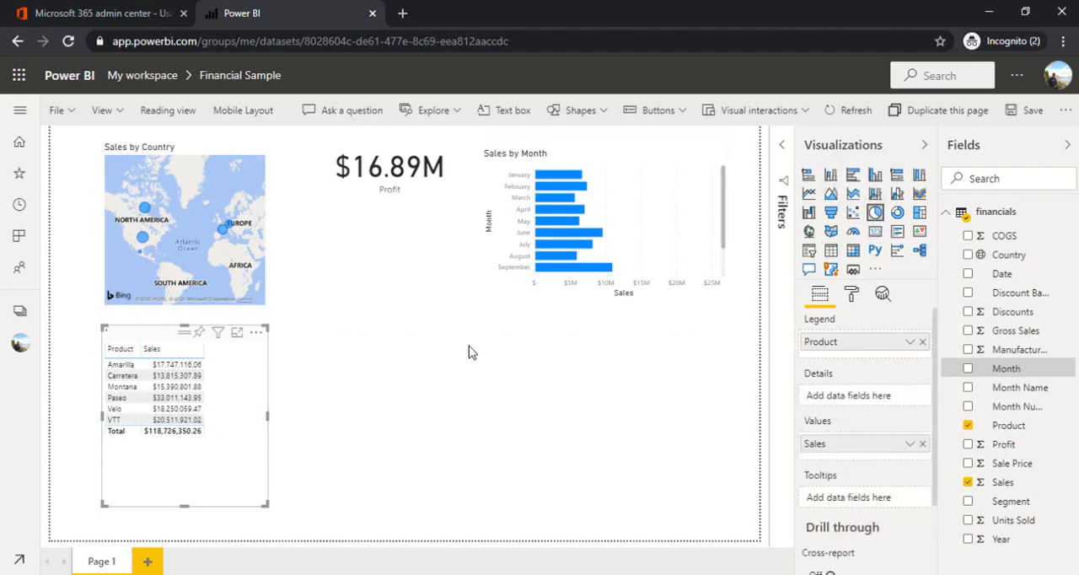
left_click(875, 212)
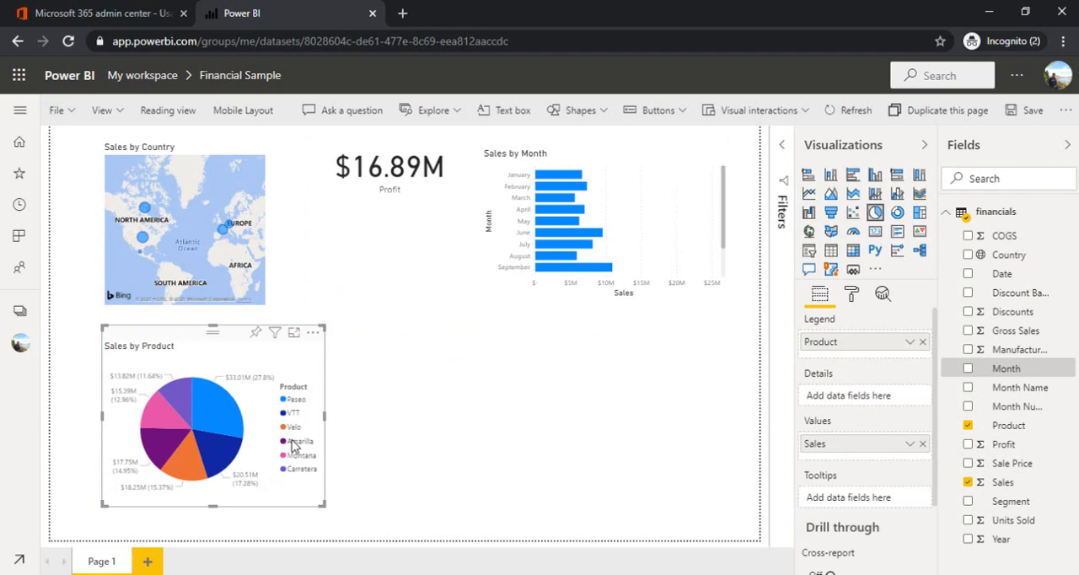
mouse_move(202, 409)
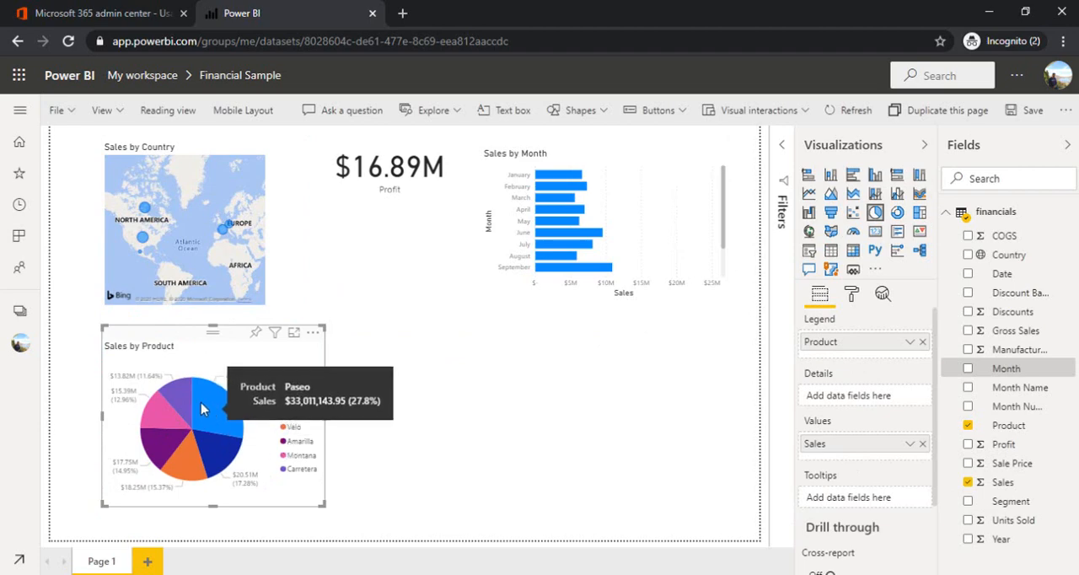
mouse_move(173, 408)
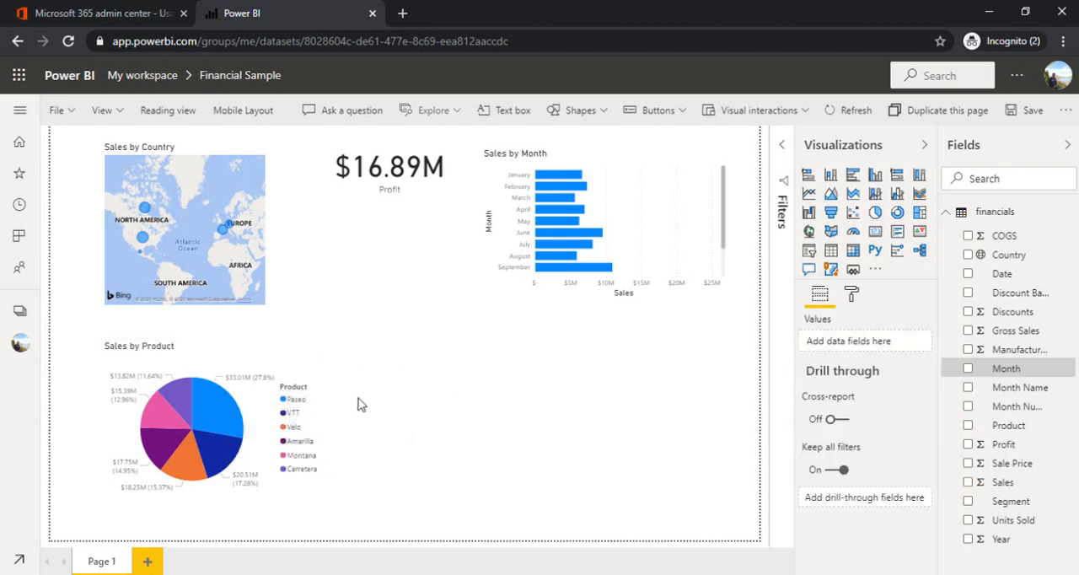
mouse_move(445, 373)
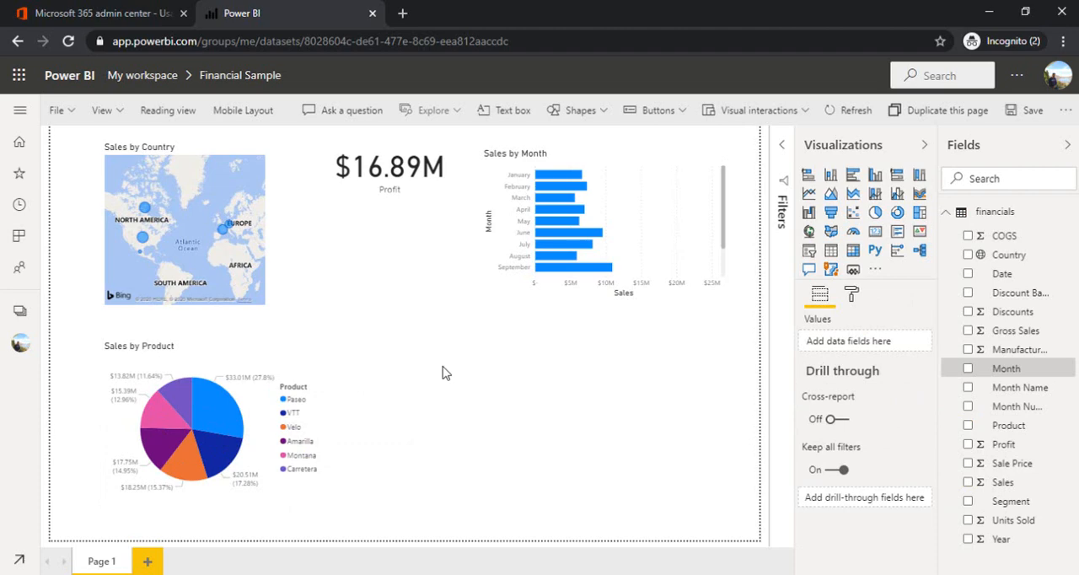
mouse_move(615, 371)
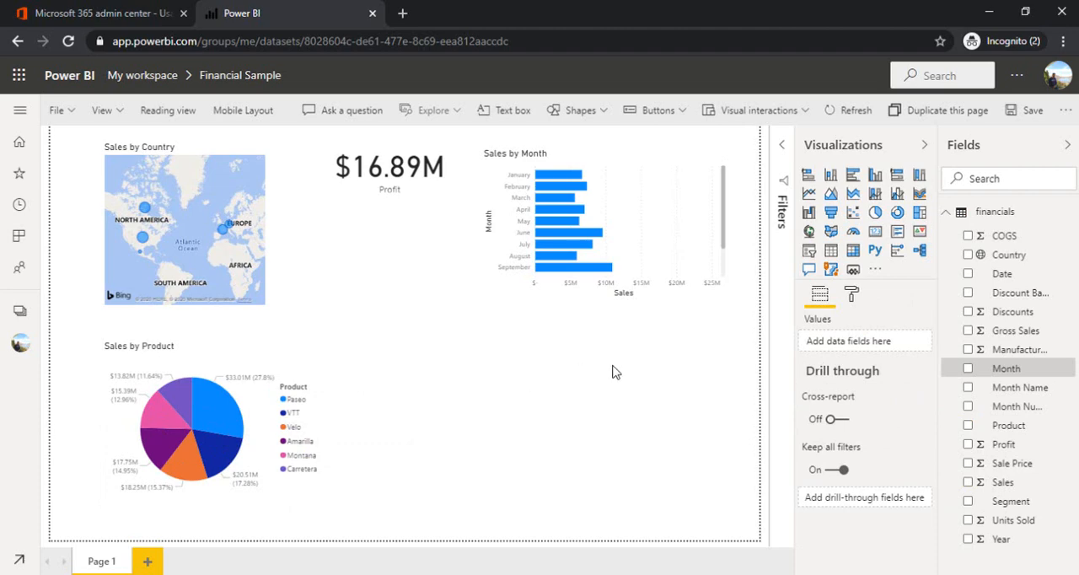
mouse_move(1030, 440)
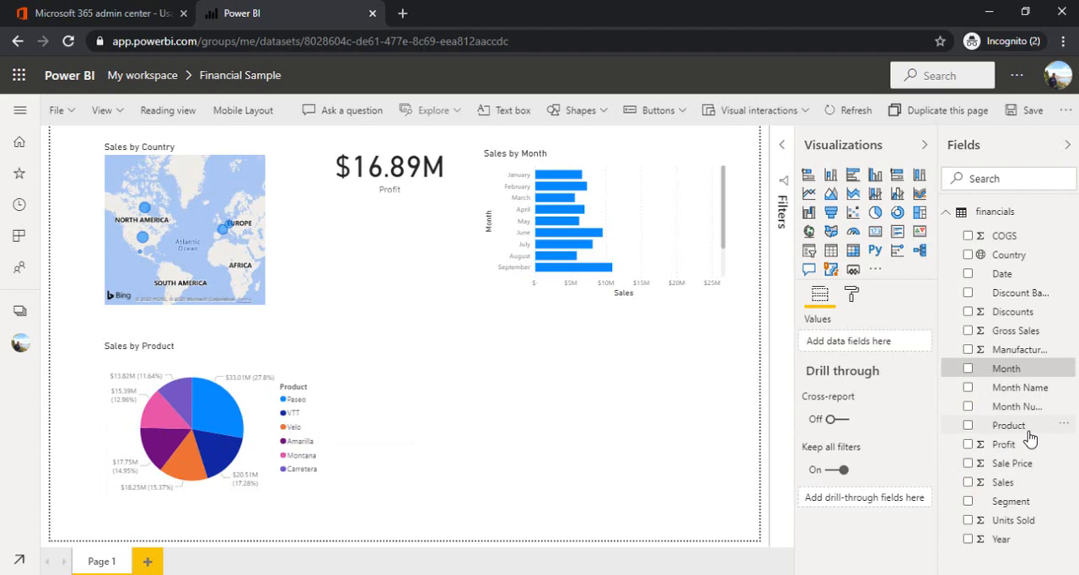
- Build a Profit by Product donut chart from the Product and Profit fields
left_click(968, 425)
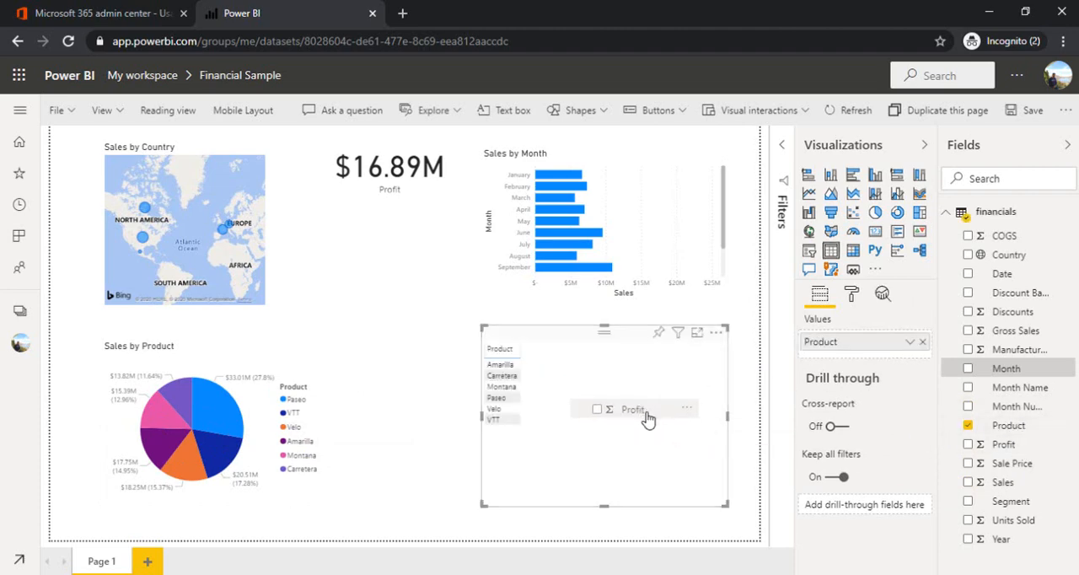
left_click(967, 444)
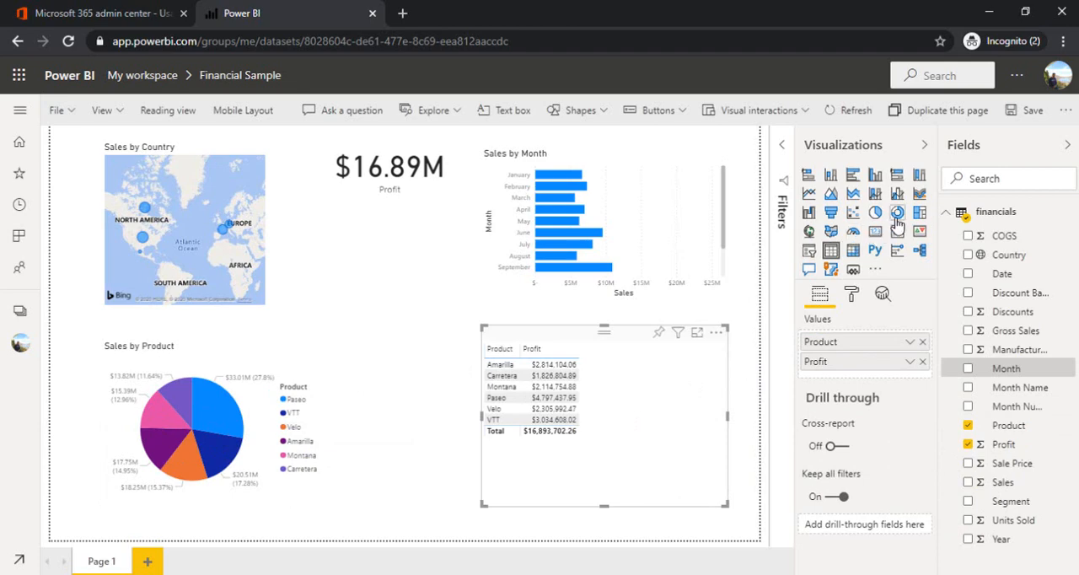
left_click(897, 212)
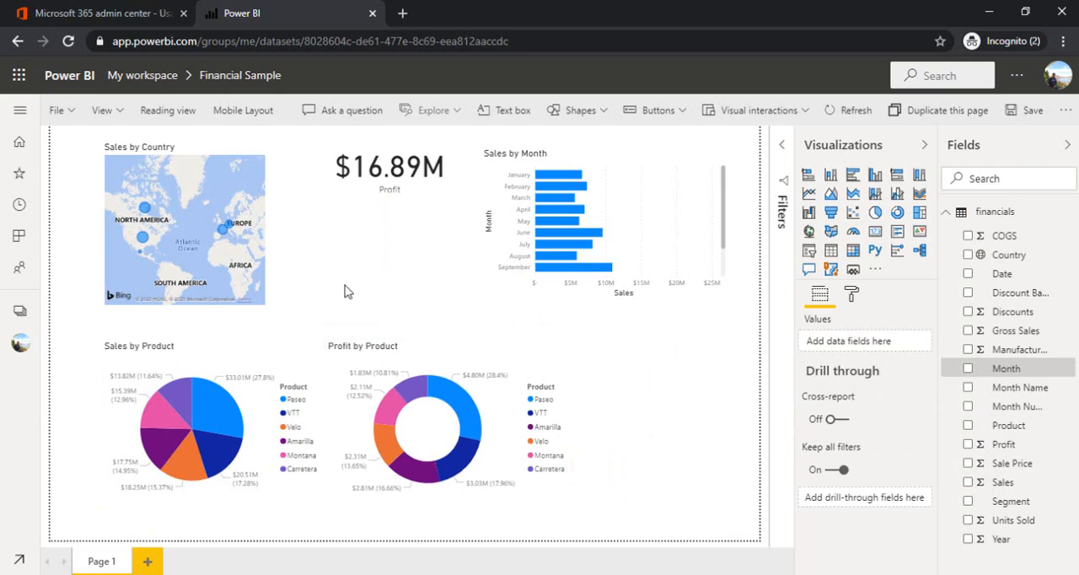
mouse_move(148, 172)
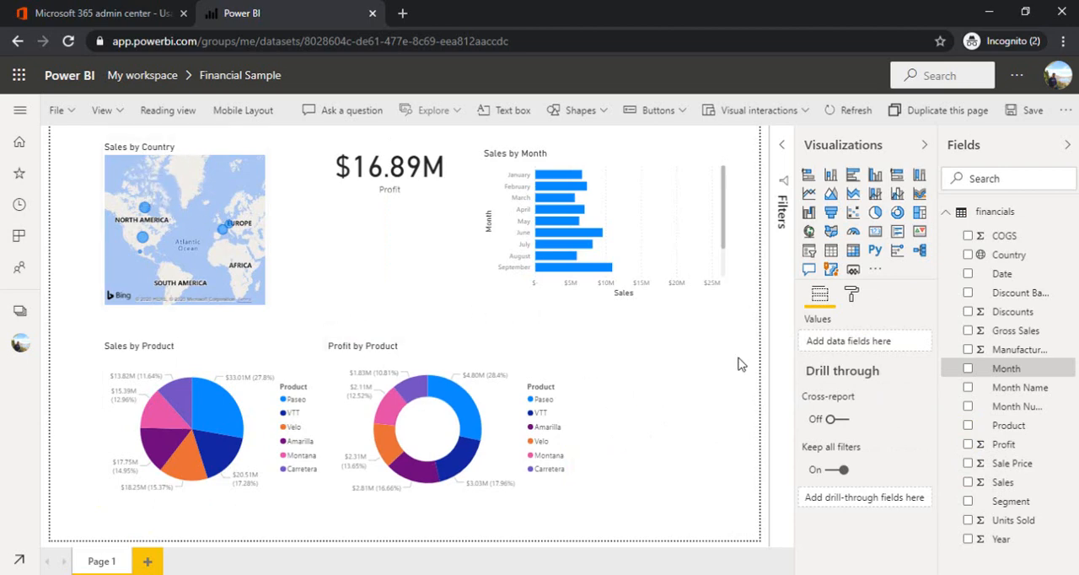
mouse_move(708, 419)
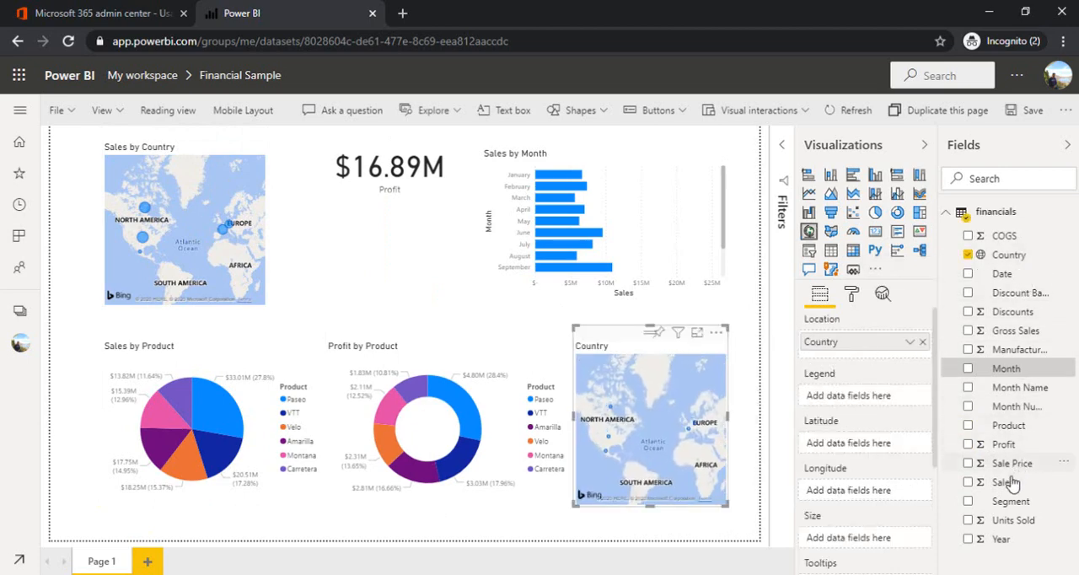
- Add Sales to the Country visual and display it as a treemap
left_click(968, 482)
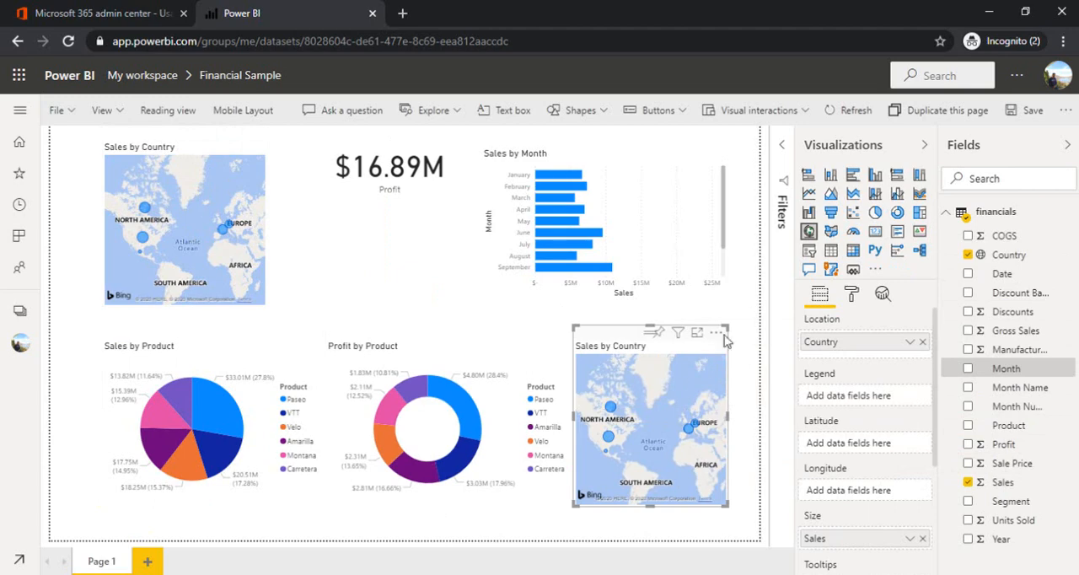
mouse_move(897, 212)
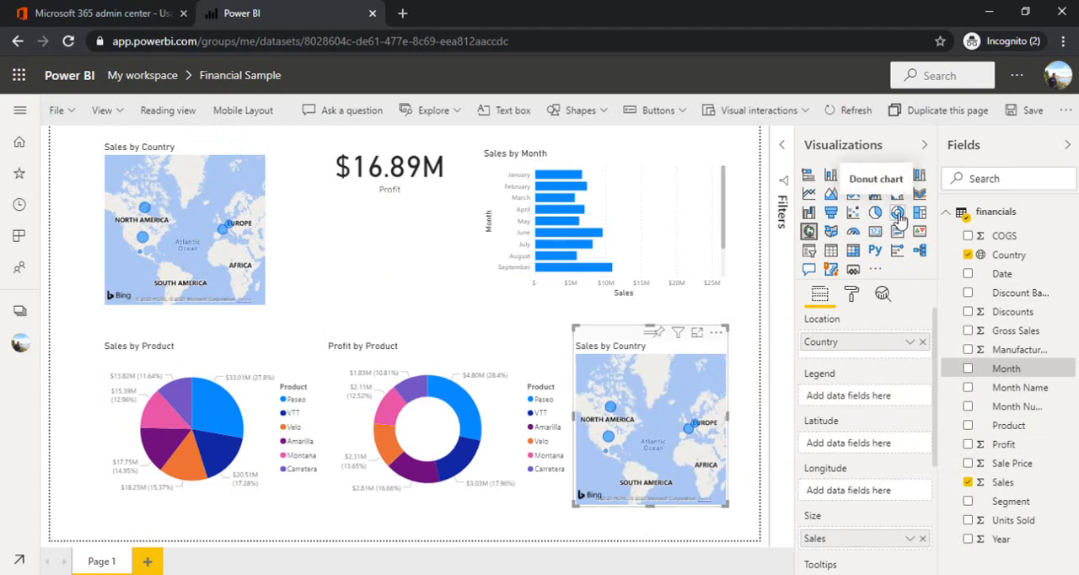
left_click(897, 212)
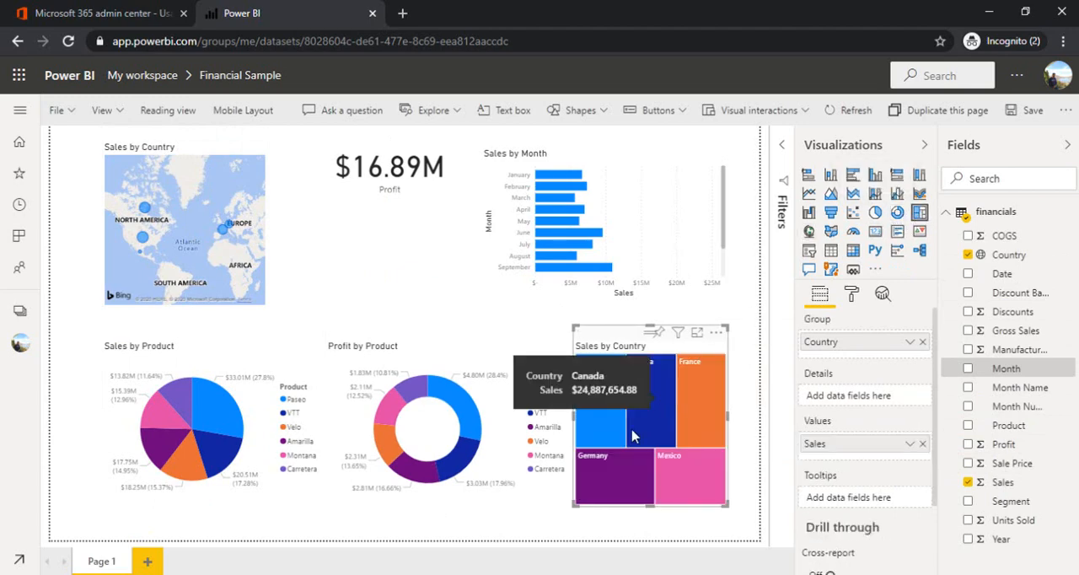
mouse_move(599, 421)
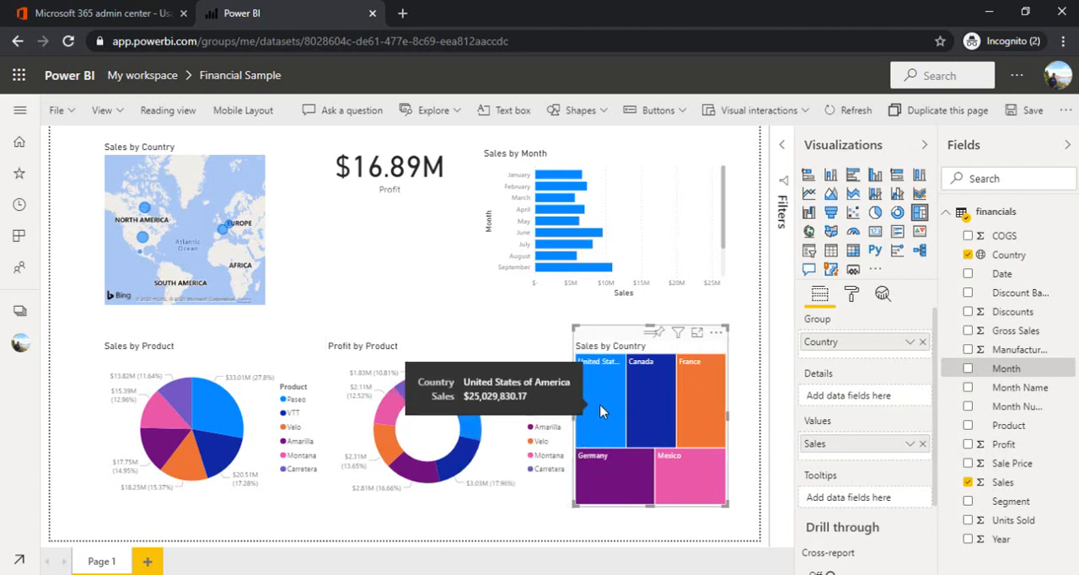
mouse_move(666, 406)
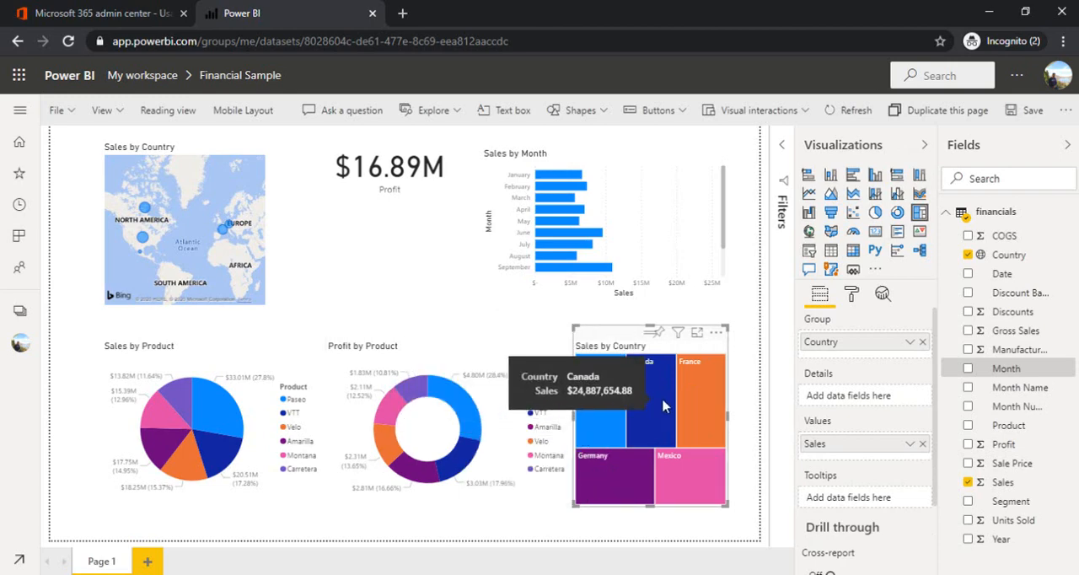
mouse_move(636, 482)
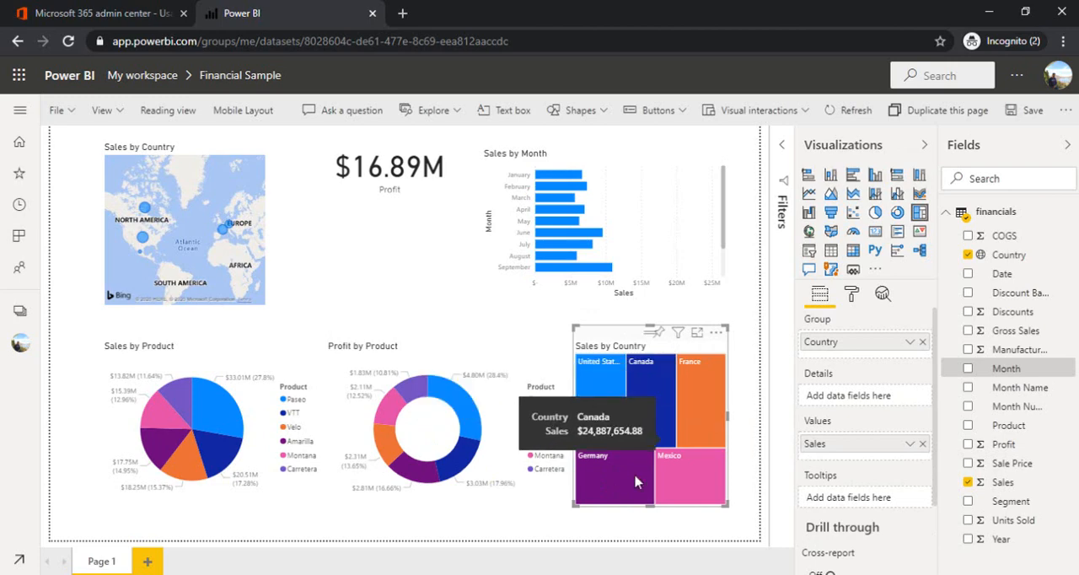
mouse_move(683, 475)
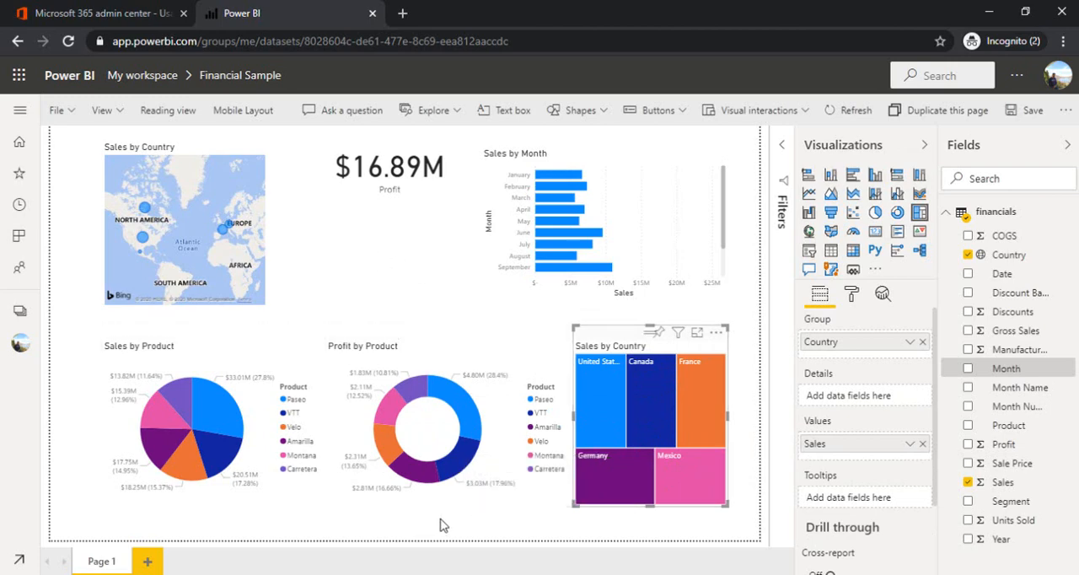
mouse_move(1004, 118)
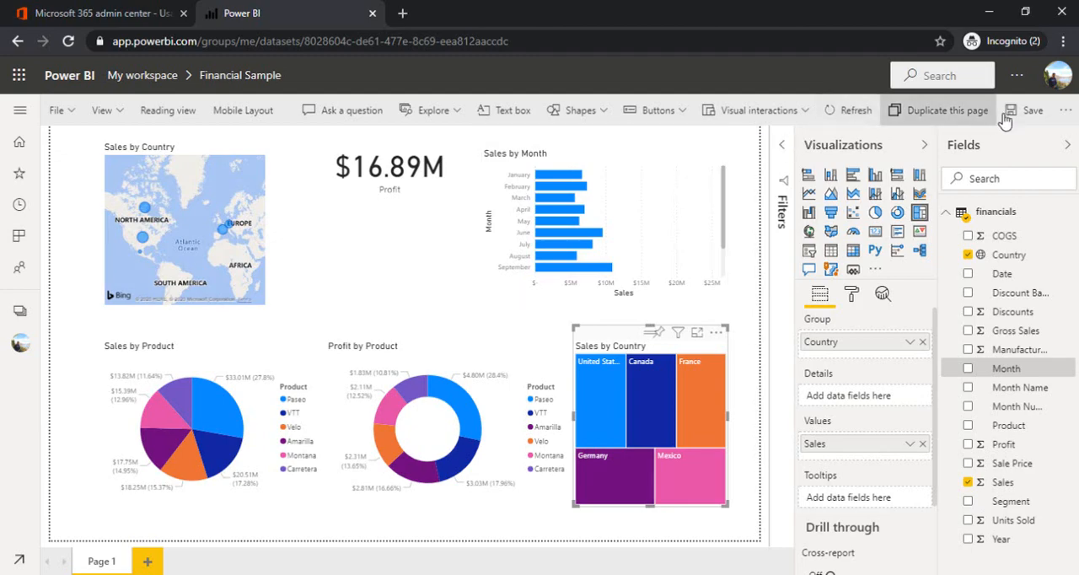
- Save the report under the name 'Financial Report 2020'
left_click(1031, 110)
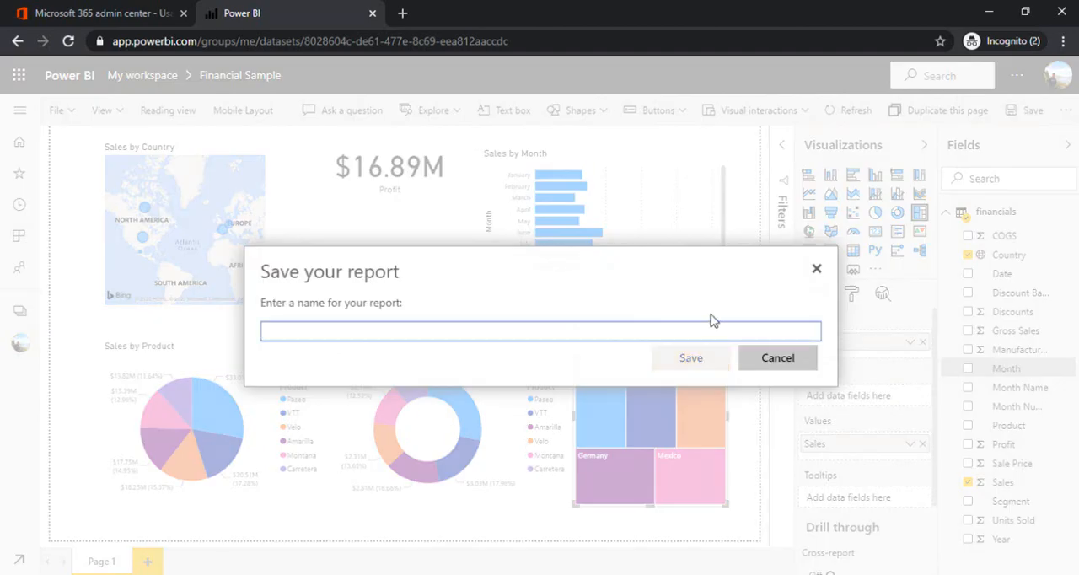
type("Fin")
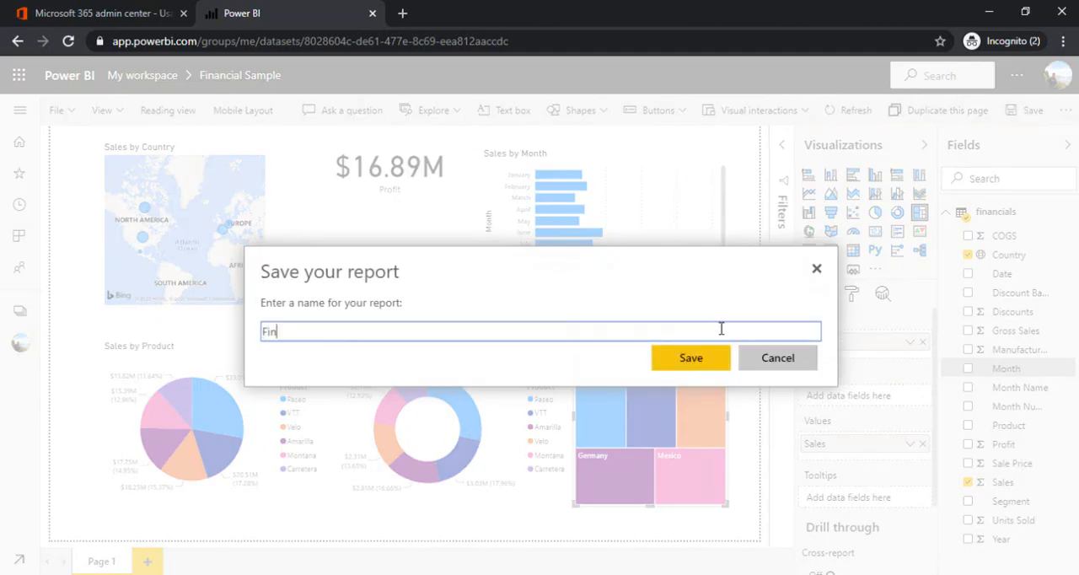
type("ancial")
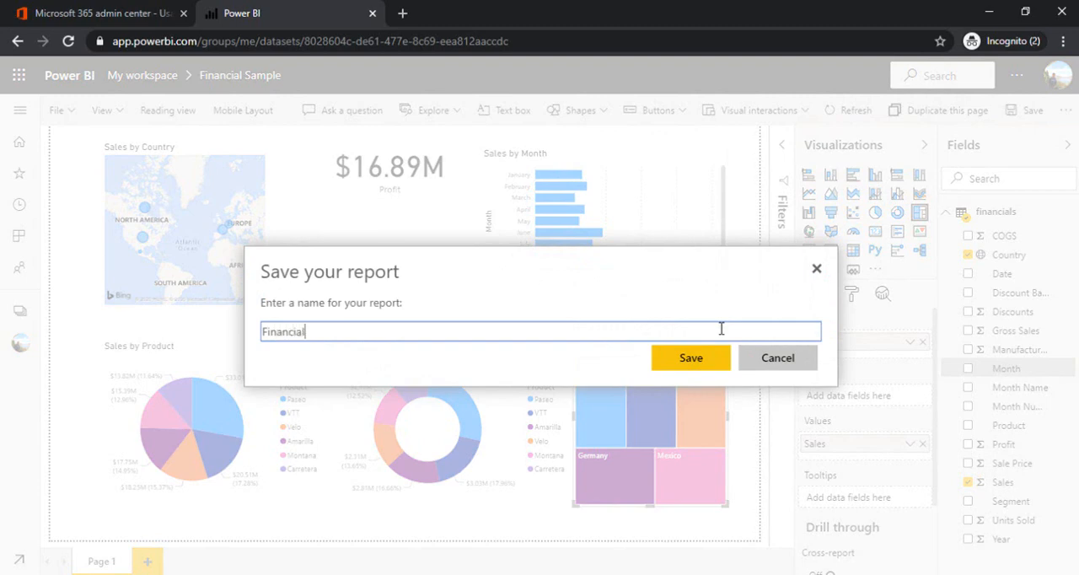
type("Rep")
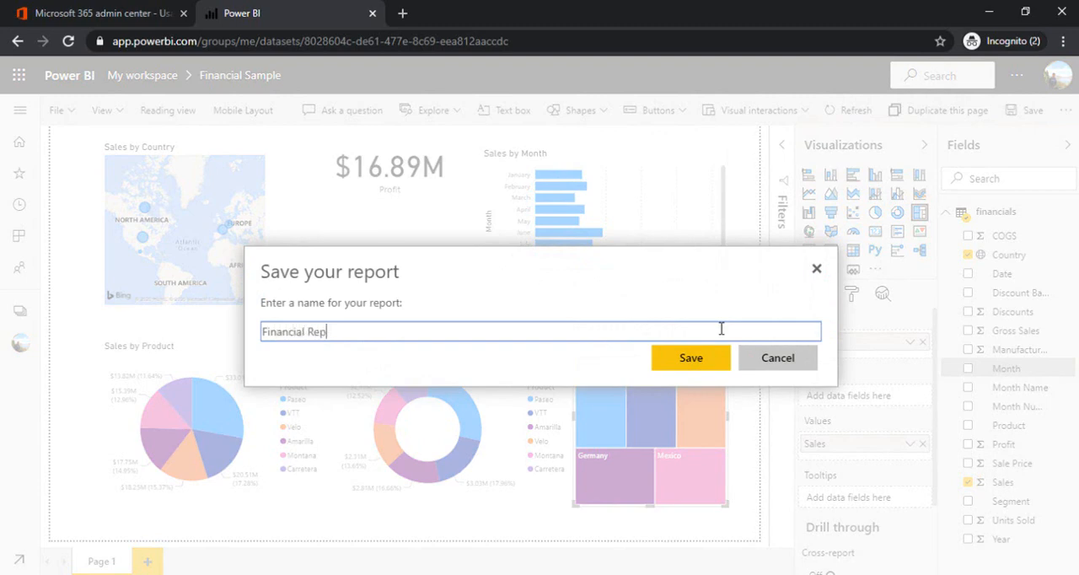
type("ort 2020")
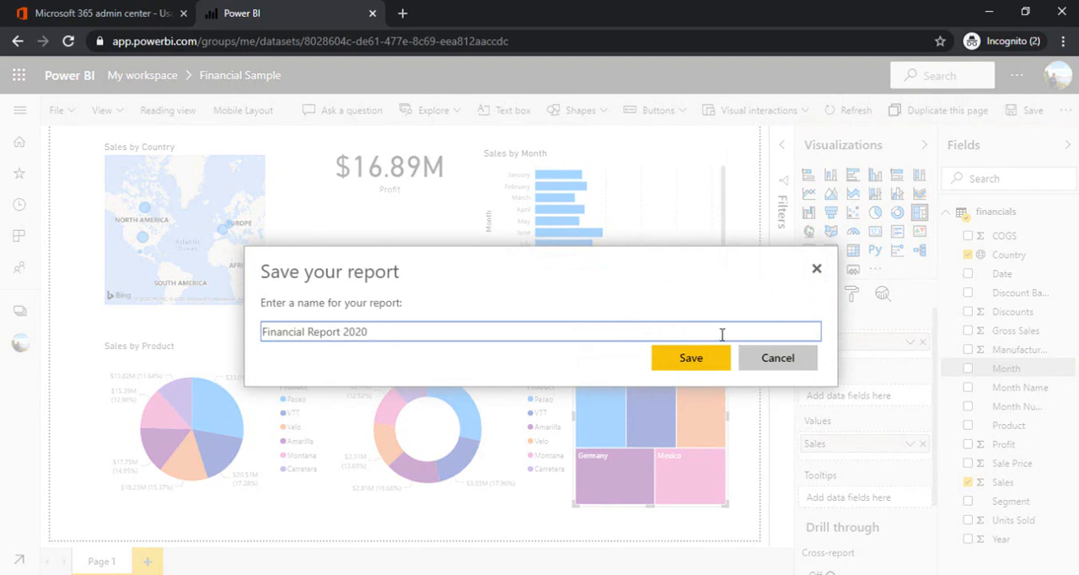
left_click(690, 357)
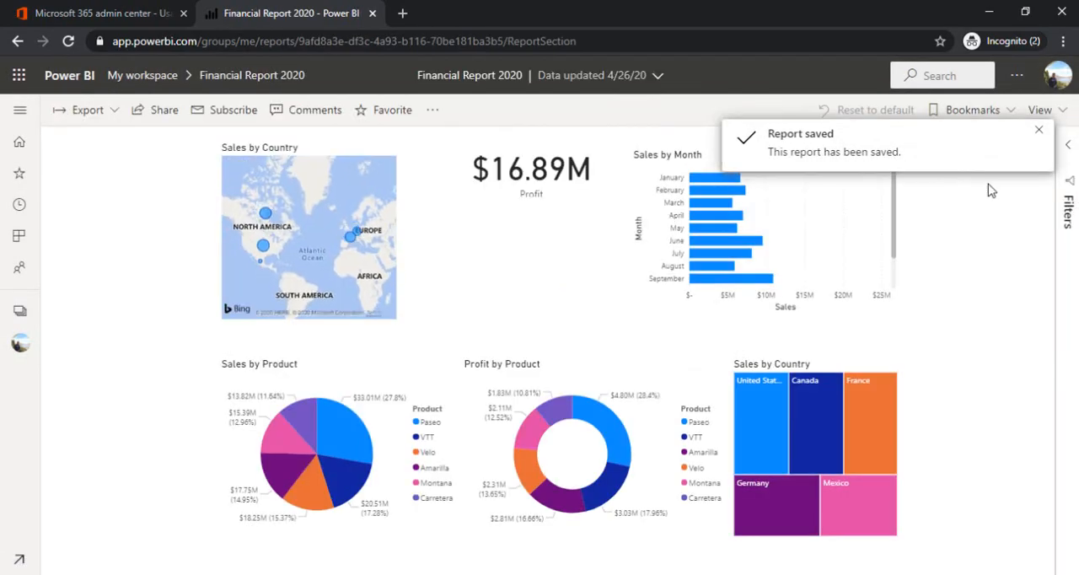
mouse_move(145, 202)
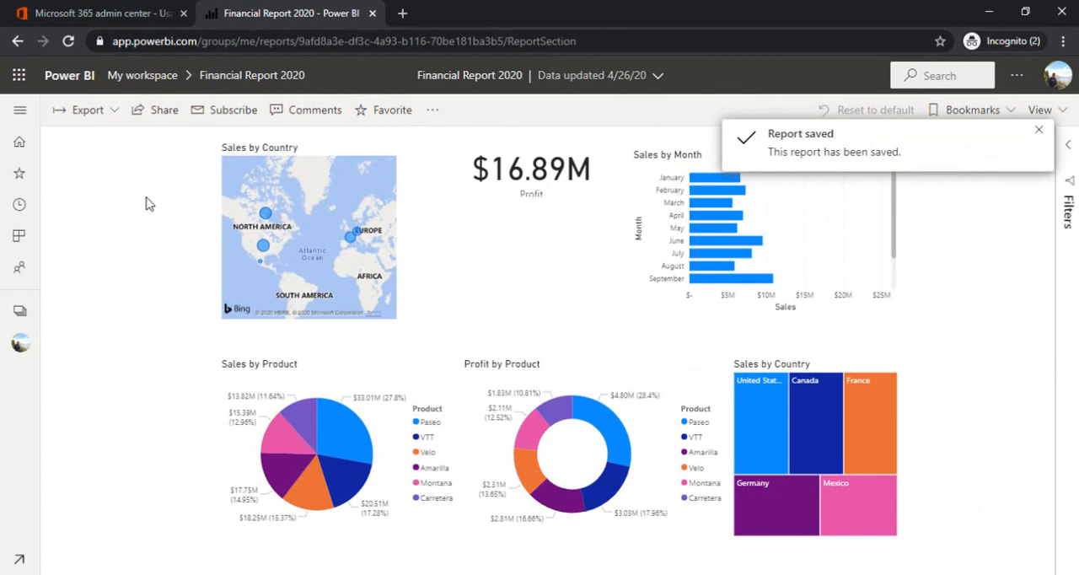
mouse_move(142, 75)
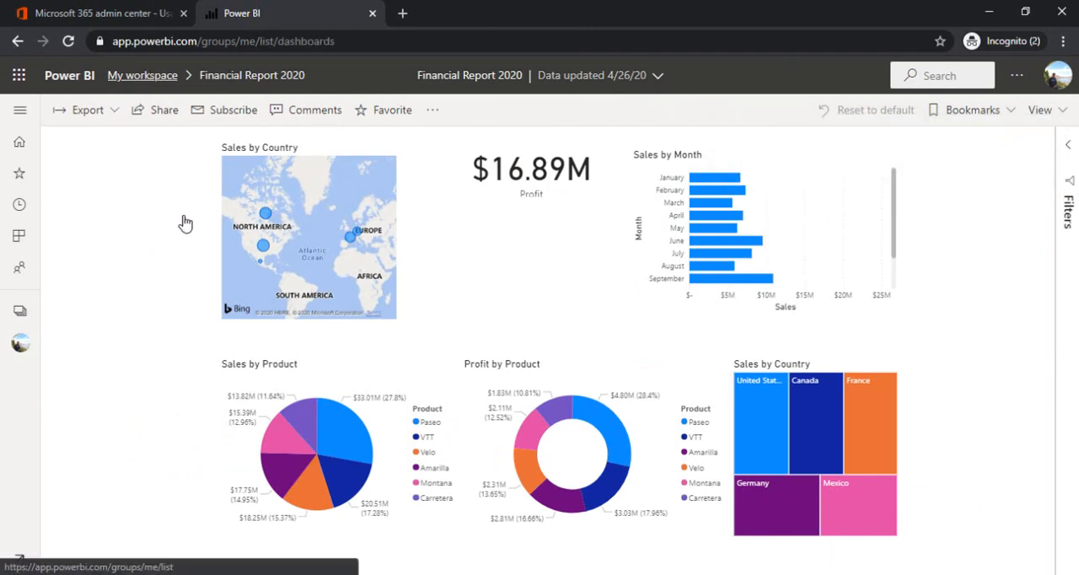
- From My workspace, create a dashboard named 'Financial Dashboard 2020' and open it
left_click(142, 75)
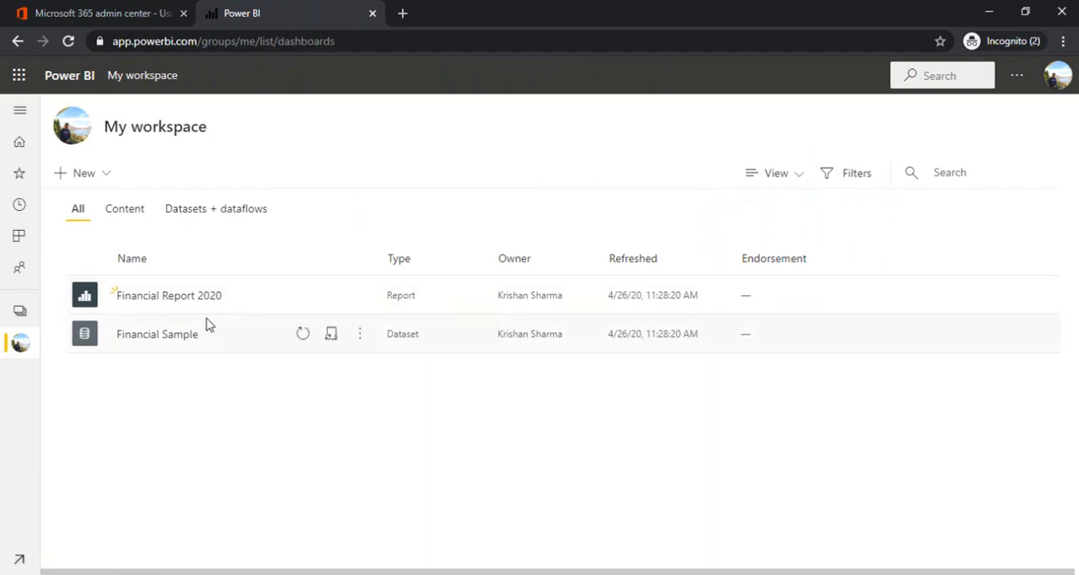
left_click(83, 173)
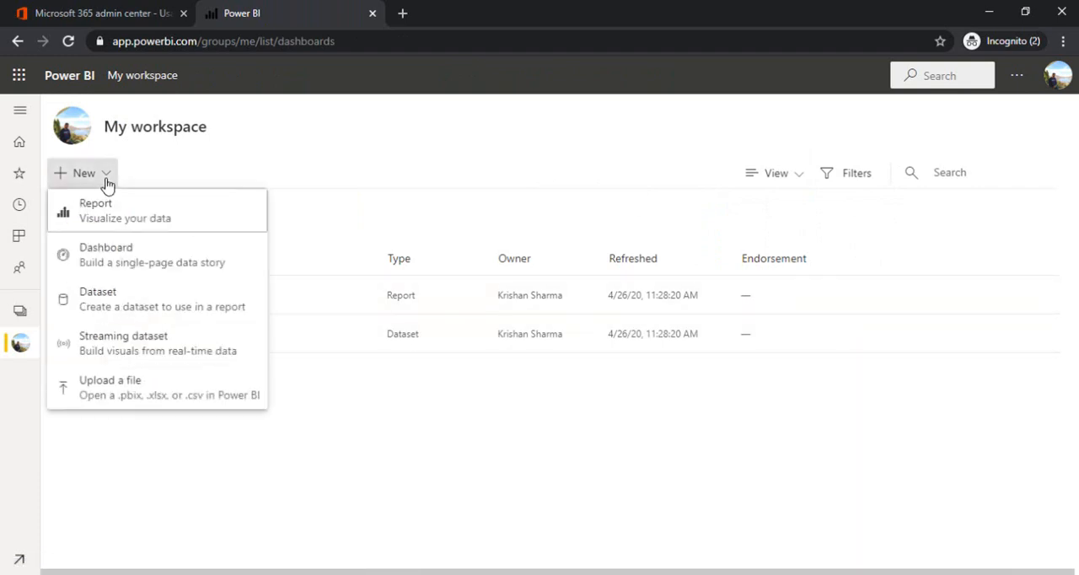
left_click(106, 247)
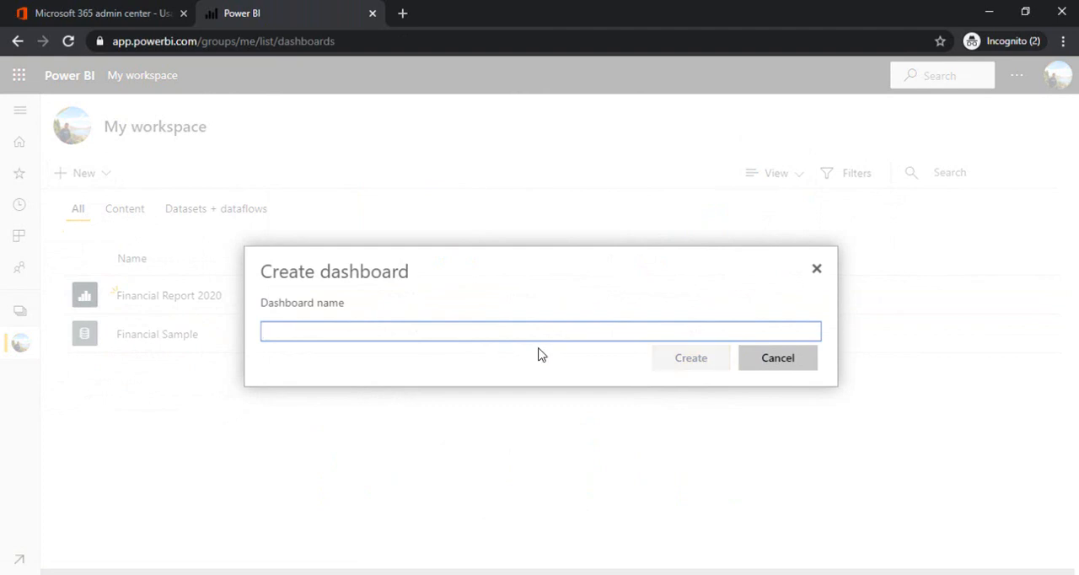
type("Finan")
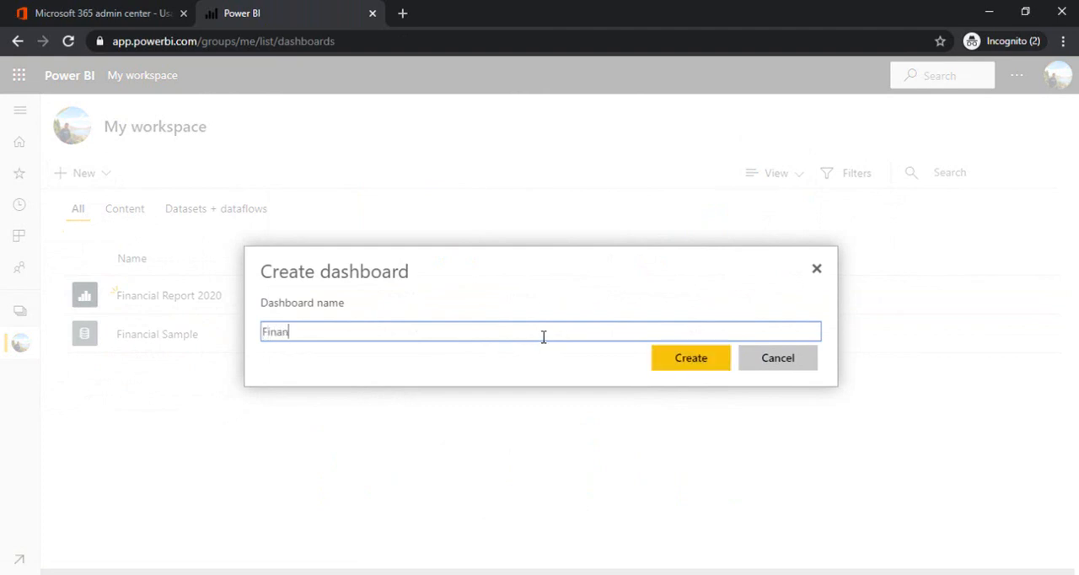
type("cial Da")
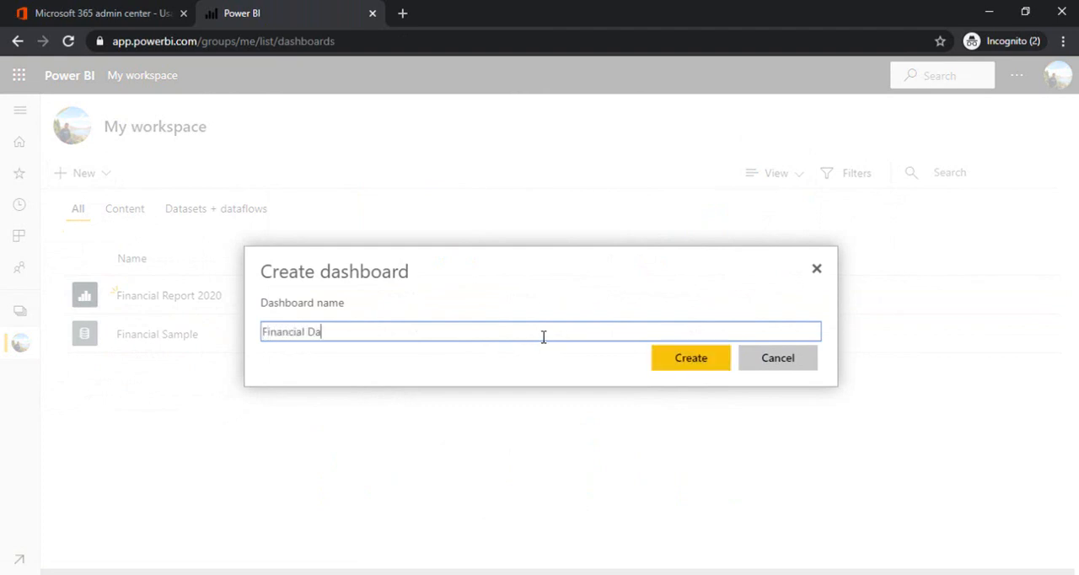
type("shboard 20")
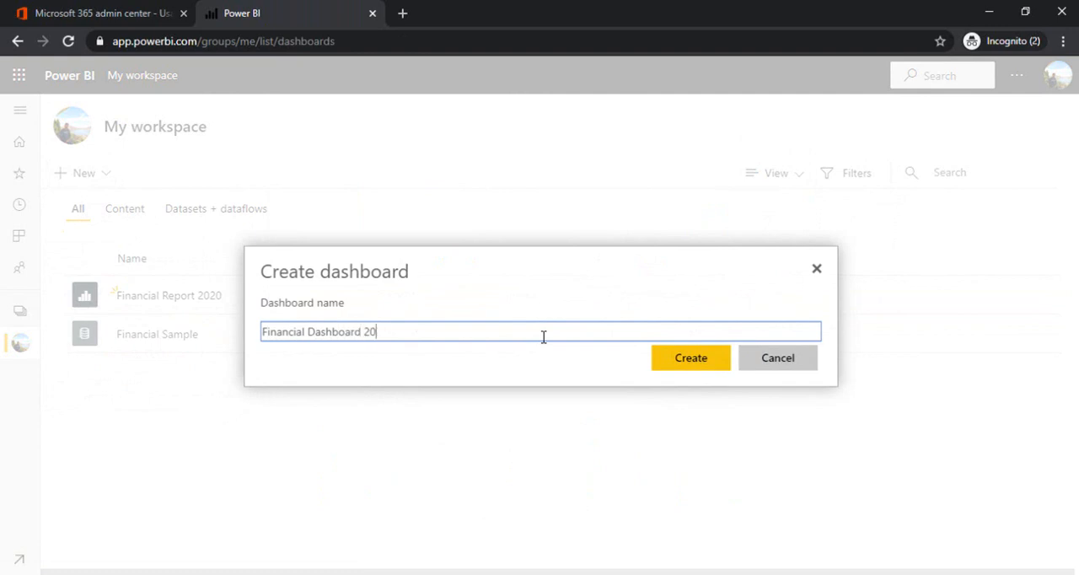
left_click(690, 358)
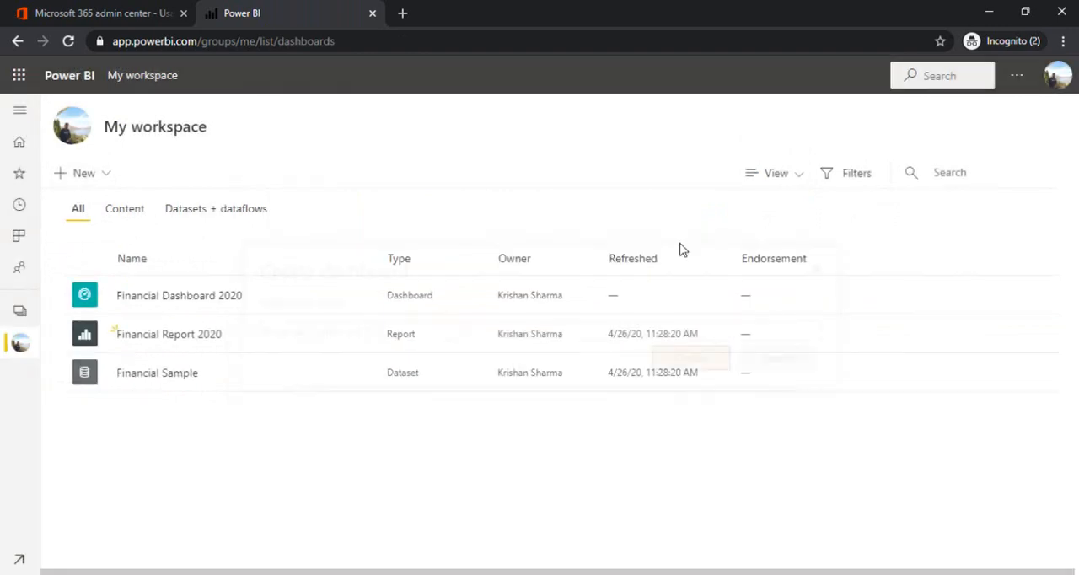
left_click(179, 295)
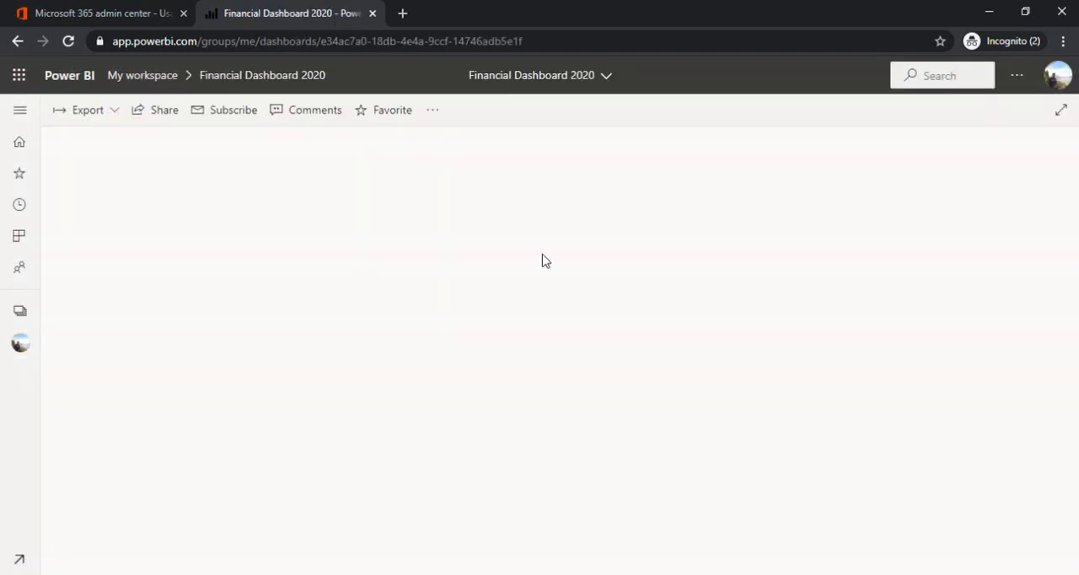
mouse_move(530, 246)
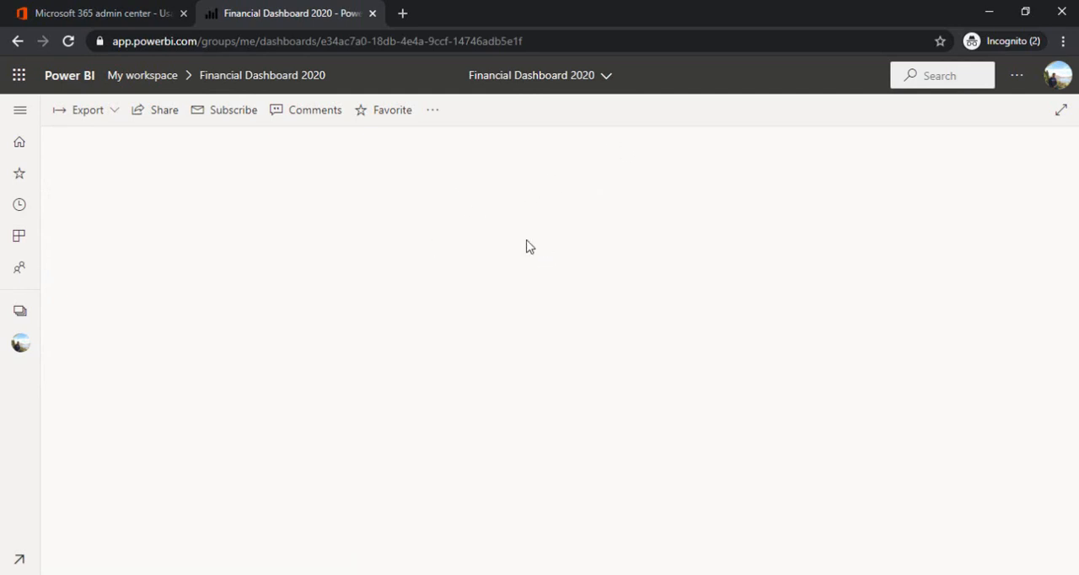
mouse_move(484, 242)
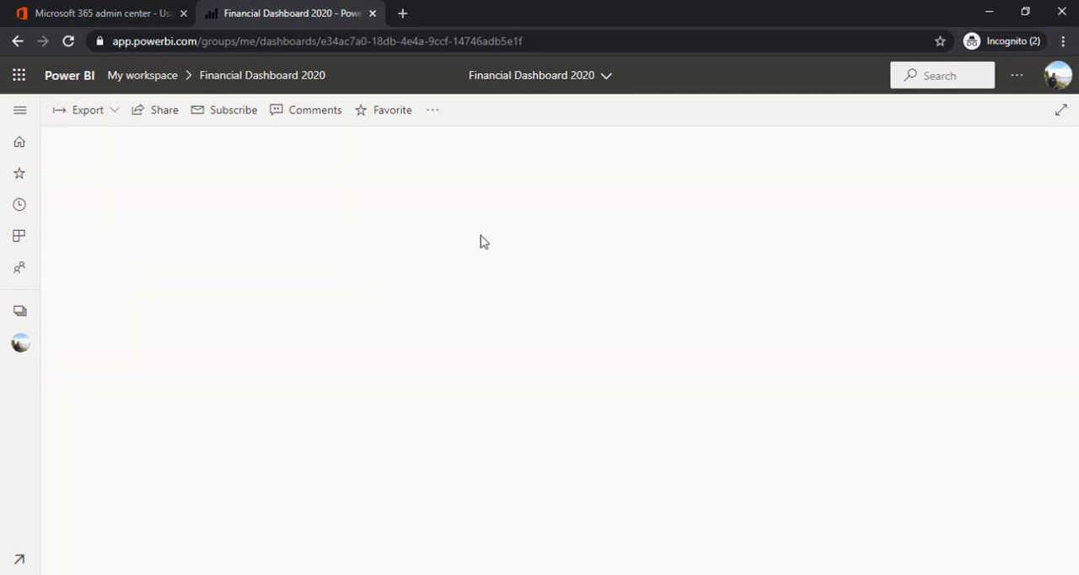
mouse_move(142, 75)
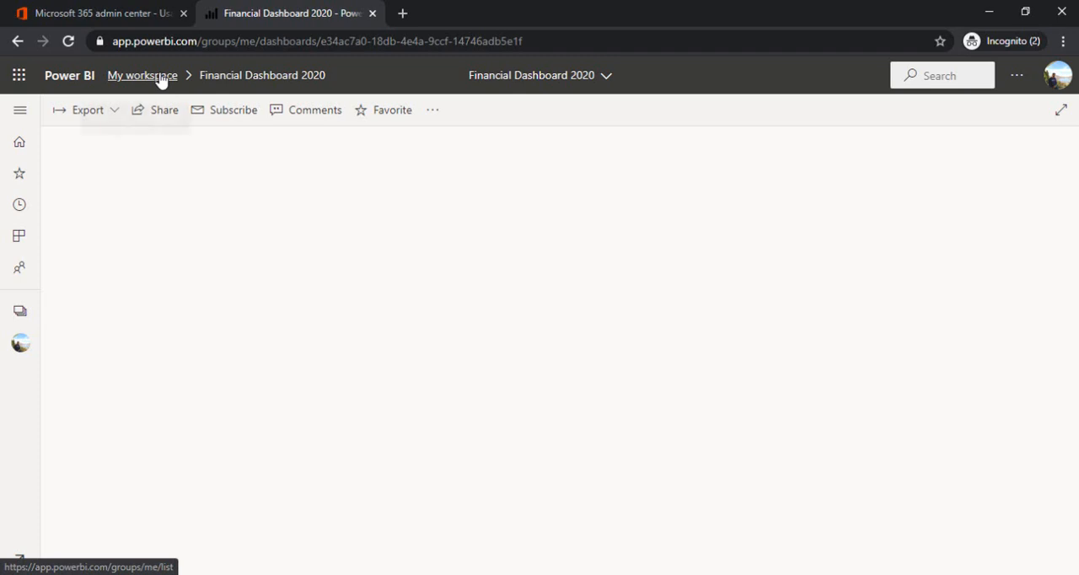
- Return to My workspace and reopen the Financial Report 2020 report
left_click(142, 75)
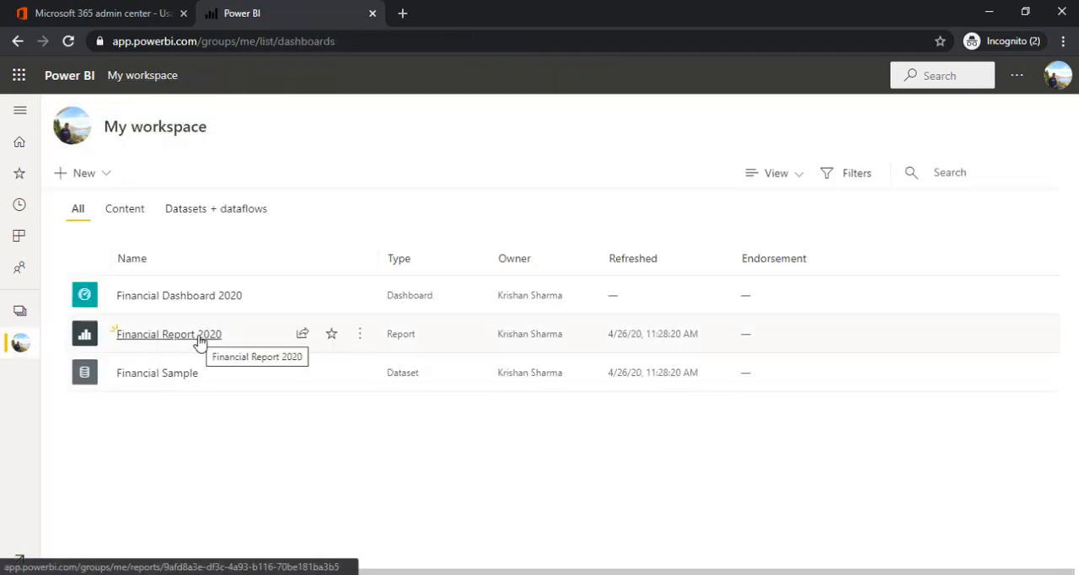
left_click(168, 333)
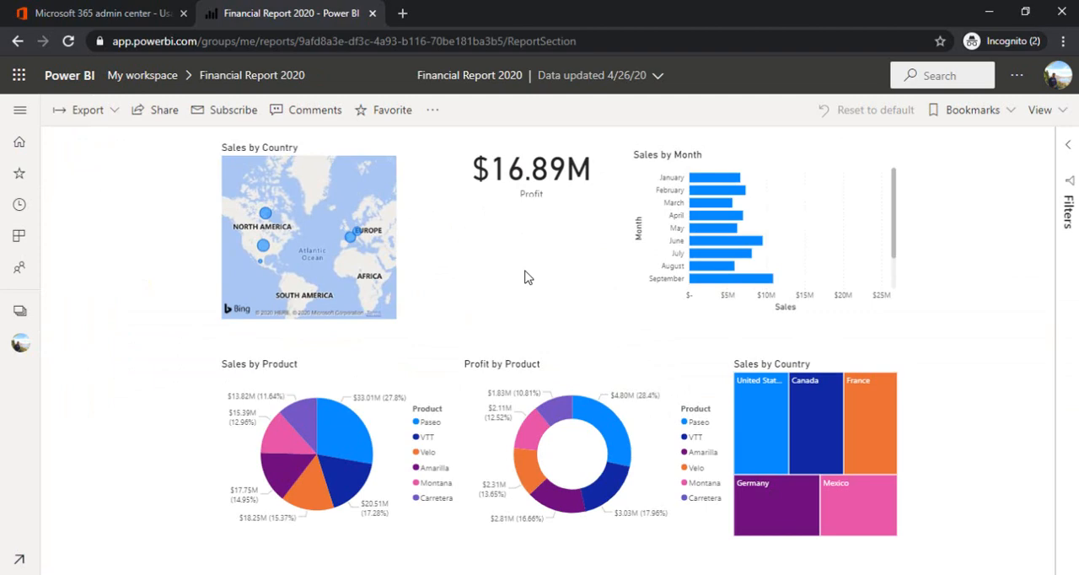
mouse_move(455, 213)
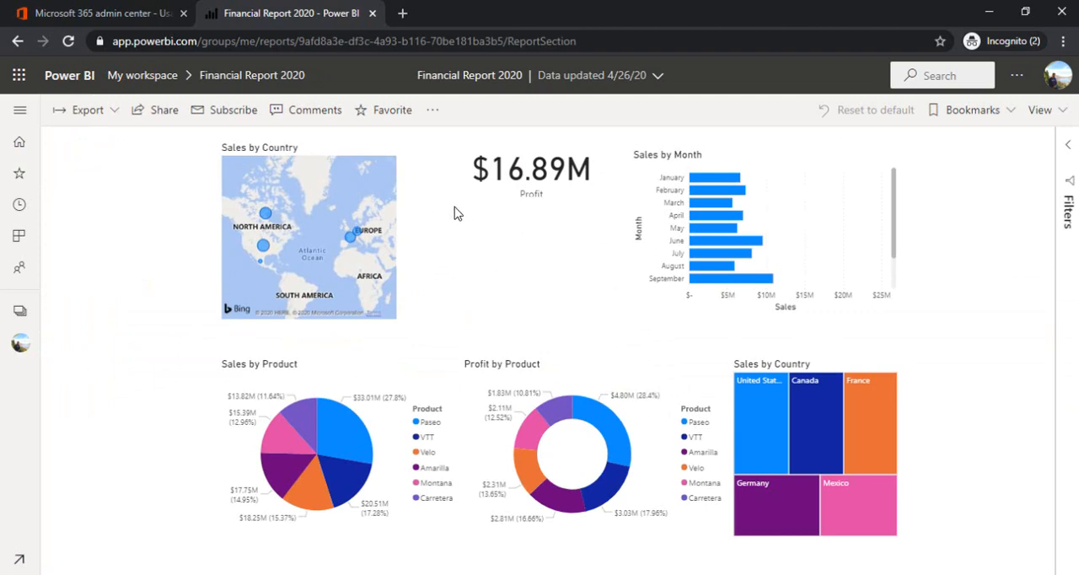
mouse_move(800, 375)
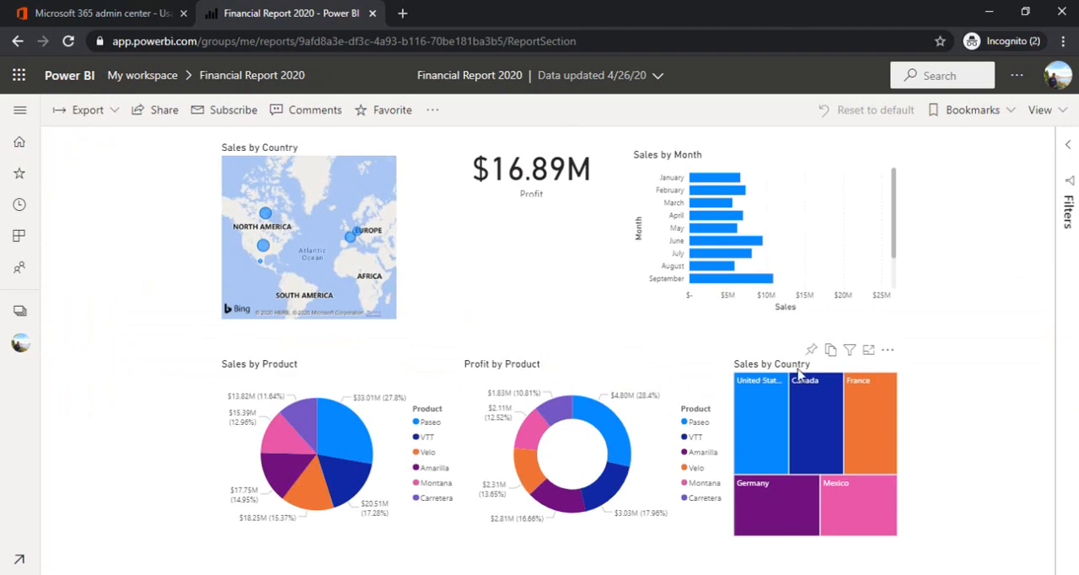
mouse_move(775, 372)
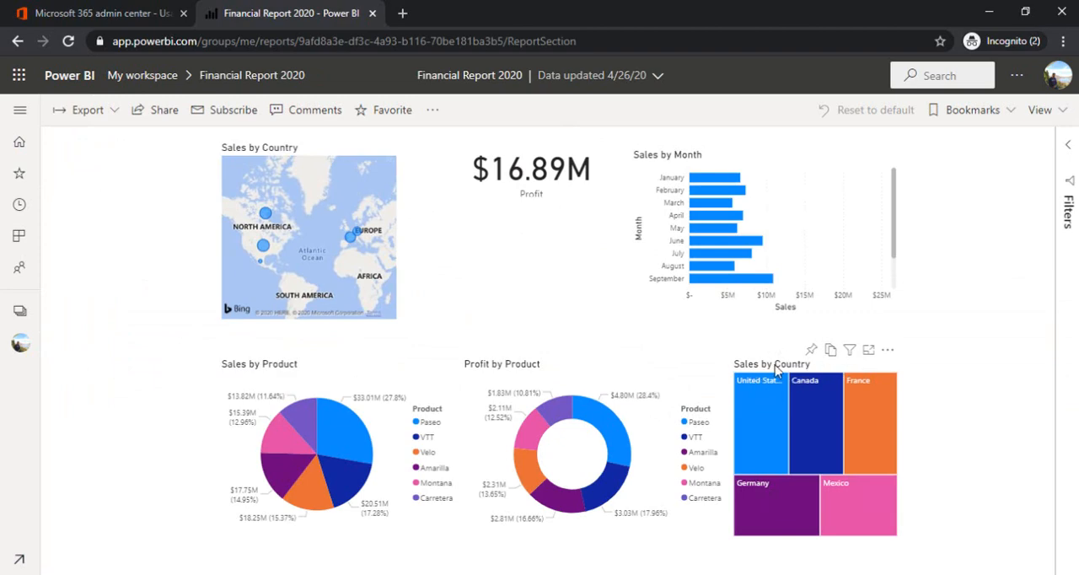
mouse_move(811, 357)
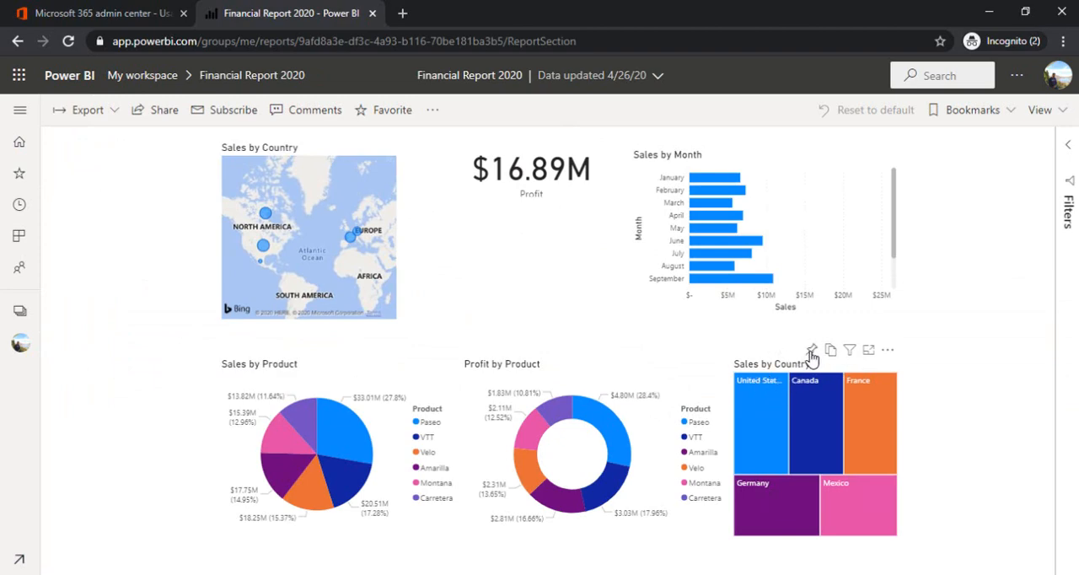
mouse_move(811, 349)
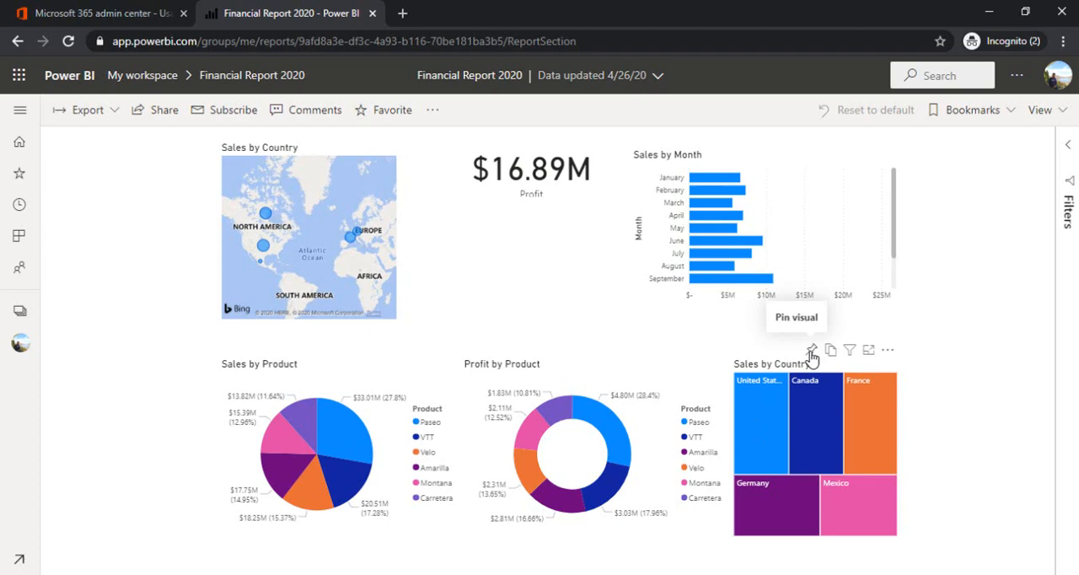
- Pin the Sales by Country treemap, Sales by Product pie and Profit card to Financial Dashboard 2020
left_click(811, 349)
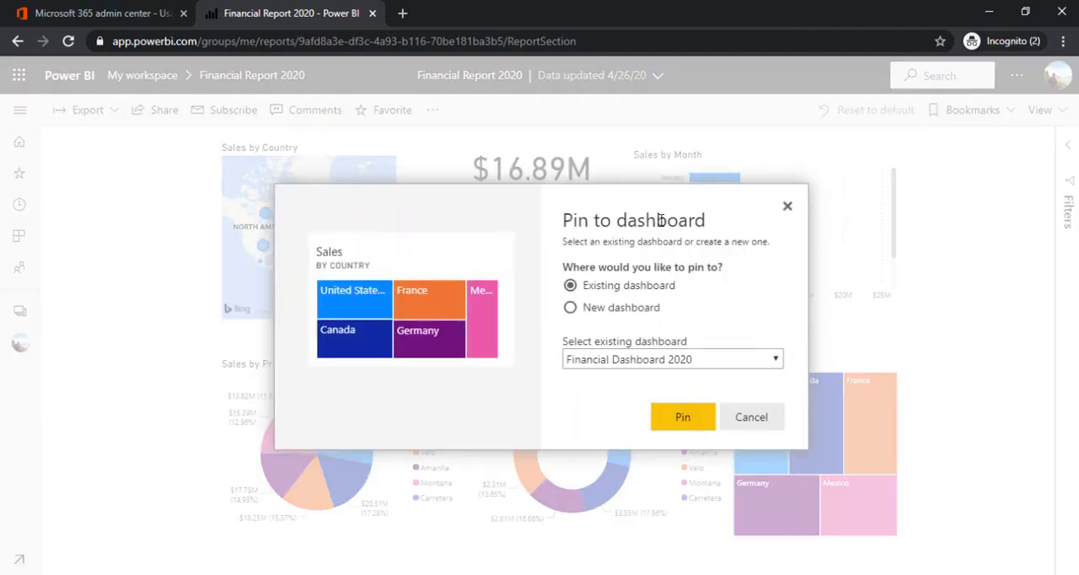
mouse_move(614, 335)
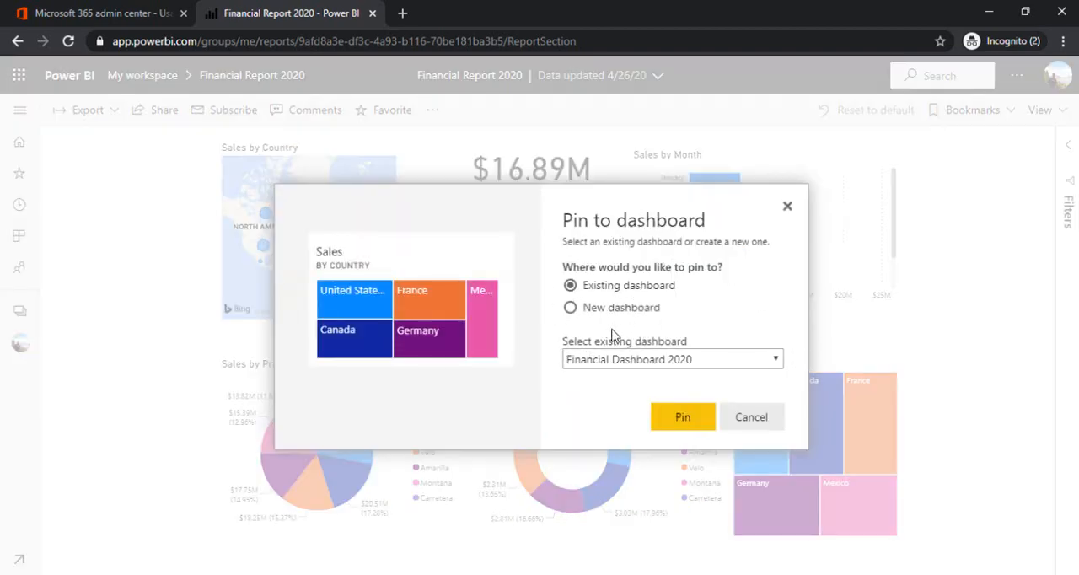
mouse_move(635, 402)
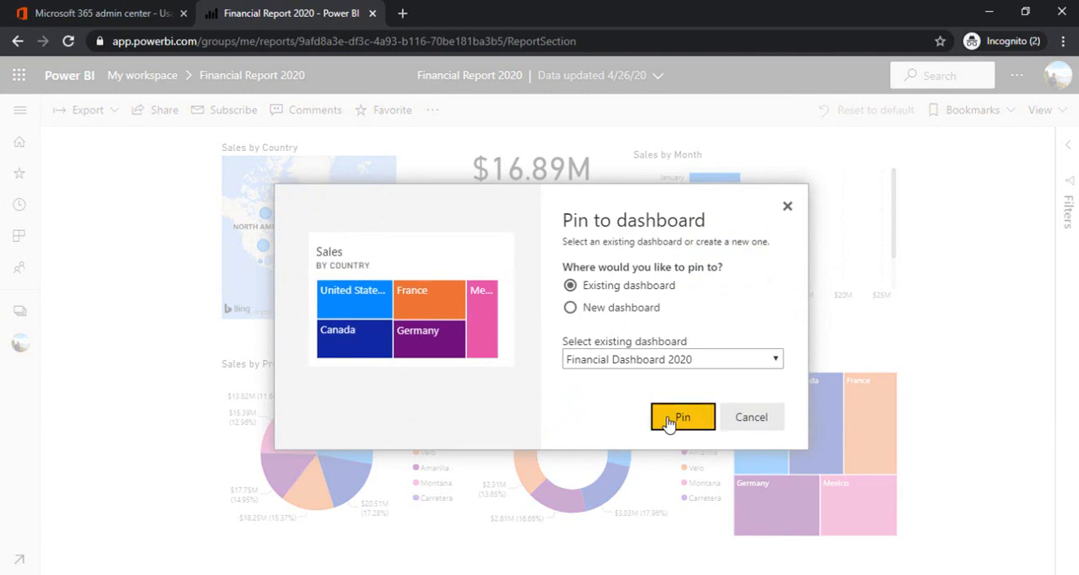
left_click(682, 416)
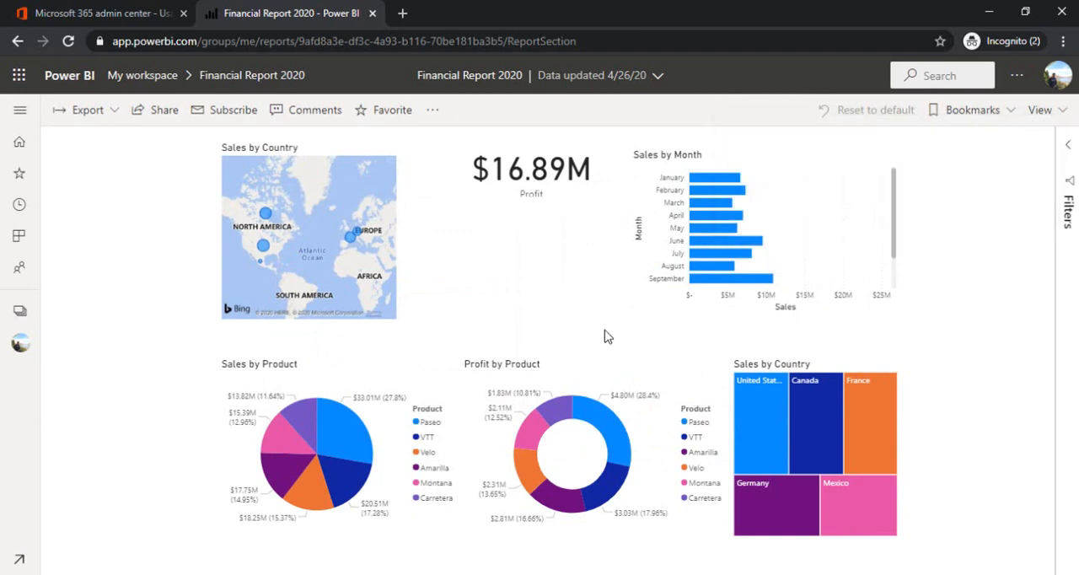
mouse_move(523, 375)
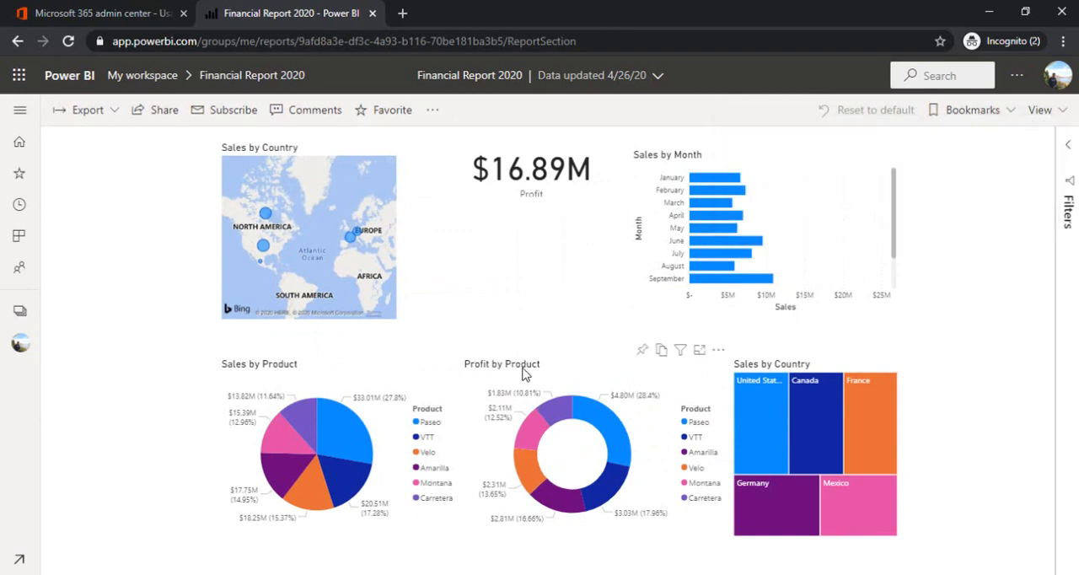
mouse_move(353, 364)
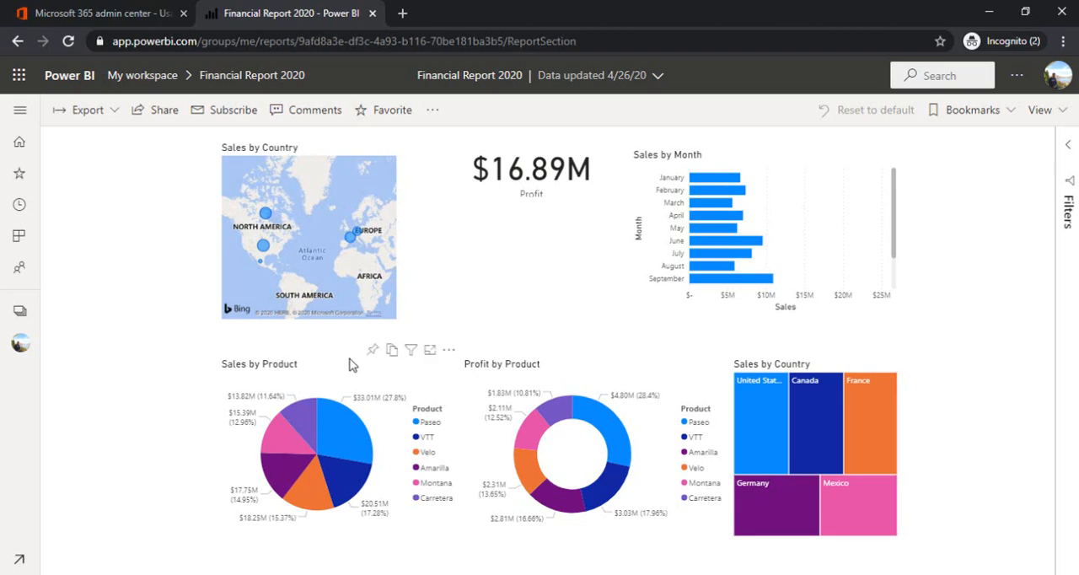
left_click(372, 350)
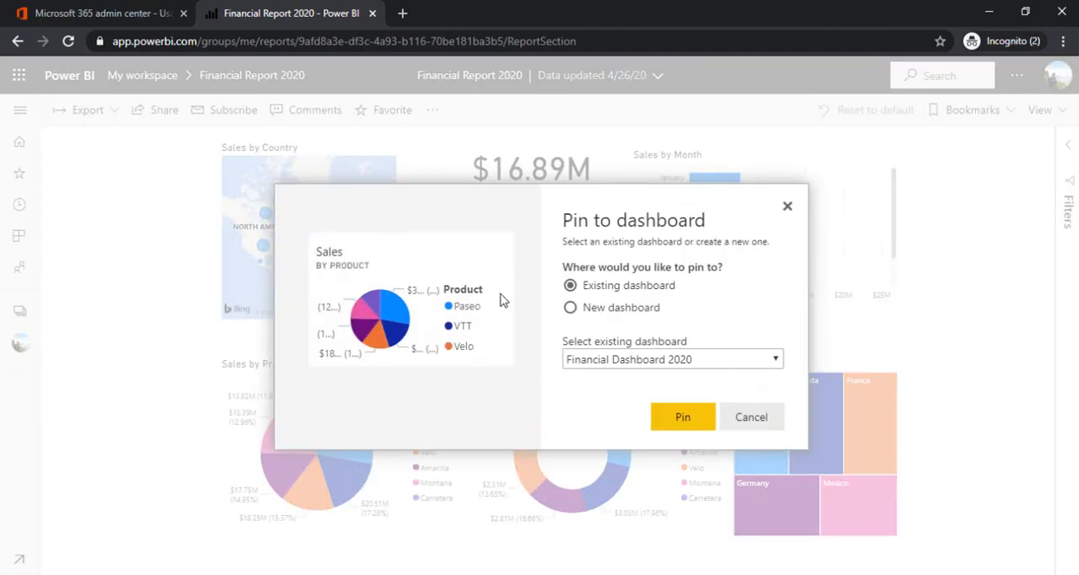
left_click(682, 416)
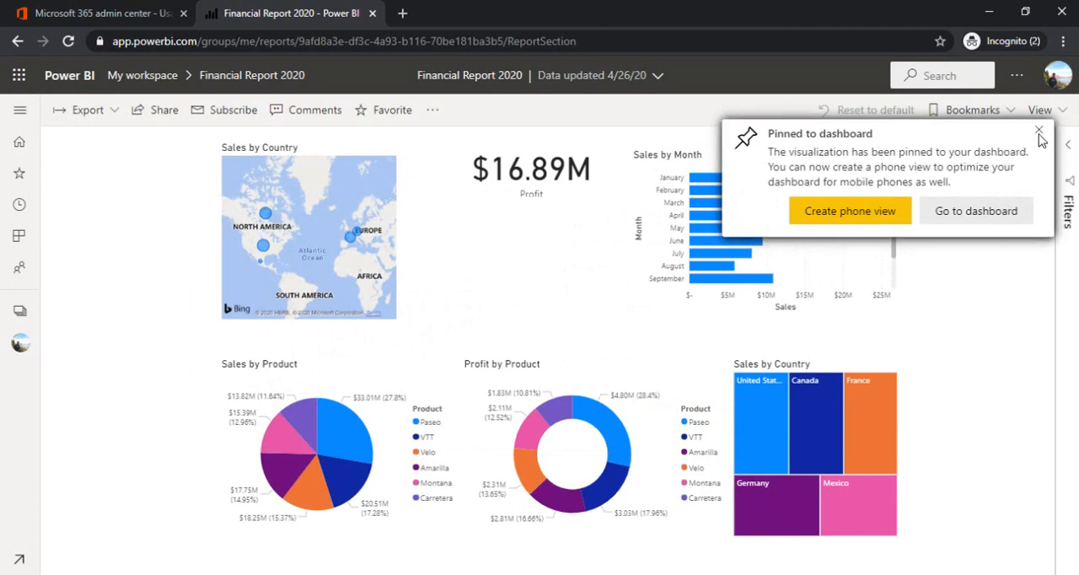
left_click(1040, 133)
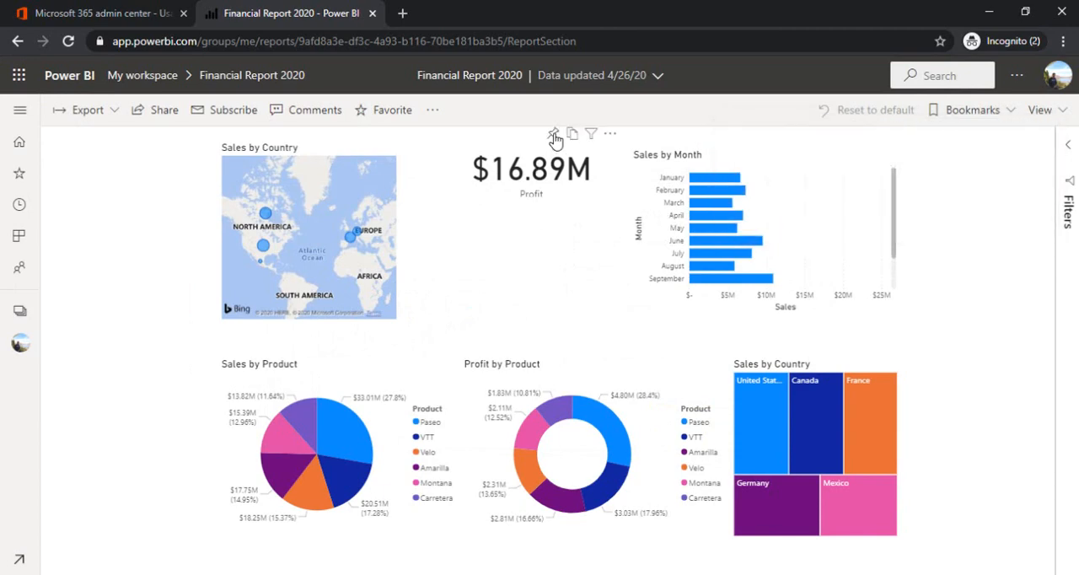
left_click(554, 133)
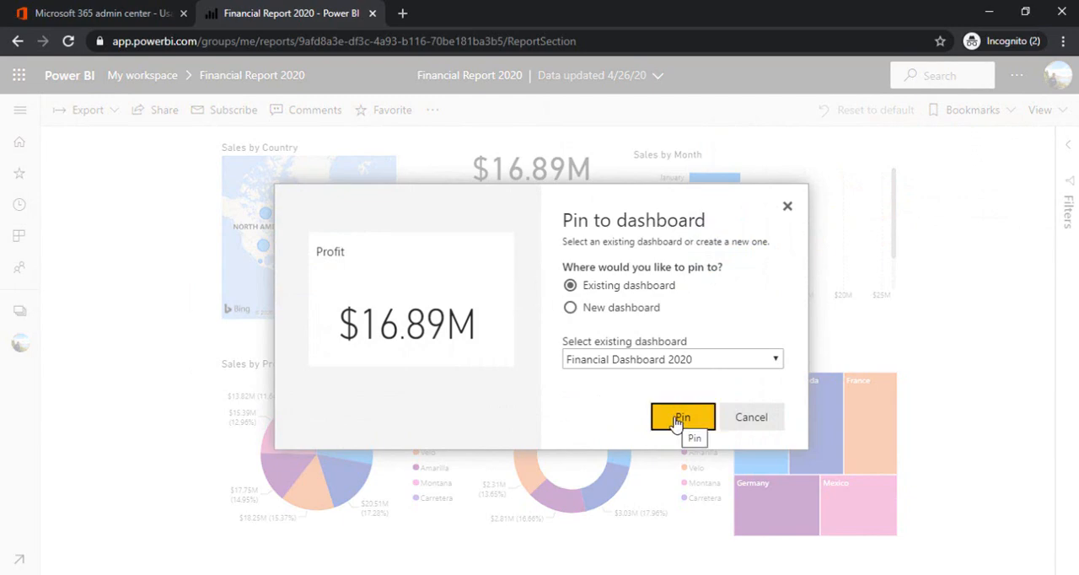
left_click(681, 417)
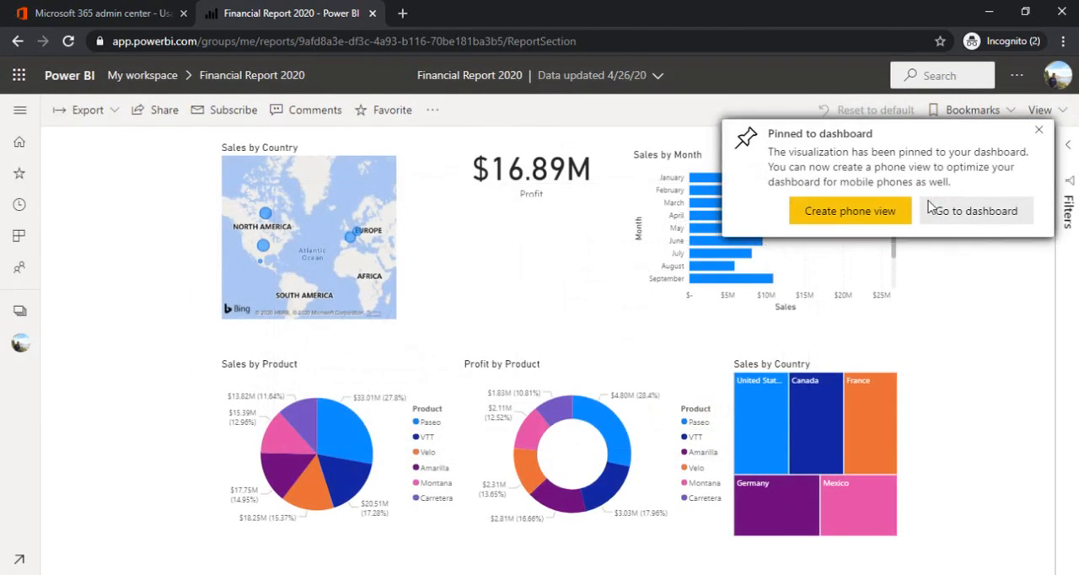
left_click(1038, 129)
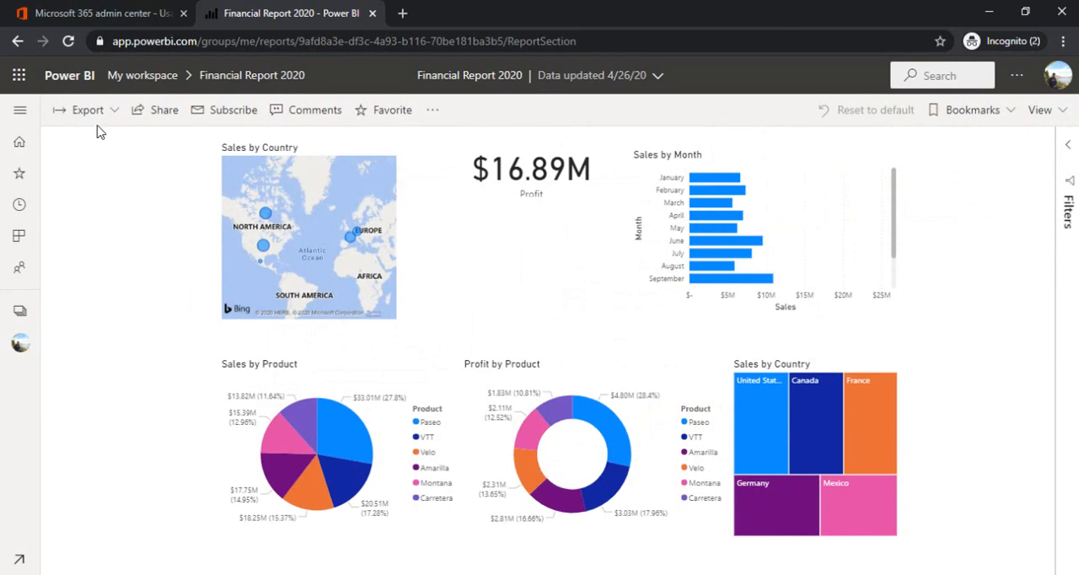
- Go back to My workspace and open Financial Dashboard 2020 with its pinned tiles
left_click(142, 75)
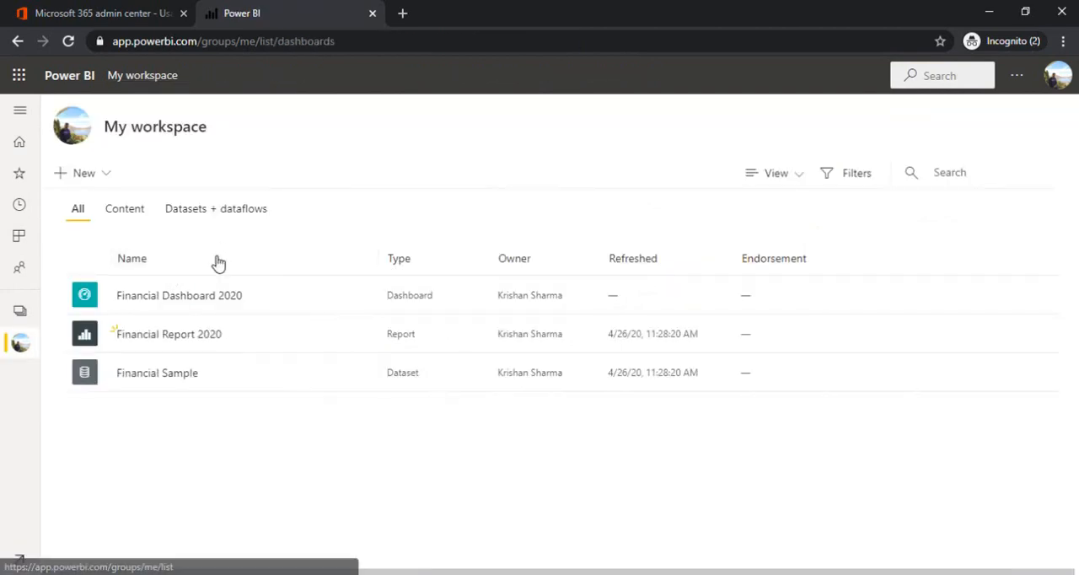
mouse_move(179, 295)
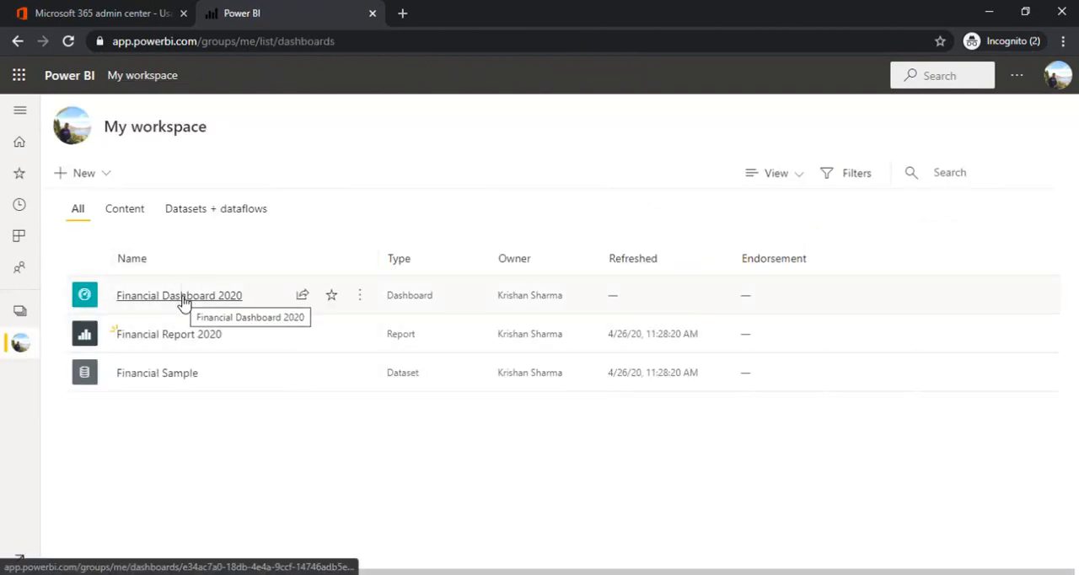
left_click(179, 295)
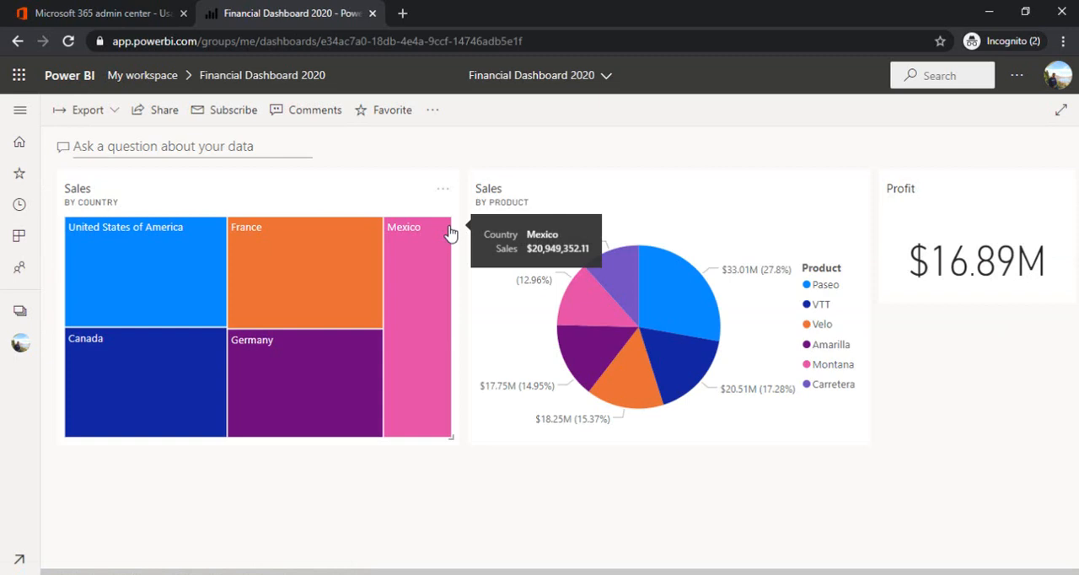
mouse_move(432, 109)
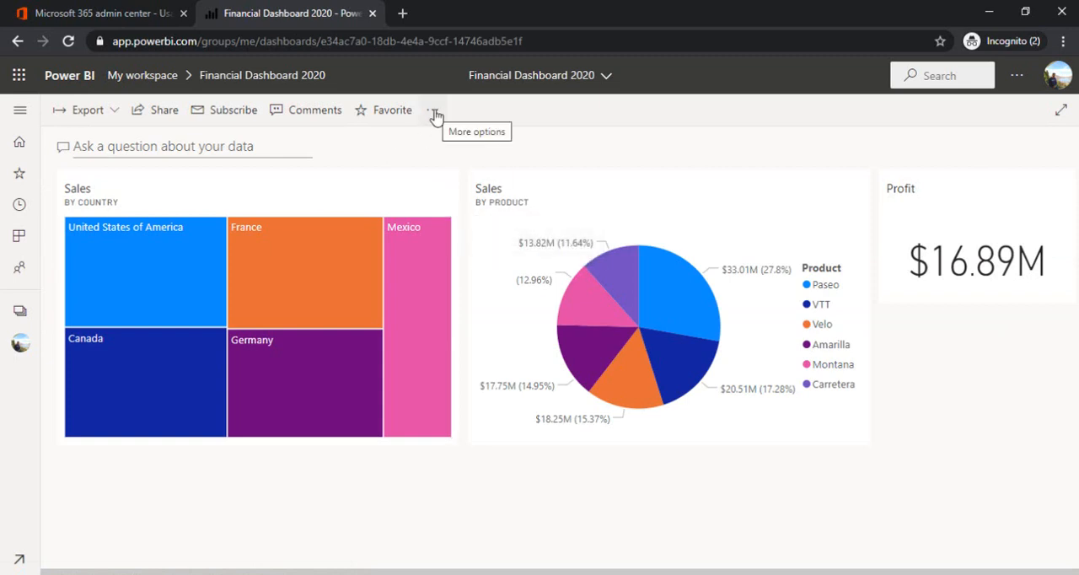
mouse_move(494, 171)
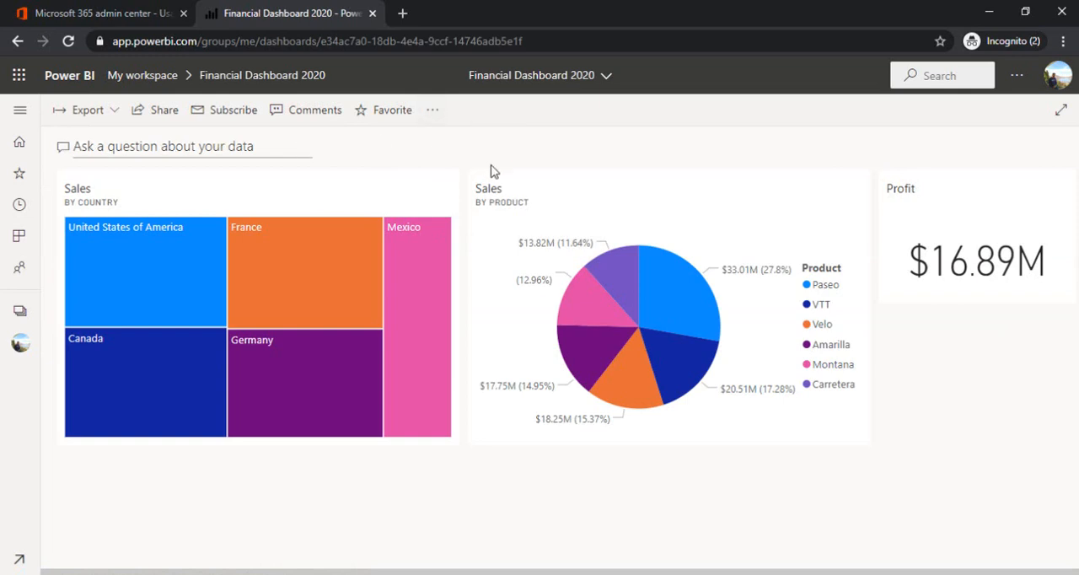
mouse_move(432, 110)
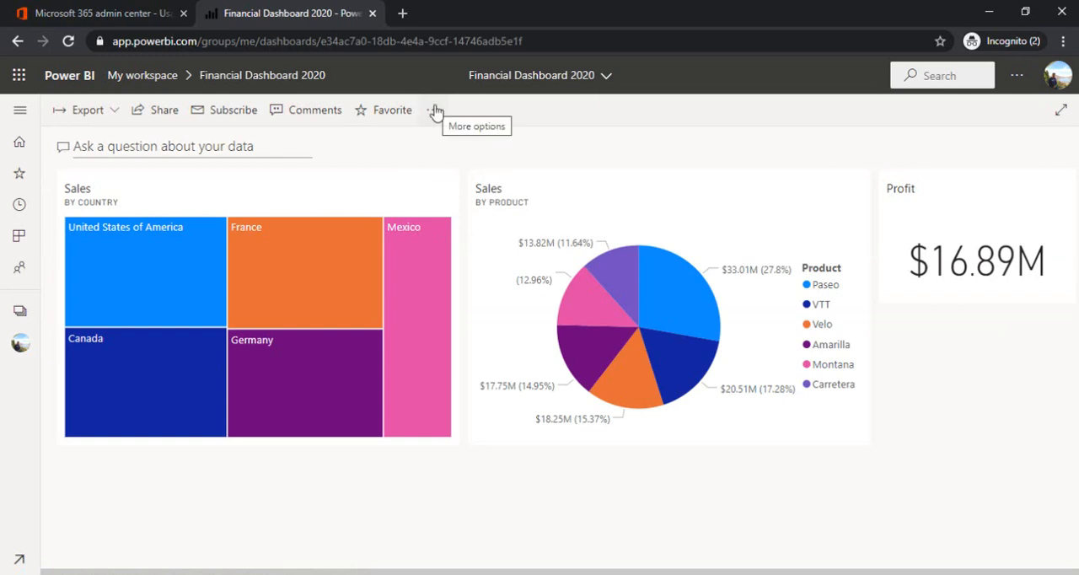
- Set the Financial Dashboard 2020 theme to Dark and save it
left_click(432, 109)
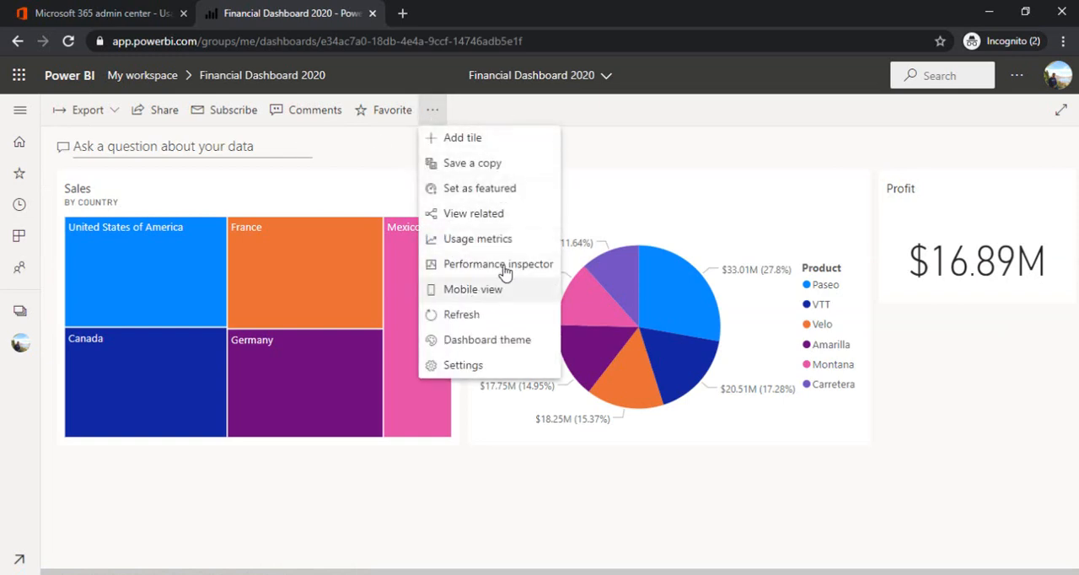
mouse_move(495, 339)
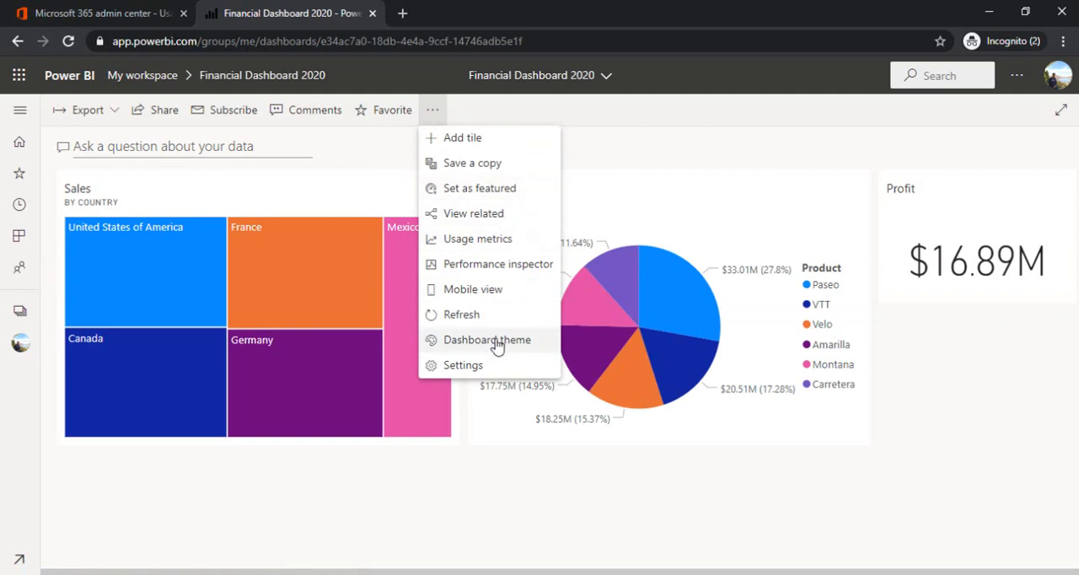
left_click(488, 340)
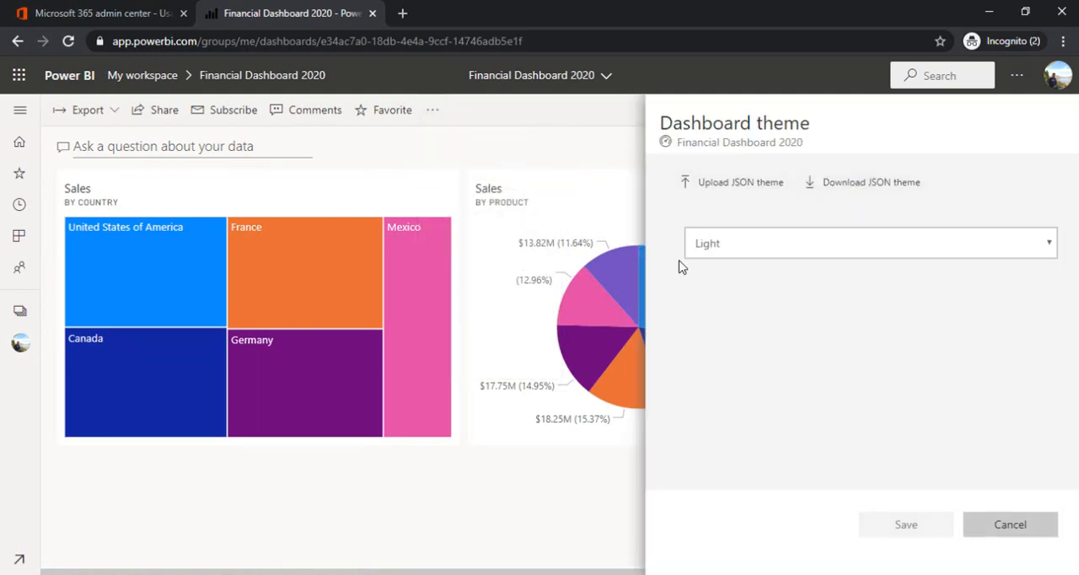
left_click(869, 243)
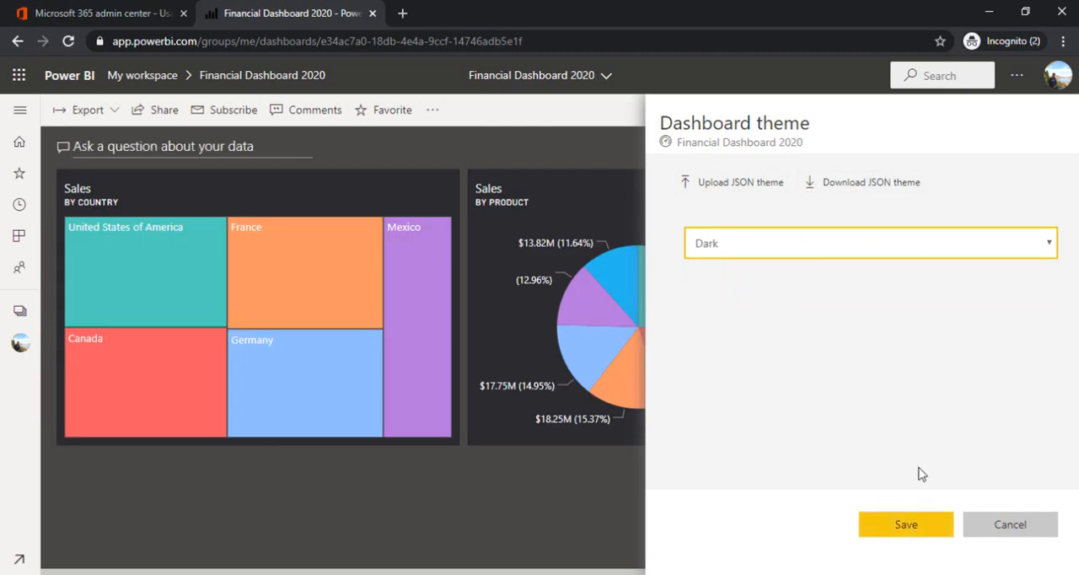
left_click(905, 524)
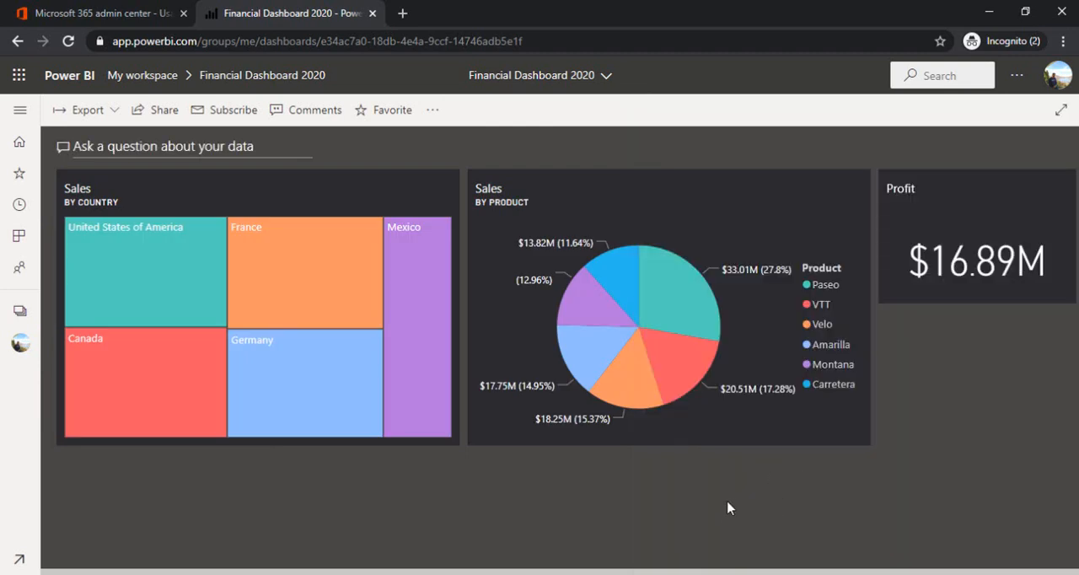
mouse_move(689, 290)
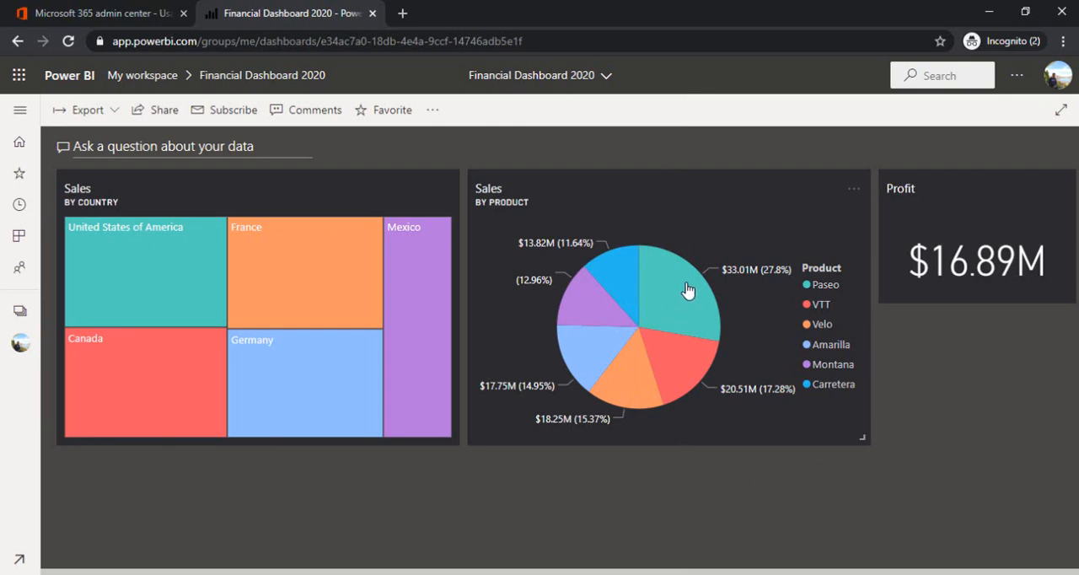
mouse_move(674, 300)
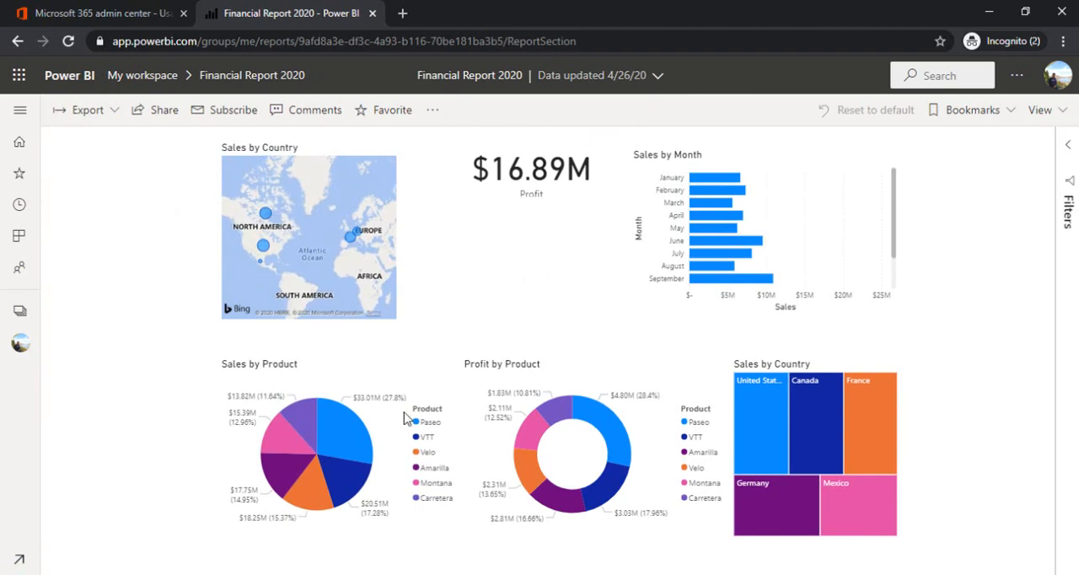
mouse_move(527, 381)
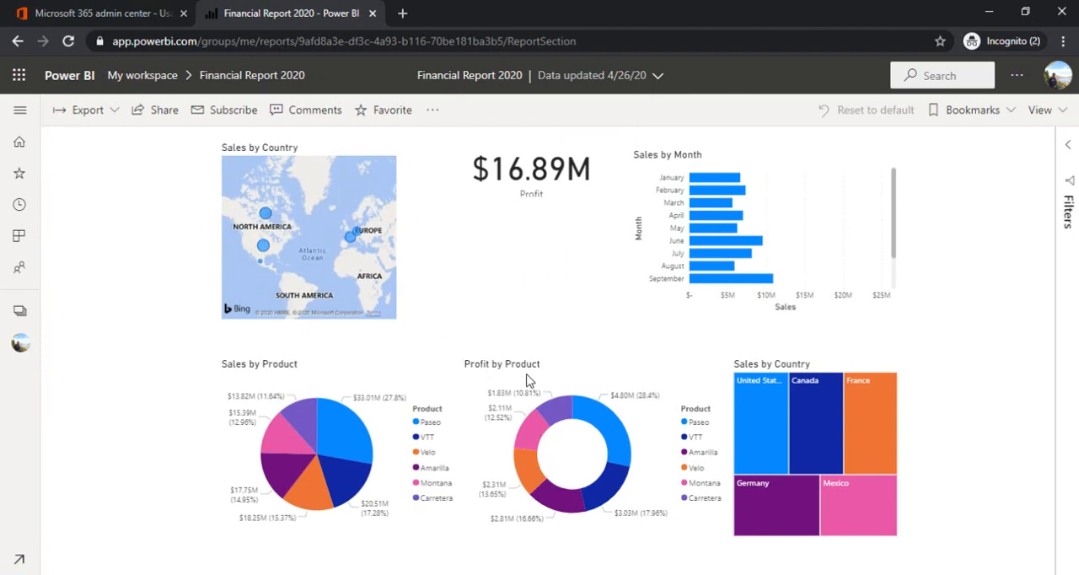
mouse_move(350, 451)
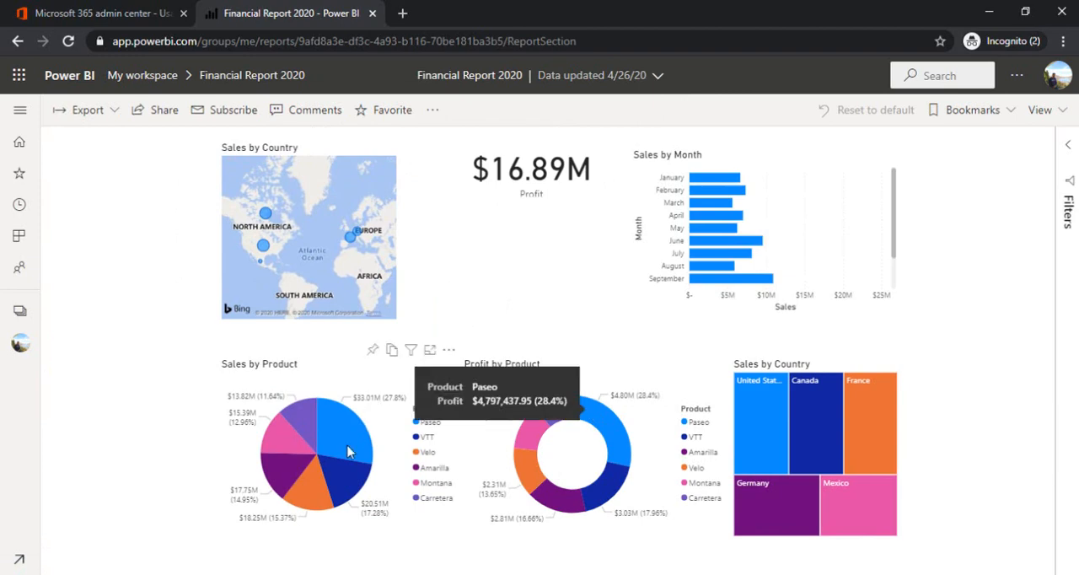
mouse_move(530, 472)
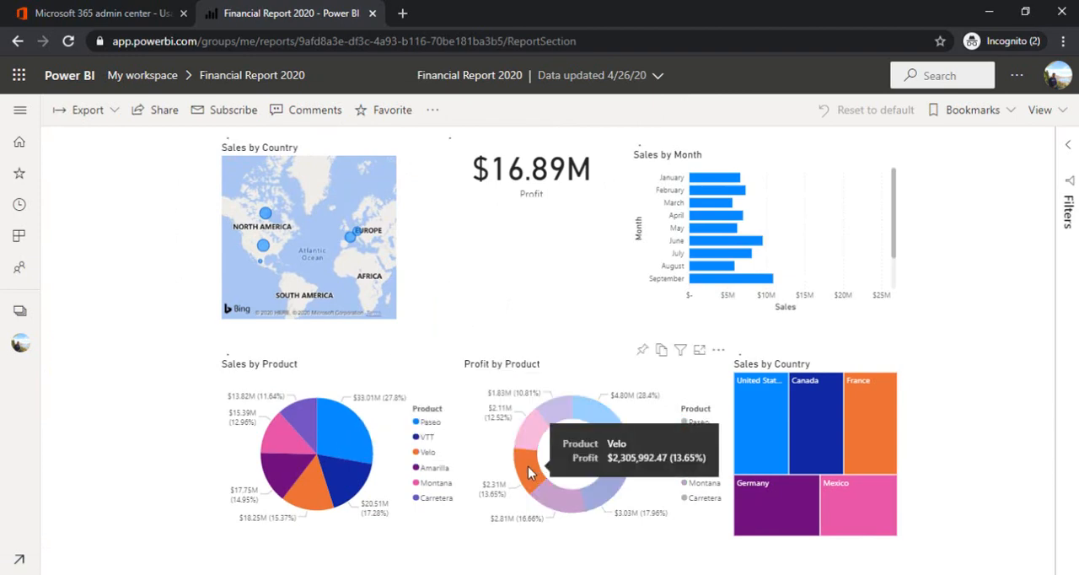
- Cross-filter the report to the Velo product, then return to My workspace
left_click(531, 455)
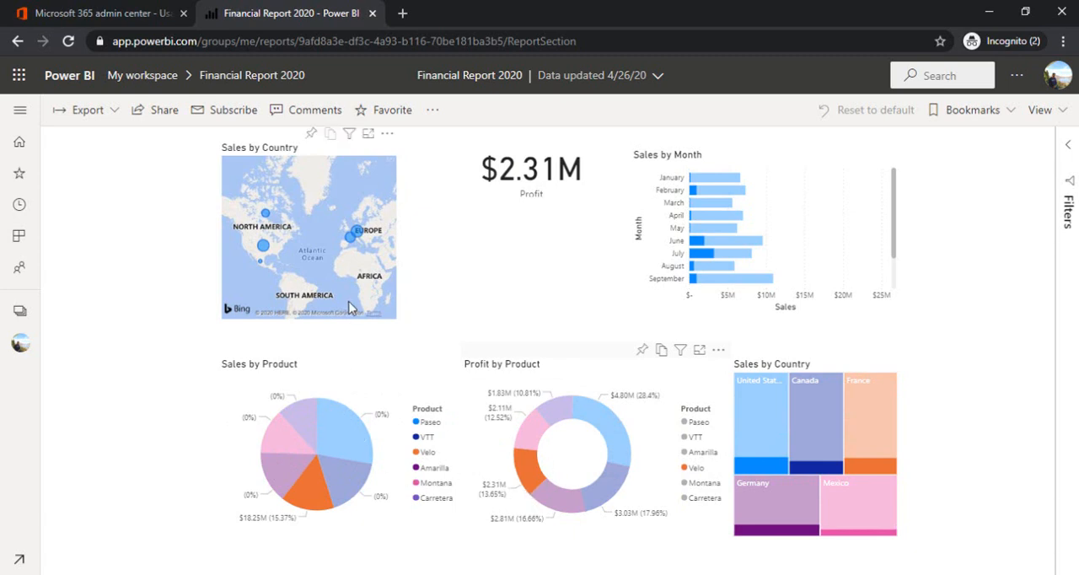
mouse_move(761, 240)
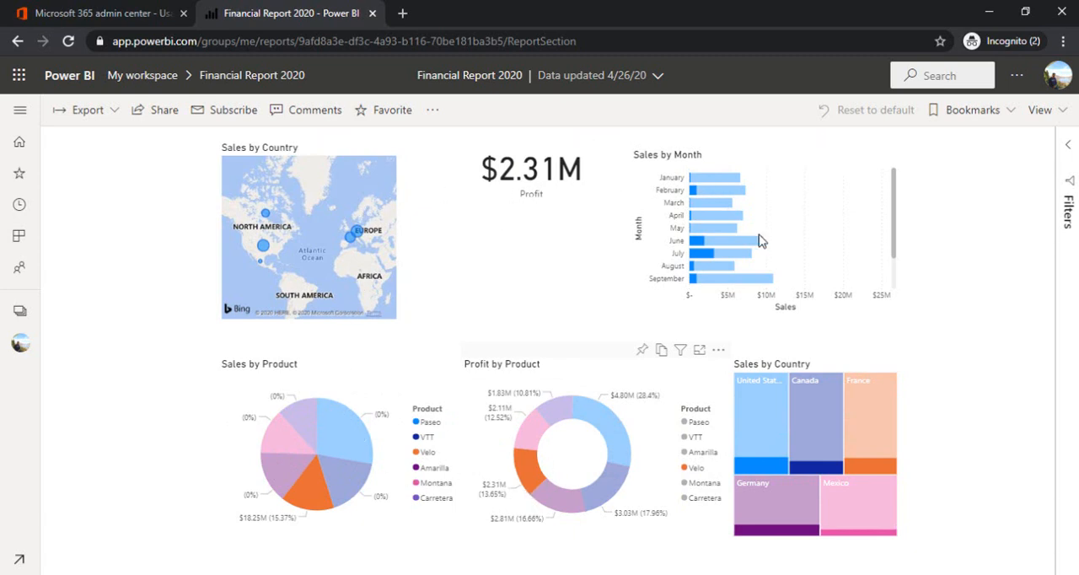
mouse_move(666, 328)
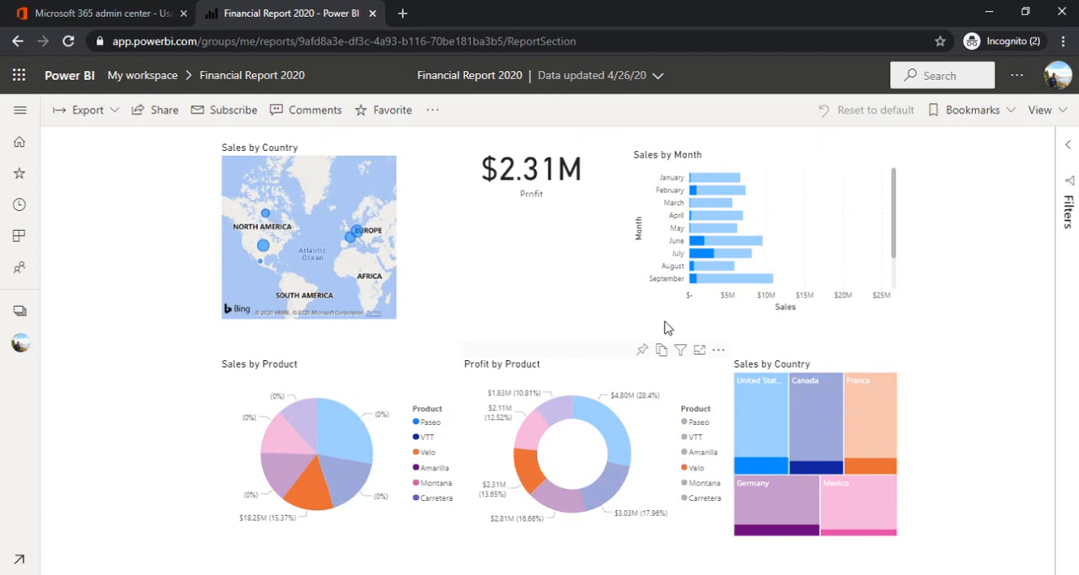
mouse_move(563, 255)
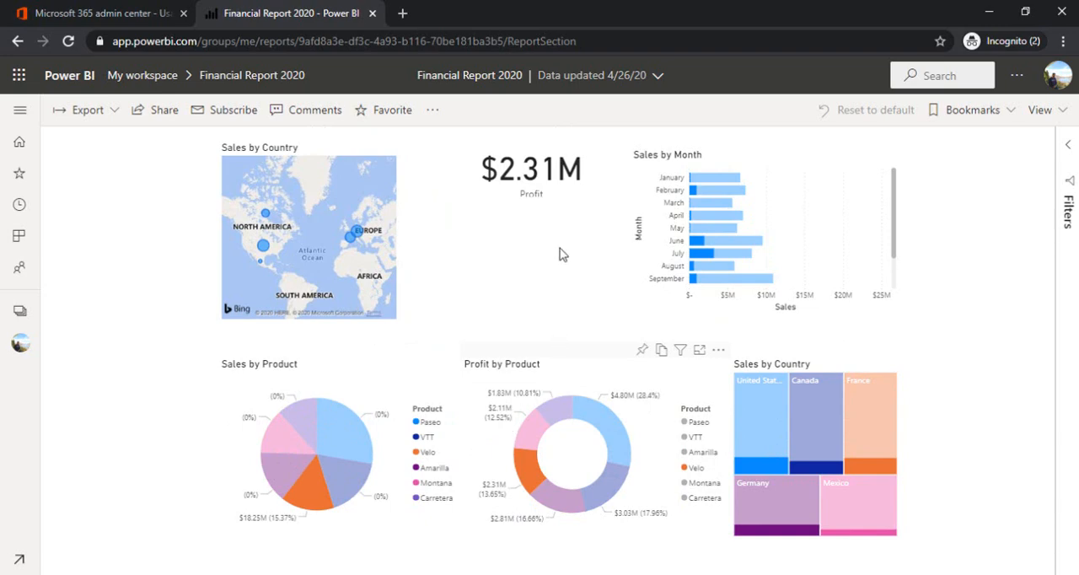
mouse_move(142, 75)
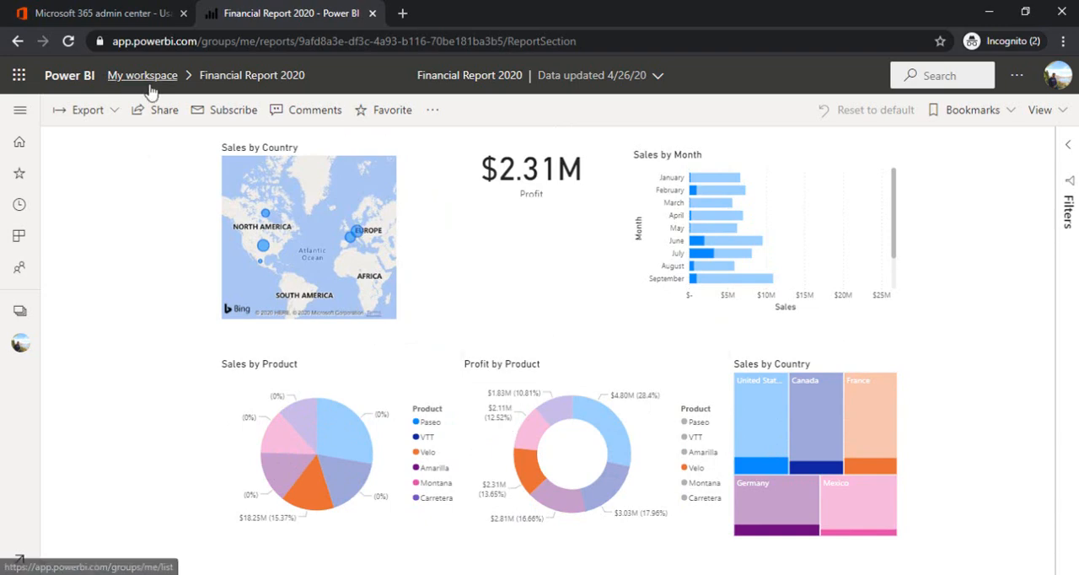
left_click(142, 75)
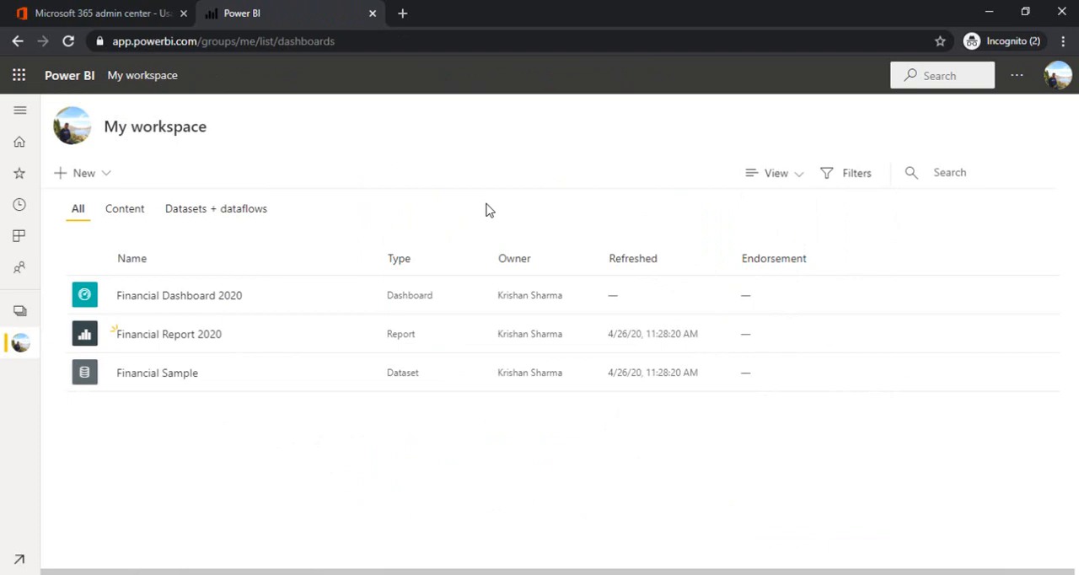